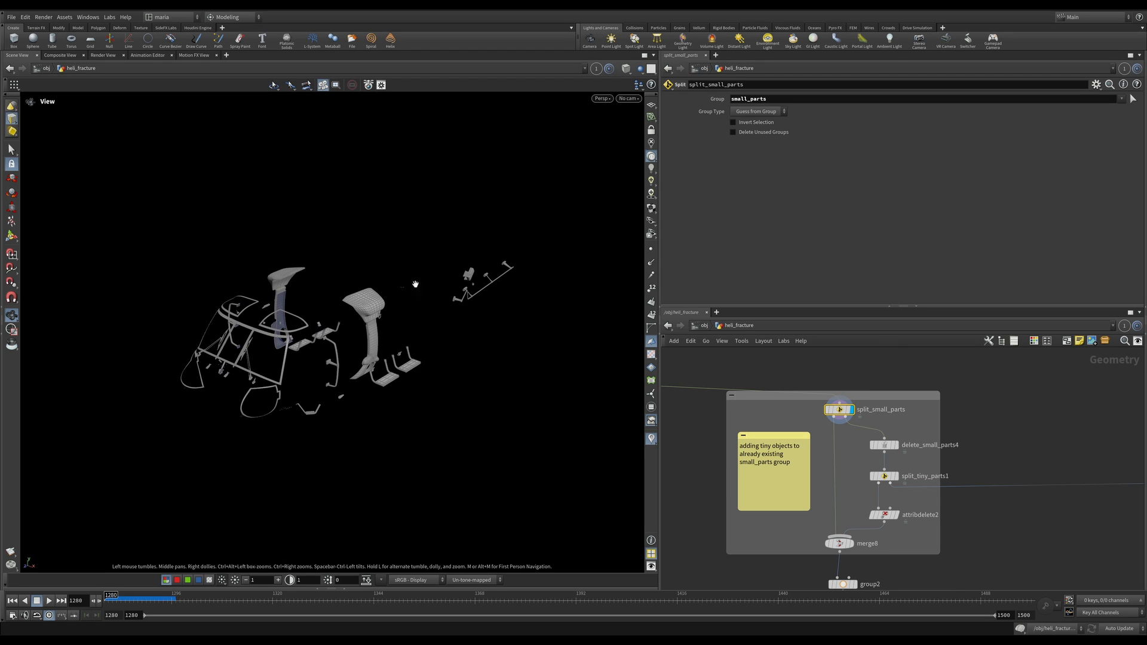
mouse_move(917, 441)
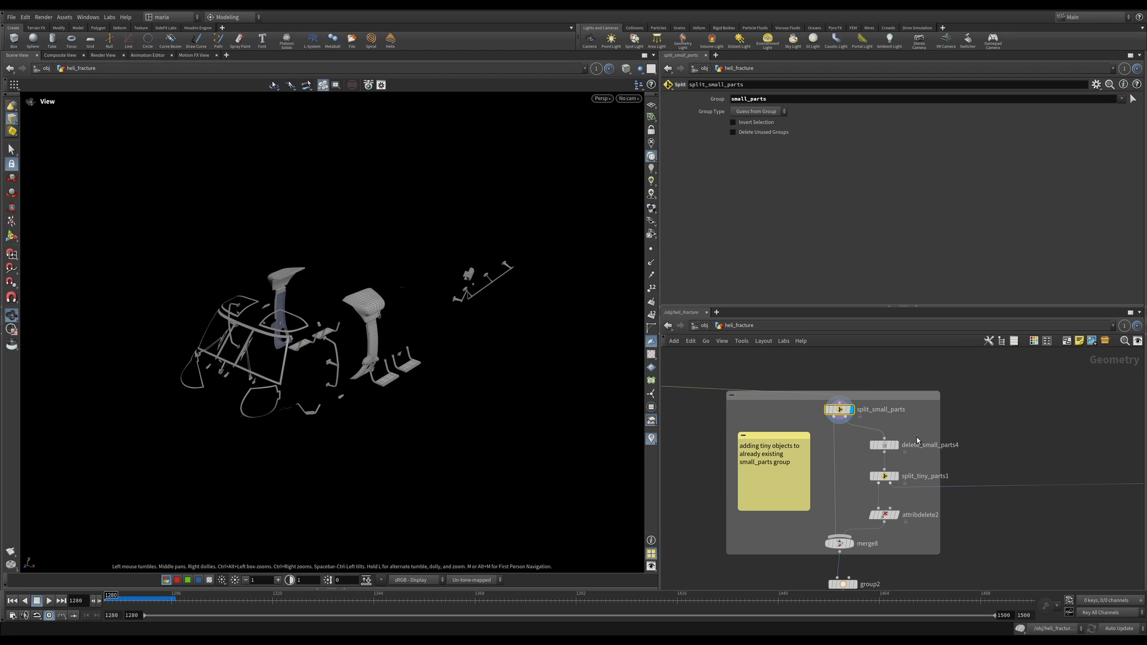
mouse_move(306, 359)
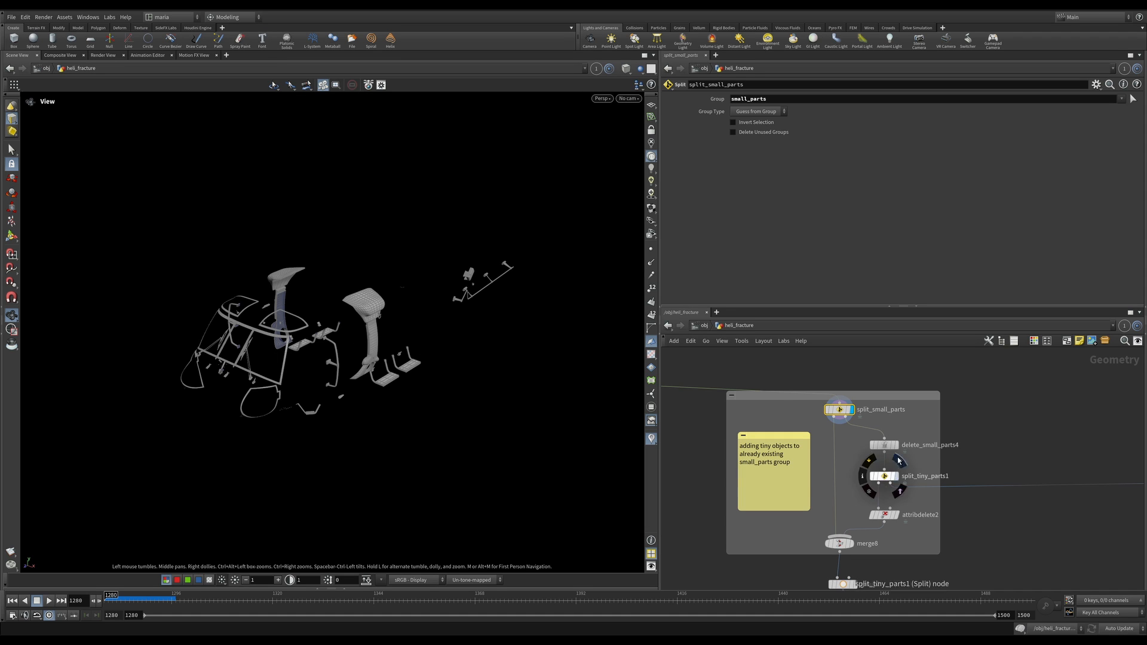
Display delete_small_parts4 (Area mode, threshold 0.1), then display the split_tiny_parts1 fragments.
left_click(882, 445)
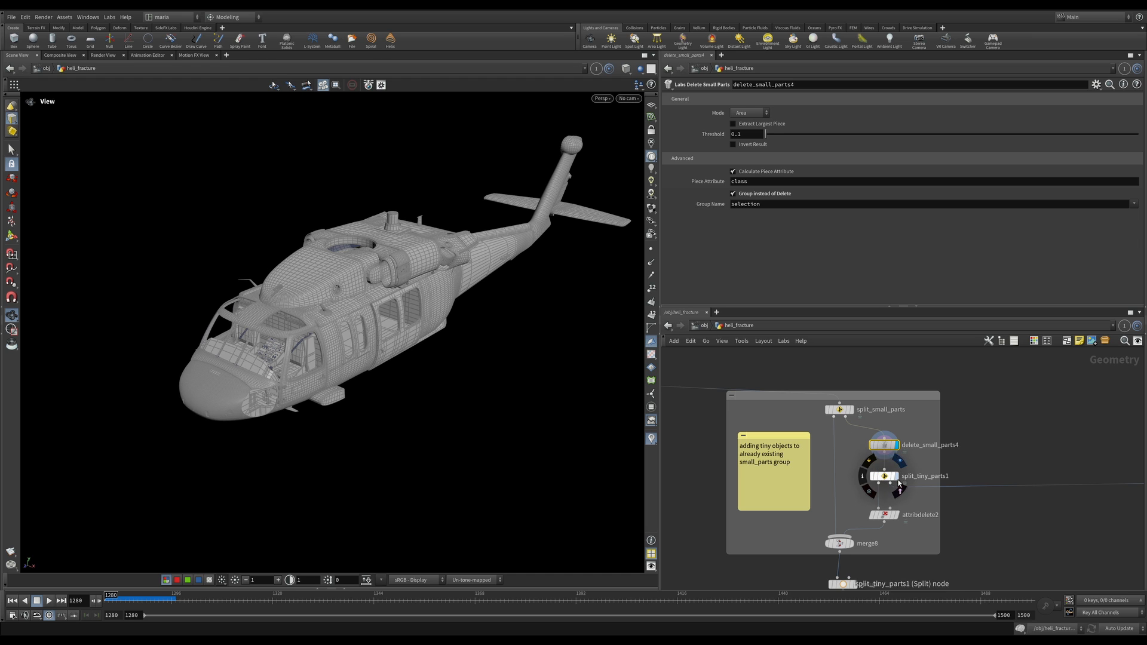
left_click(884, 475)
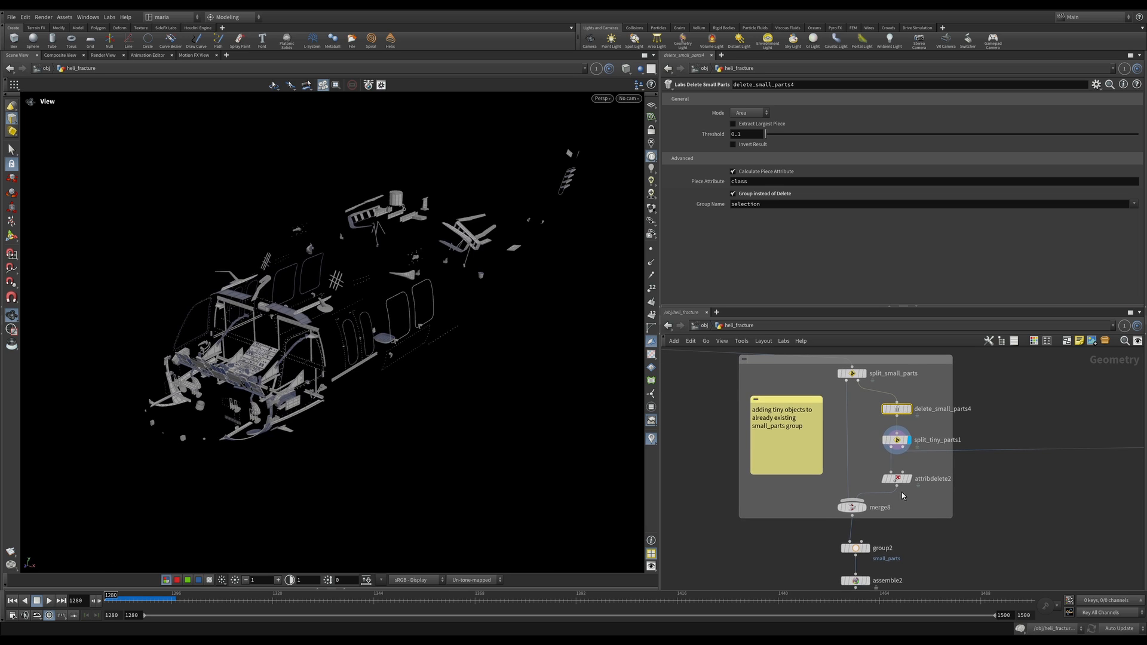
Display attribdelete2, then merge8 combining split_small_parts with the stripped tiny pieces.
left_click(895, 478)
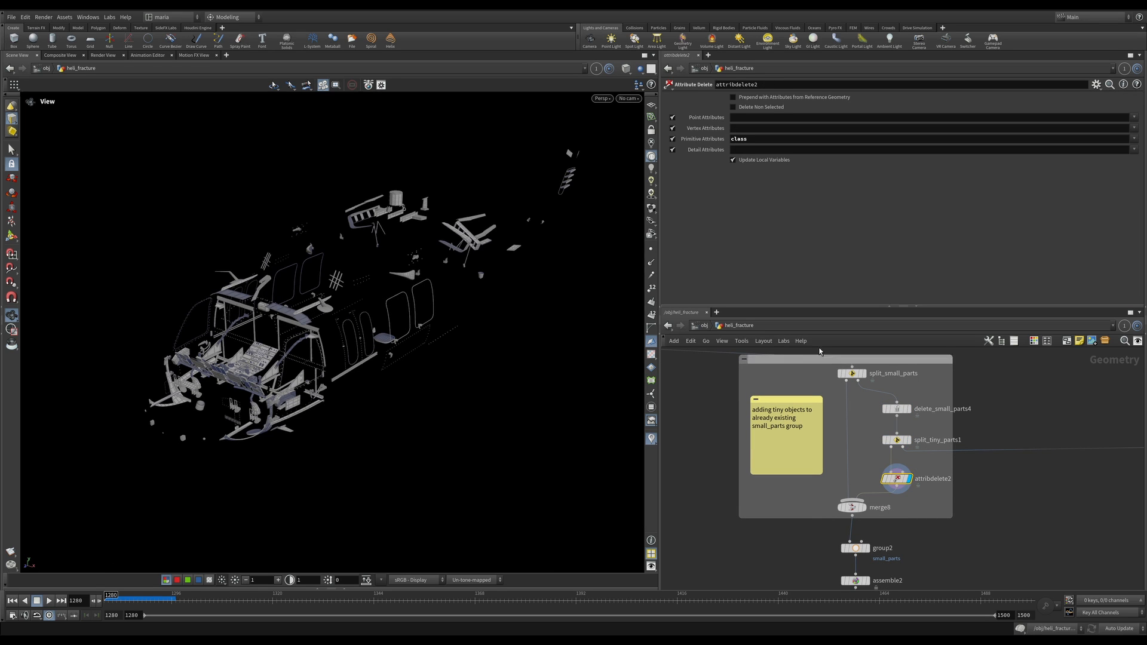
mouse_move(816, 503)
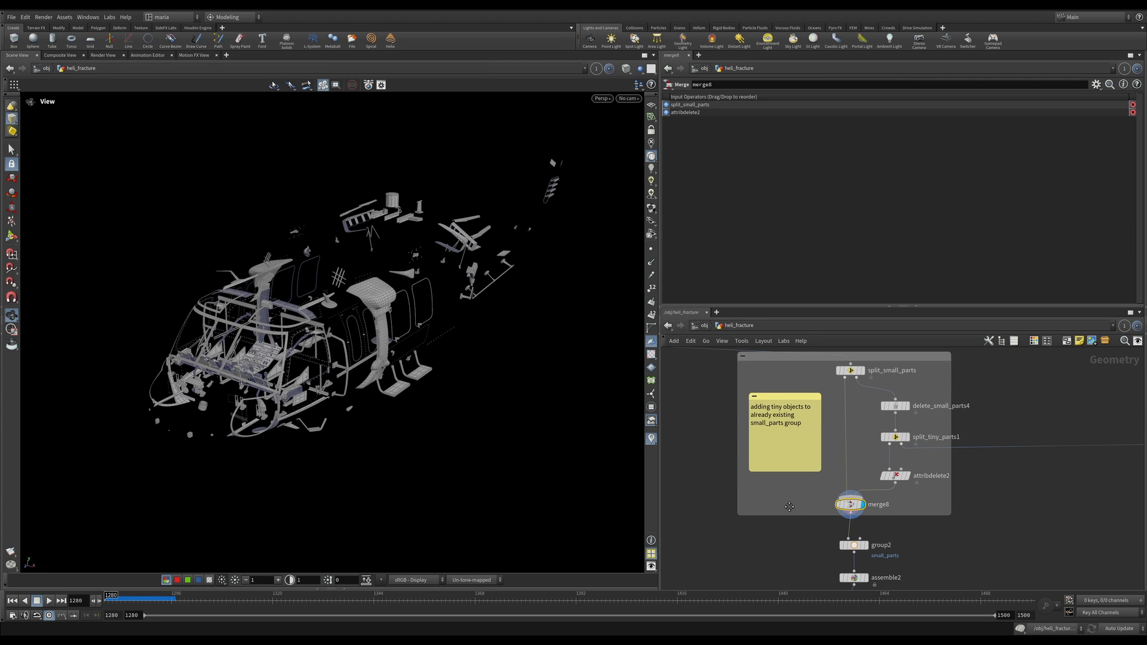
left_click(850, 504)
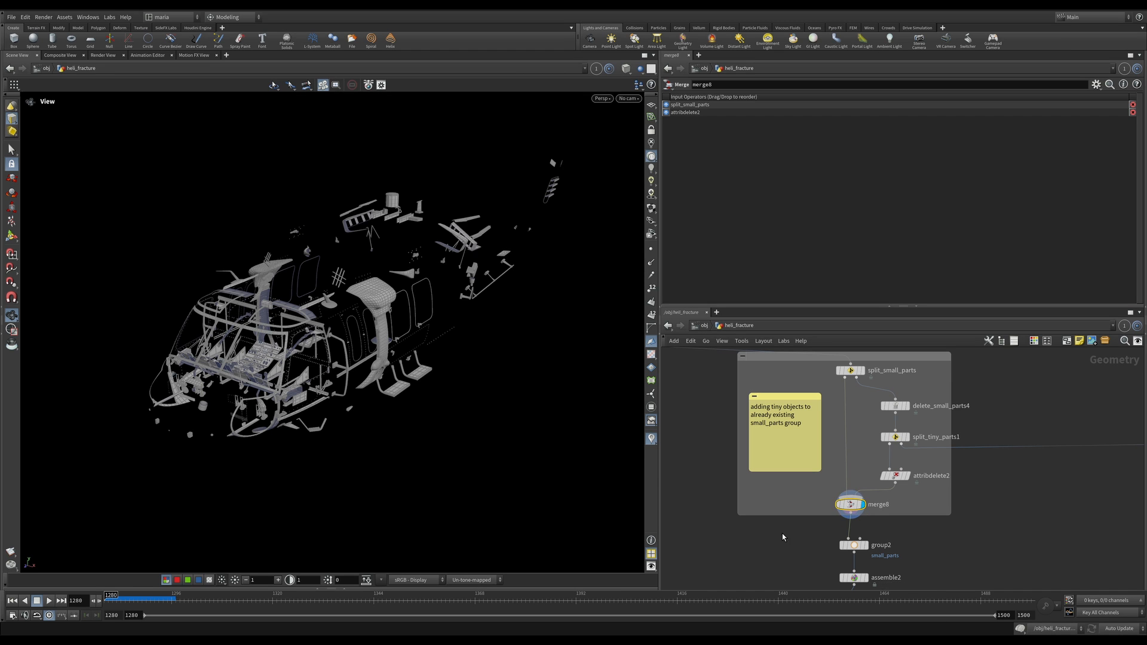
scroll("down", 3)
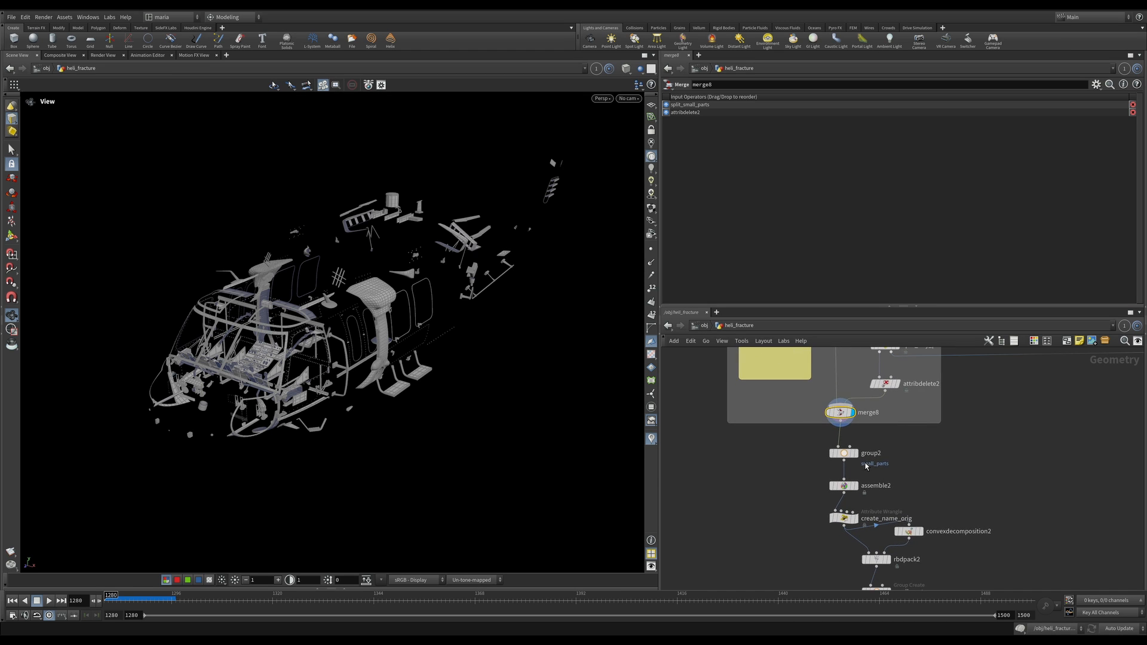
Display the small_parts group result, then the assemble2 output of named metal_small_ pieces.
left_click(841, 452)
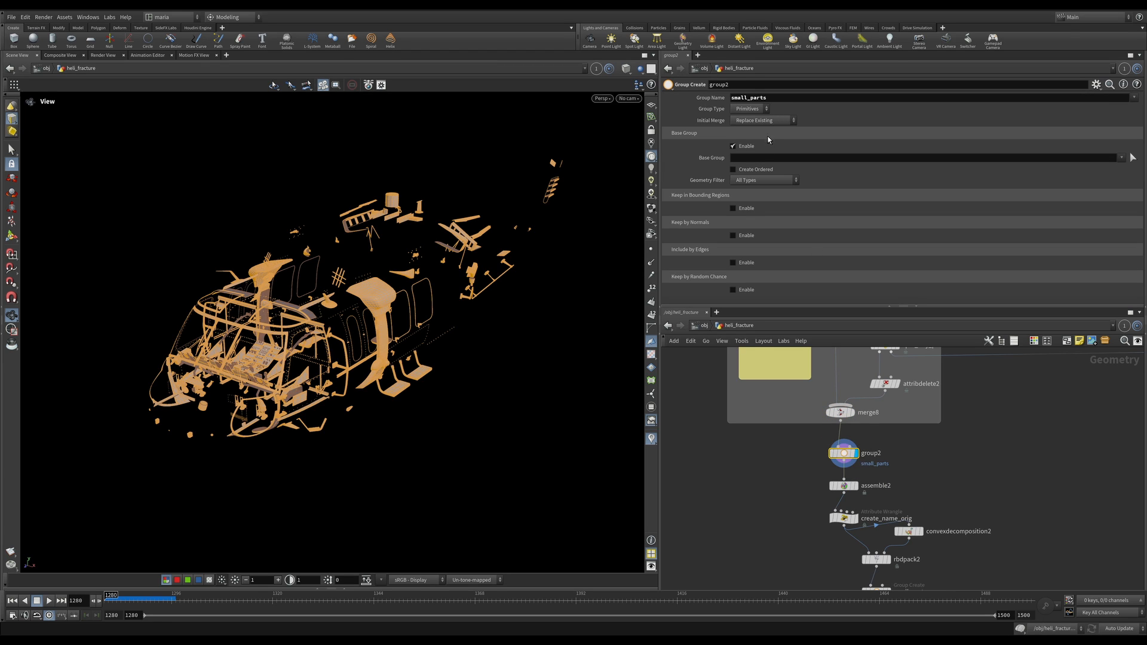
mouse_move(483, 247)
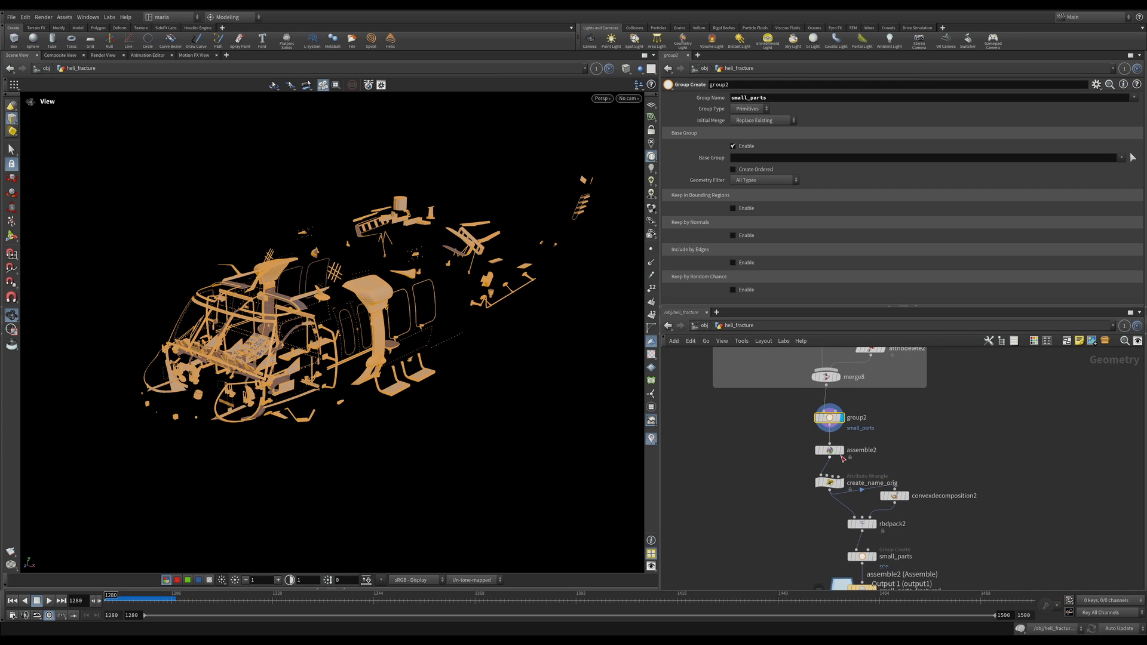
left_click(828, 450)
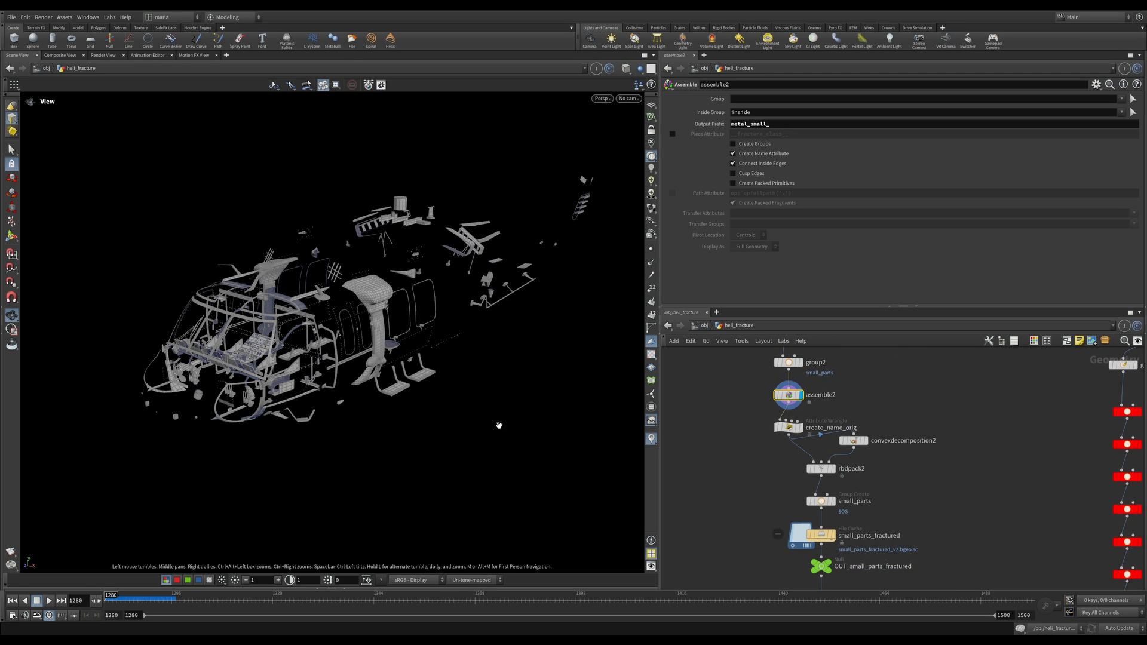
mouse_move(747, 375)
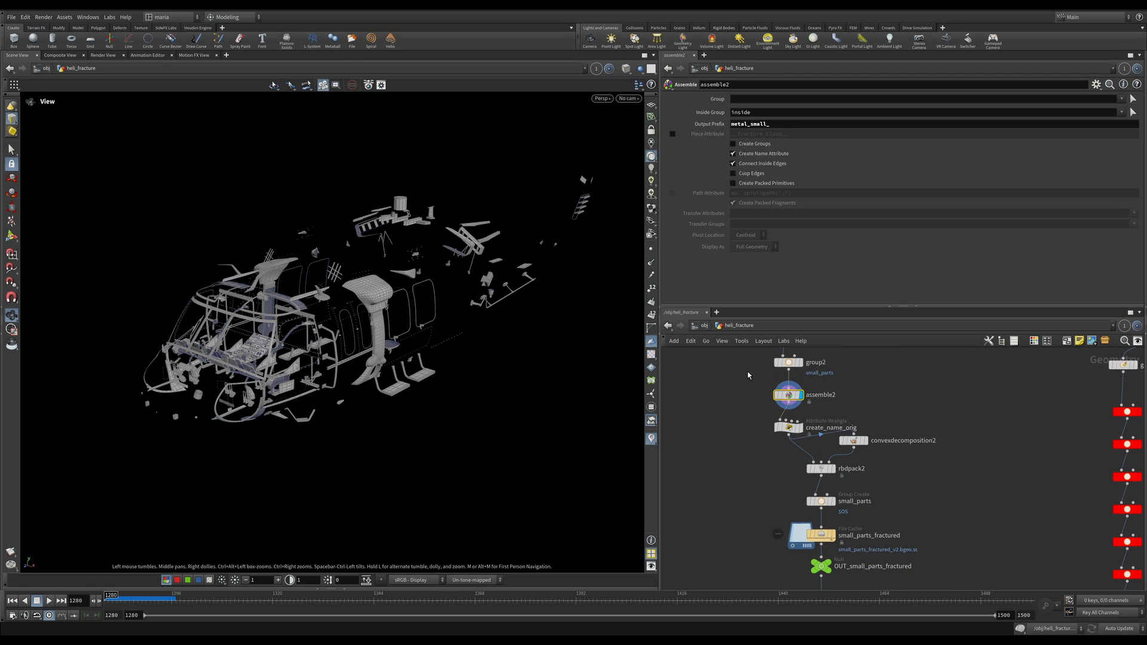
mouse_move(705, 299)
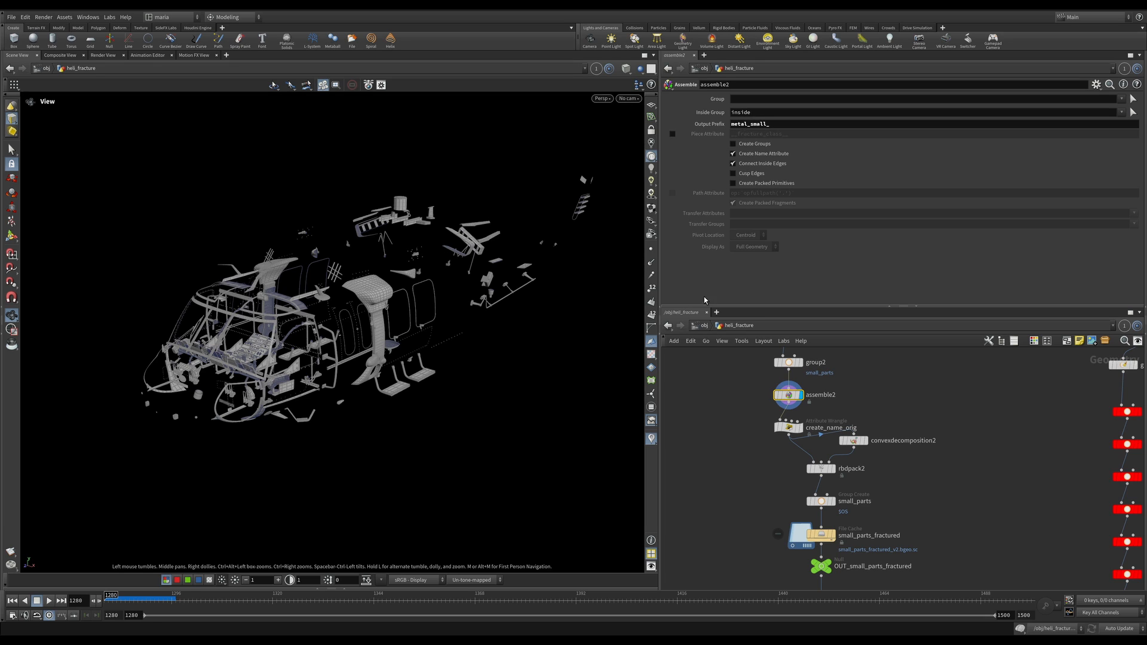
mouse_move(871, 392)
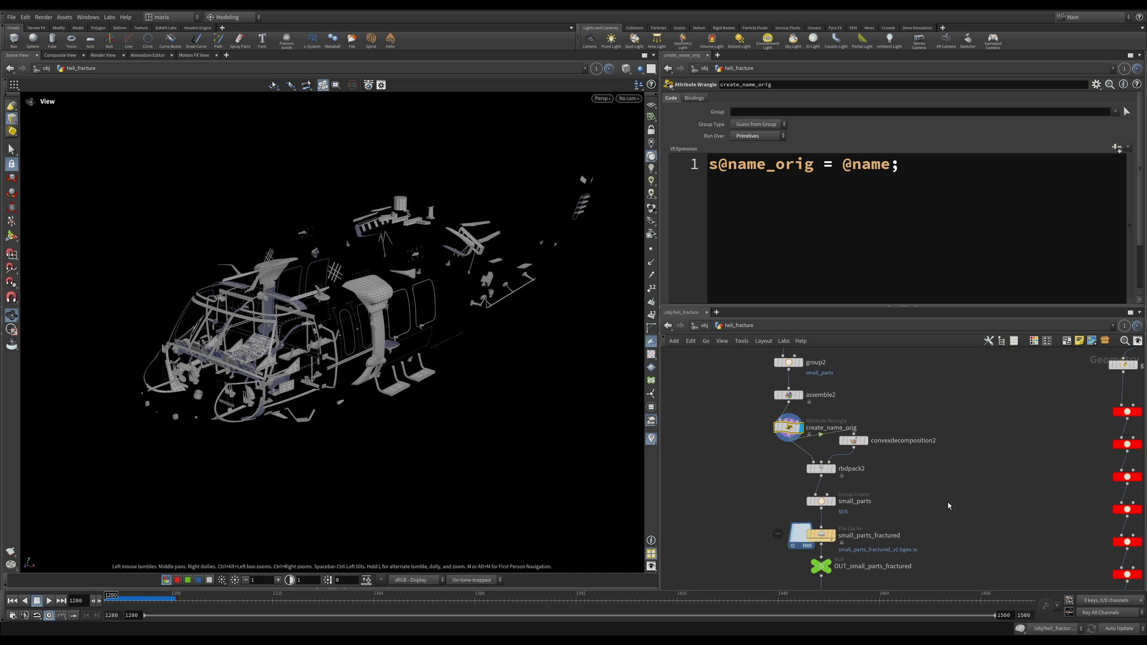
mouse_move(976, 502)
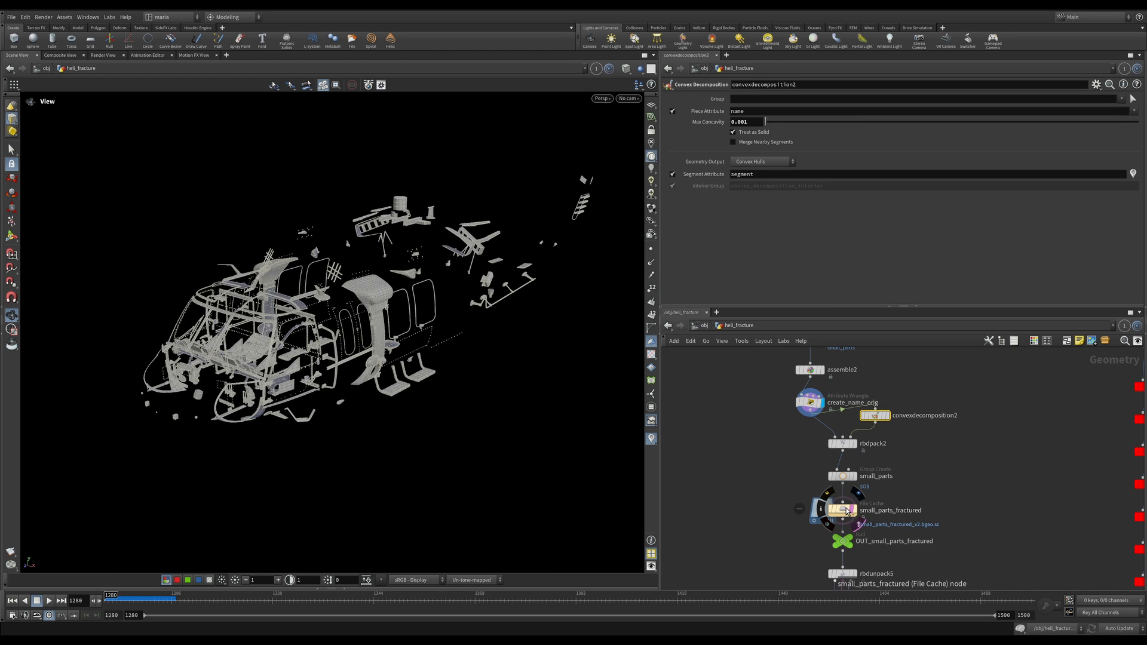
Inspect the small_parts_fractured File Cache and display the rbdbulletsolver5 simulation.
left_click(841, 510)
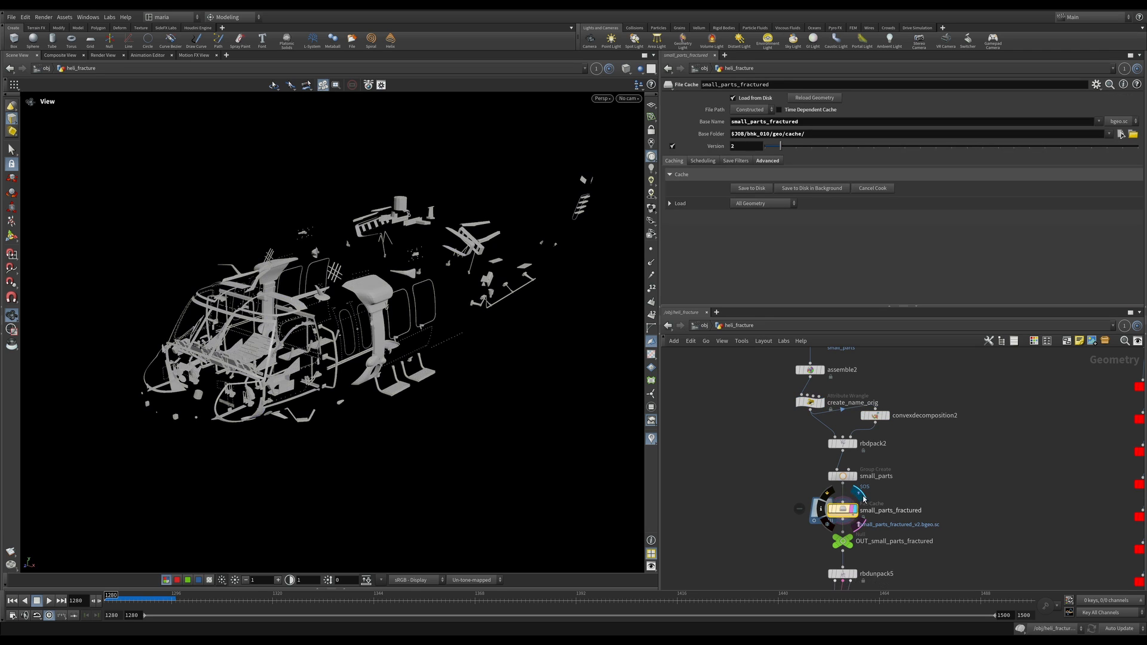
scroll("down", 3)
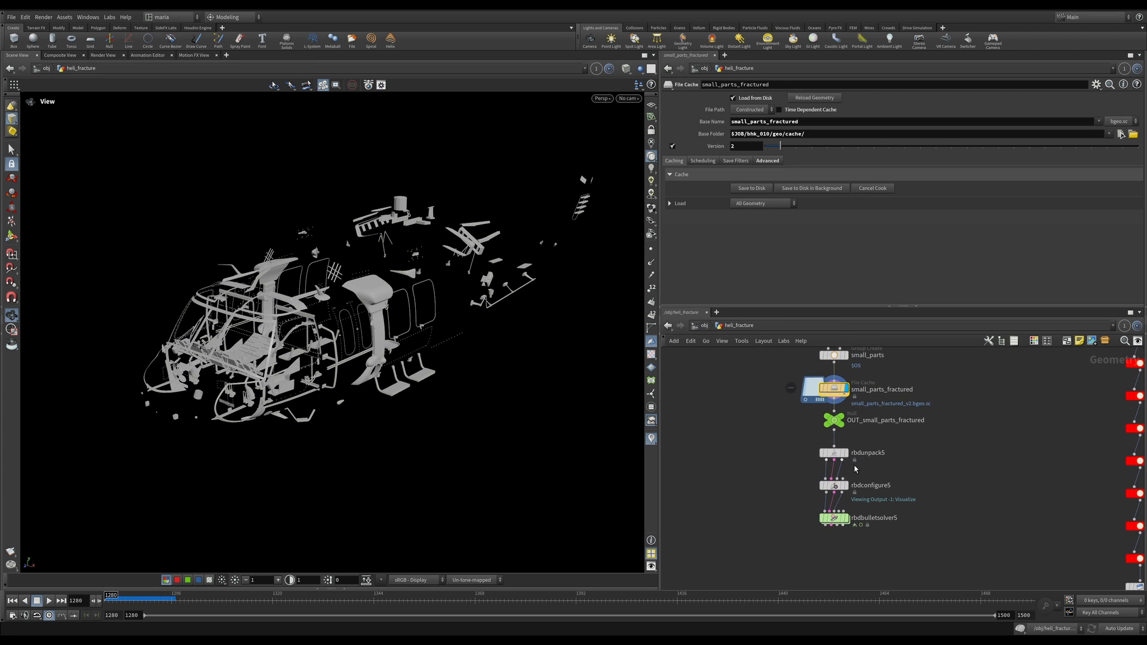
left_click(832, 517)
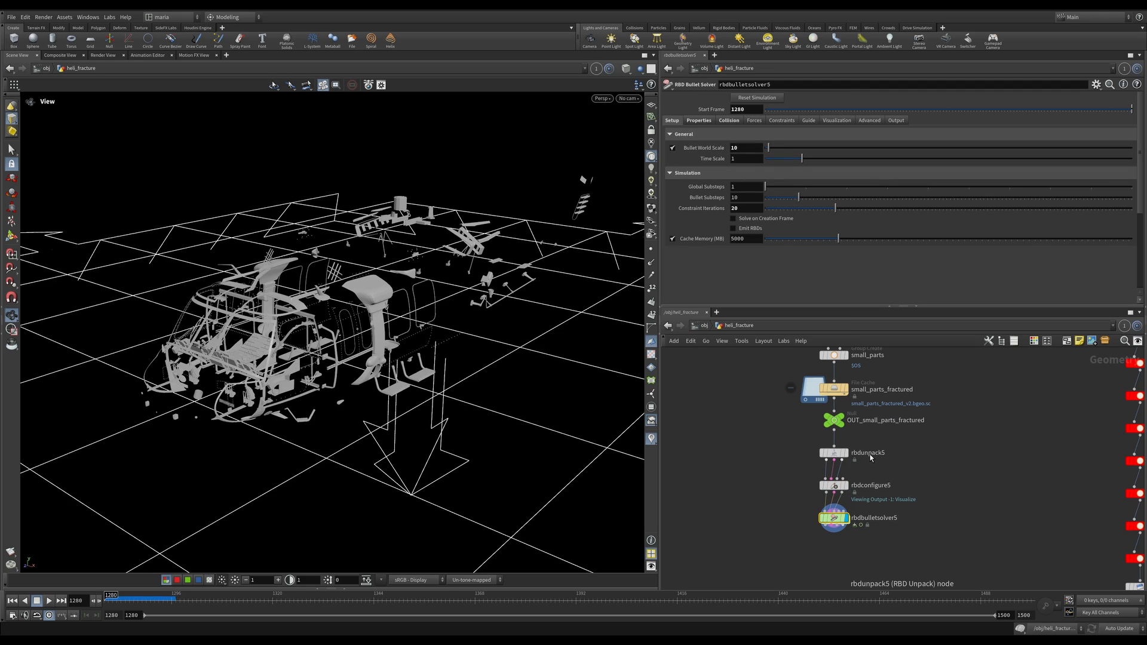
Play and replay the timeline so the small fragments fall and scatter on the ground.
left_click(51, 601)
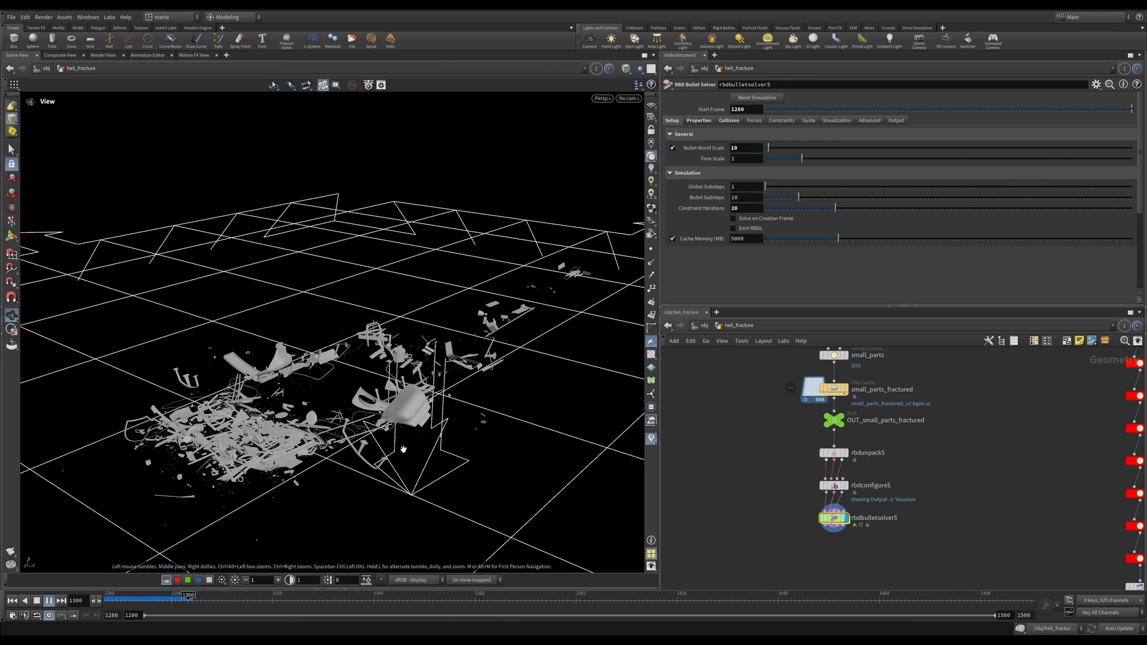
left_click(51, 599)
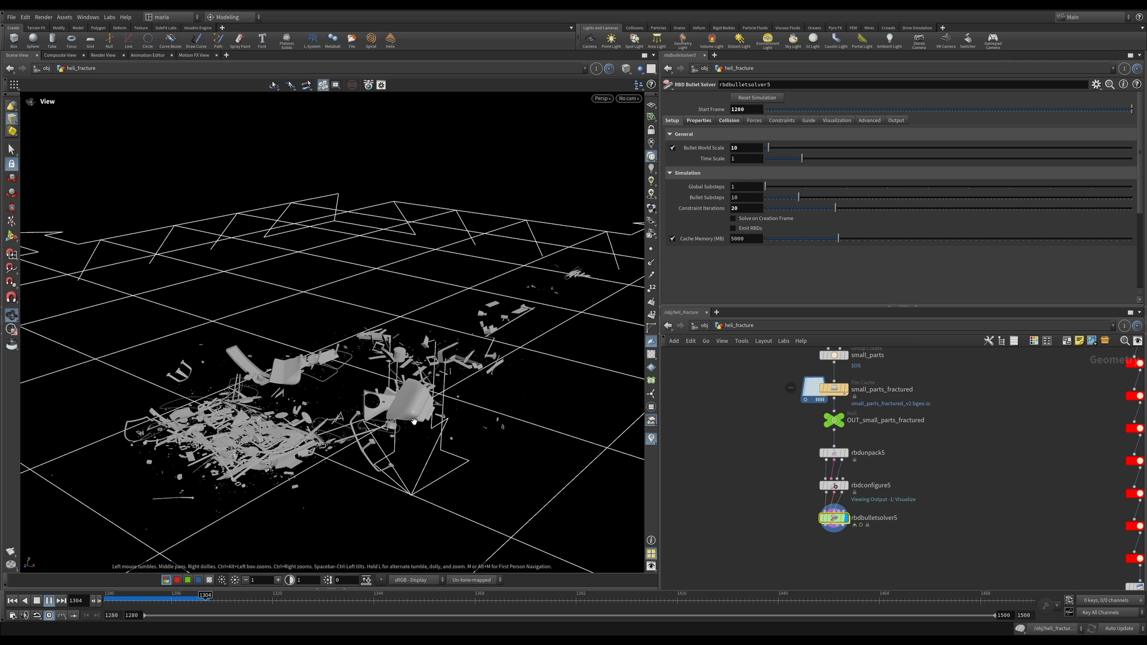
left_click(50, 600)
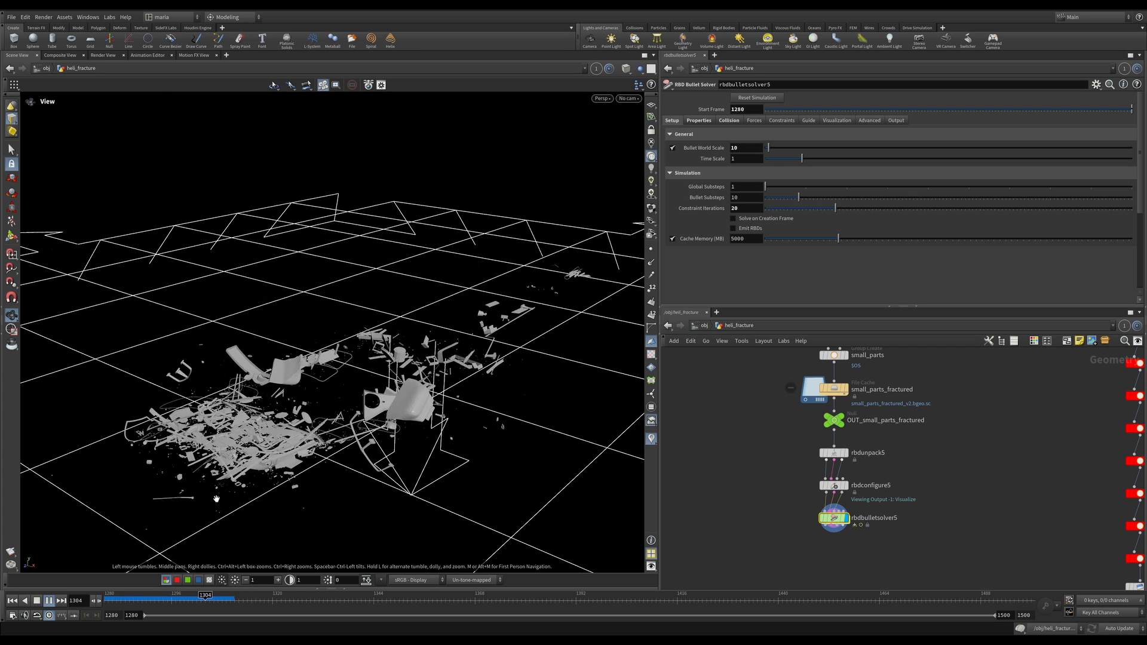
left_click(47, 599)
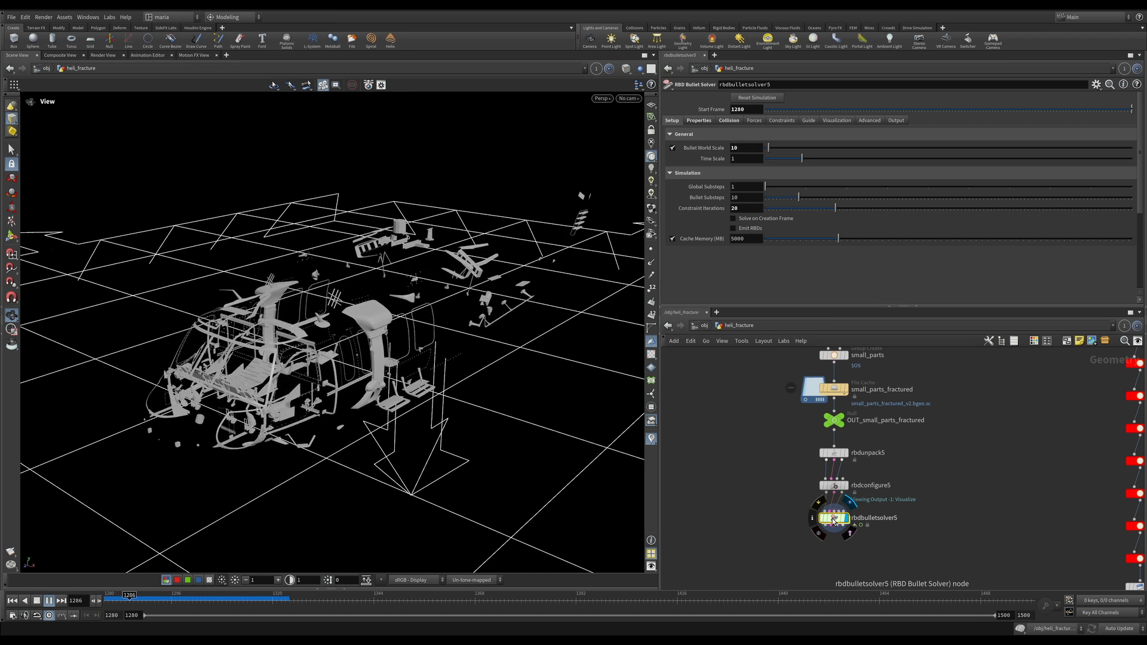
left_click(45, 601)
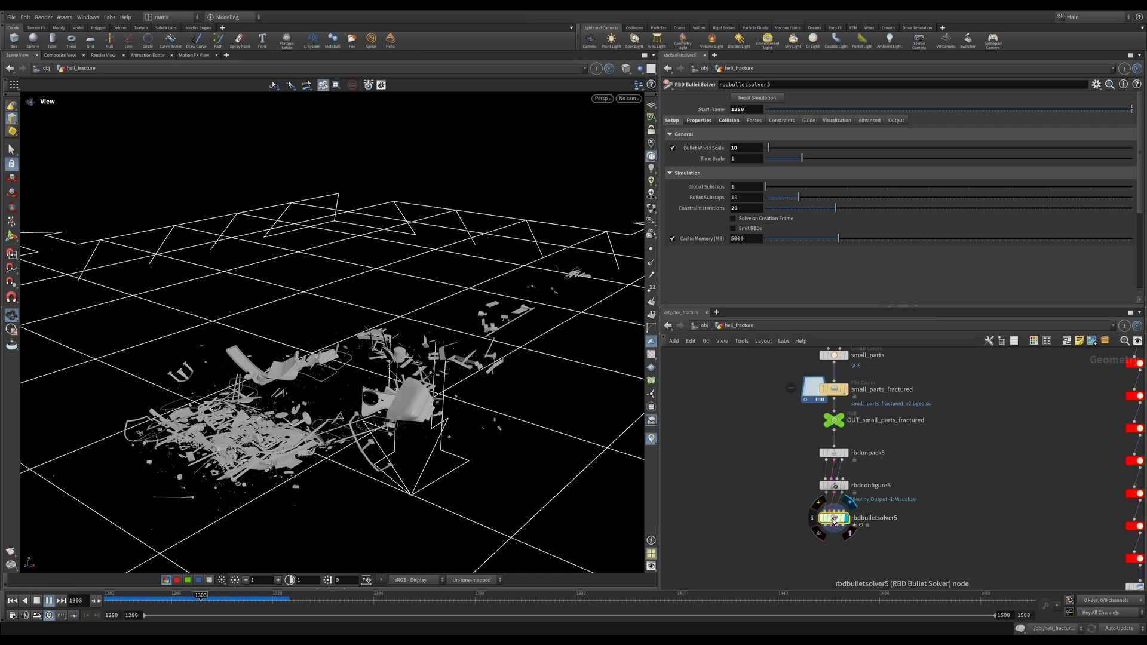
left_click(47, 599)
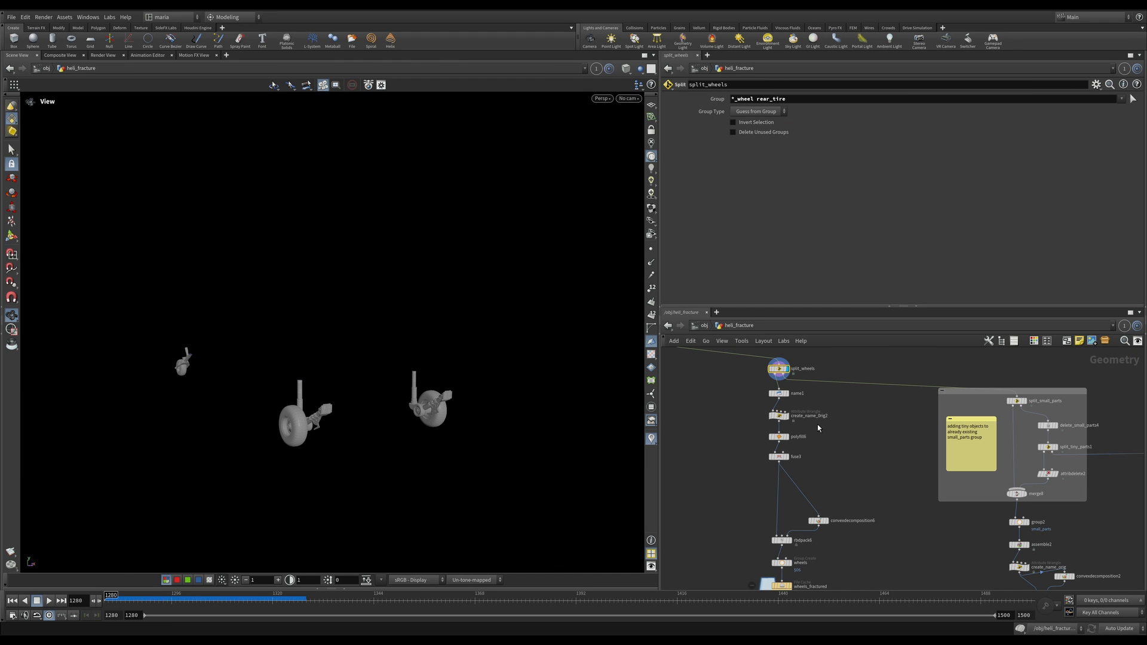
mouse_move(432, 399)
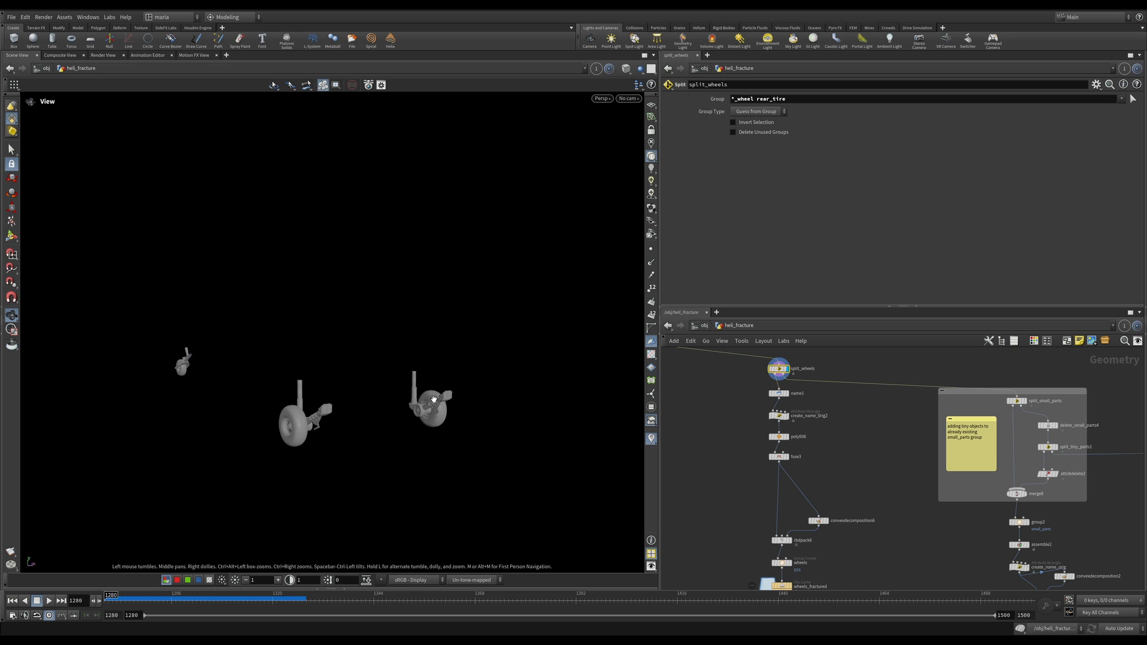
mouse_move(236, 407)
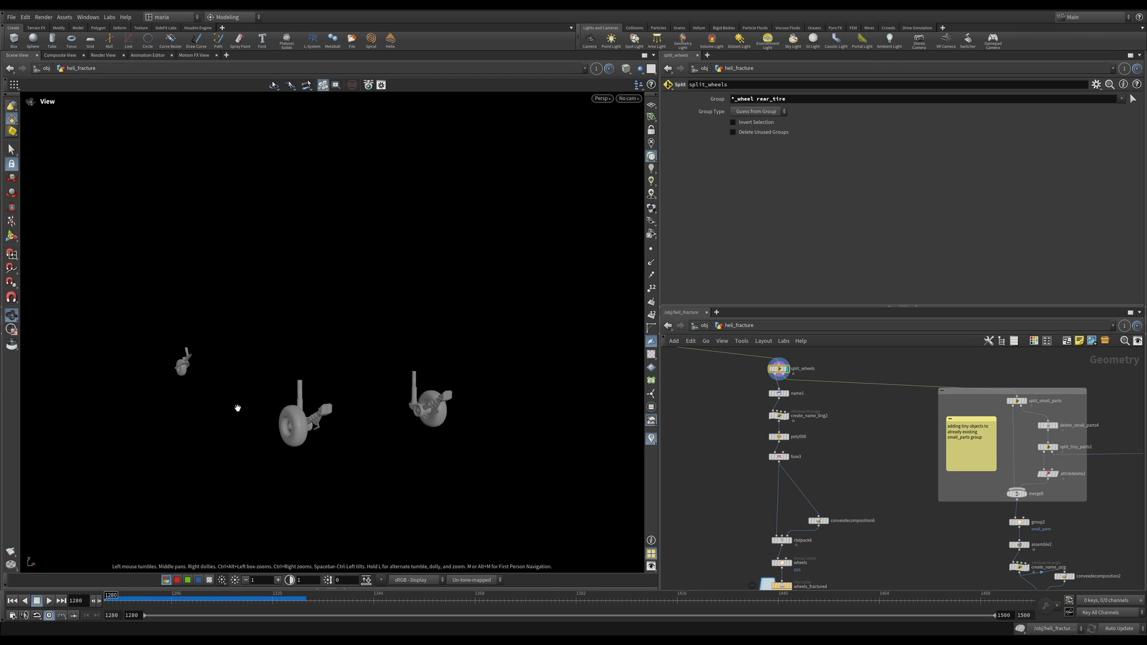
mouse_move(788, 401)
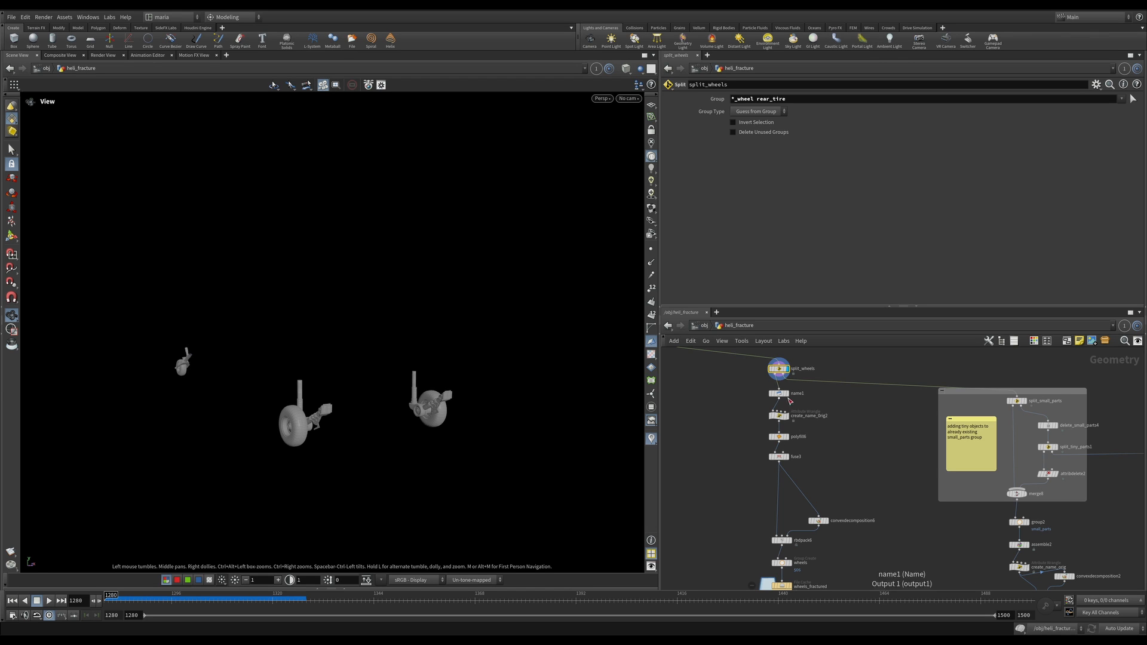
Inspect the wheels branch name1 settings and the create_name_0rig2 wrangle storing name_orig.
left_click(778, 393)
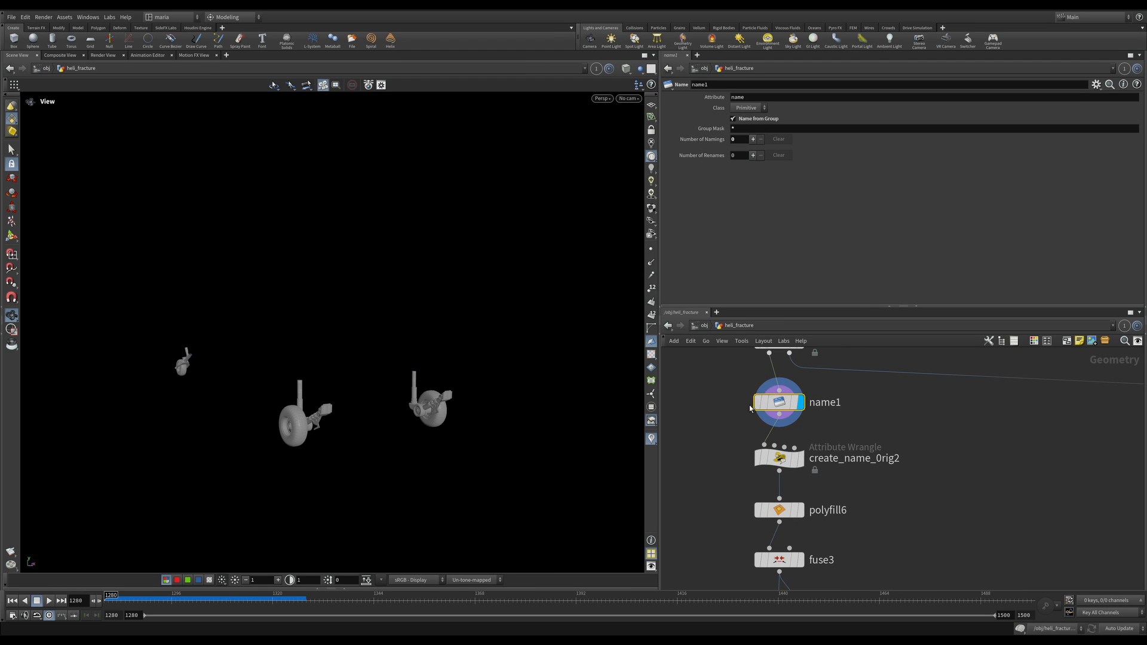
mouse_move(159, 347)
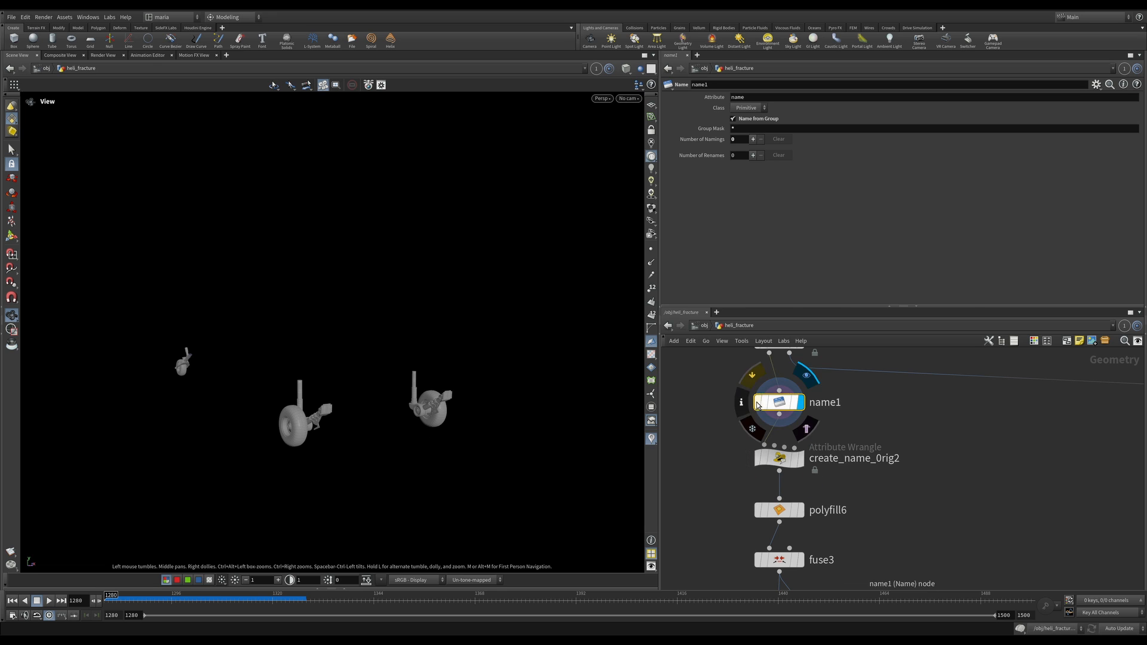
left_click(741, 403)
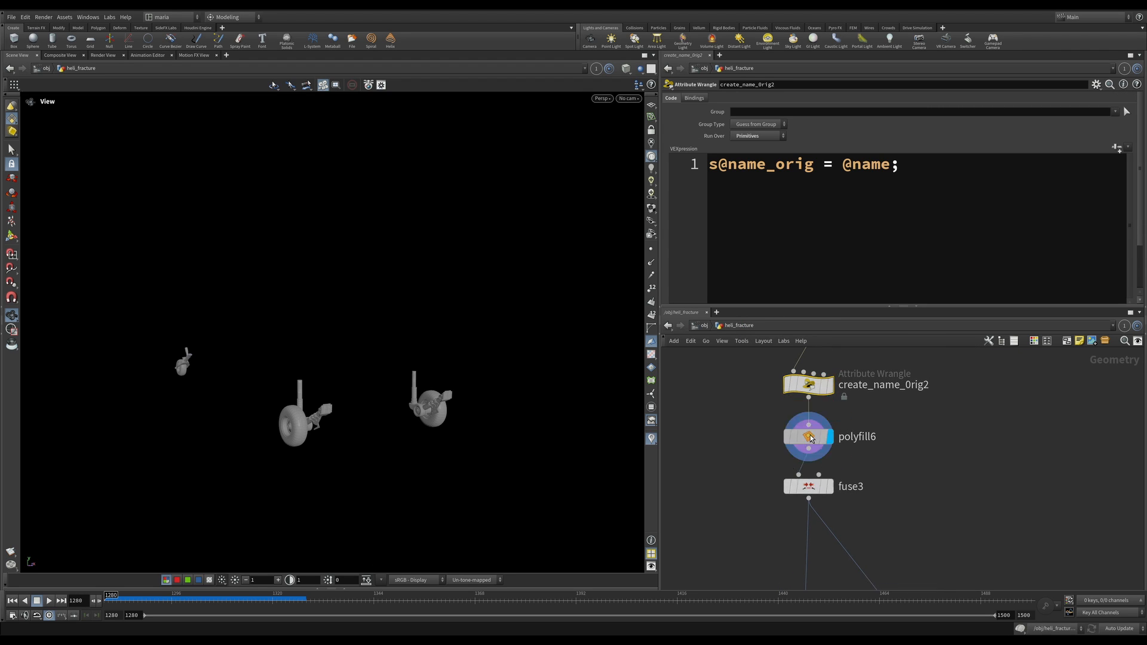
Inspect the wheels Group Create node and its chain down to rbdbulletsolver4.
left_click(807, 436)
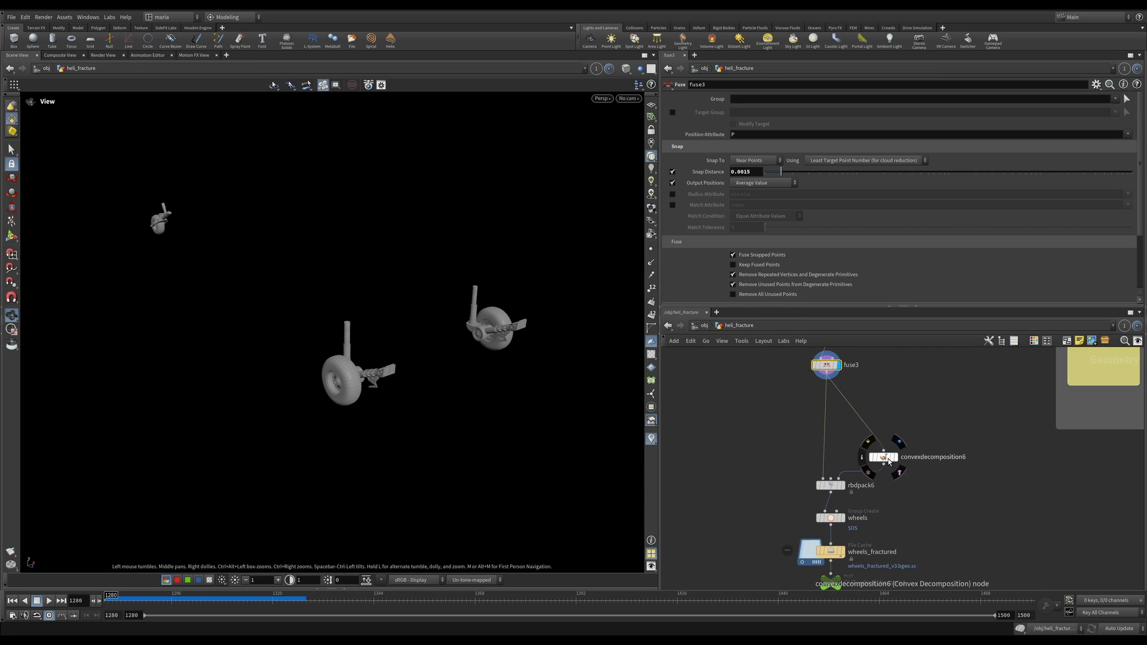
left_click(881, 456)
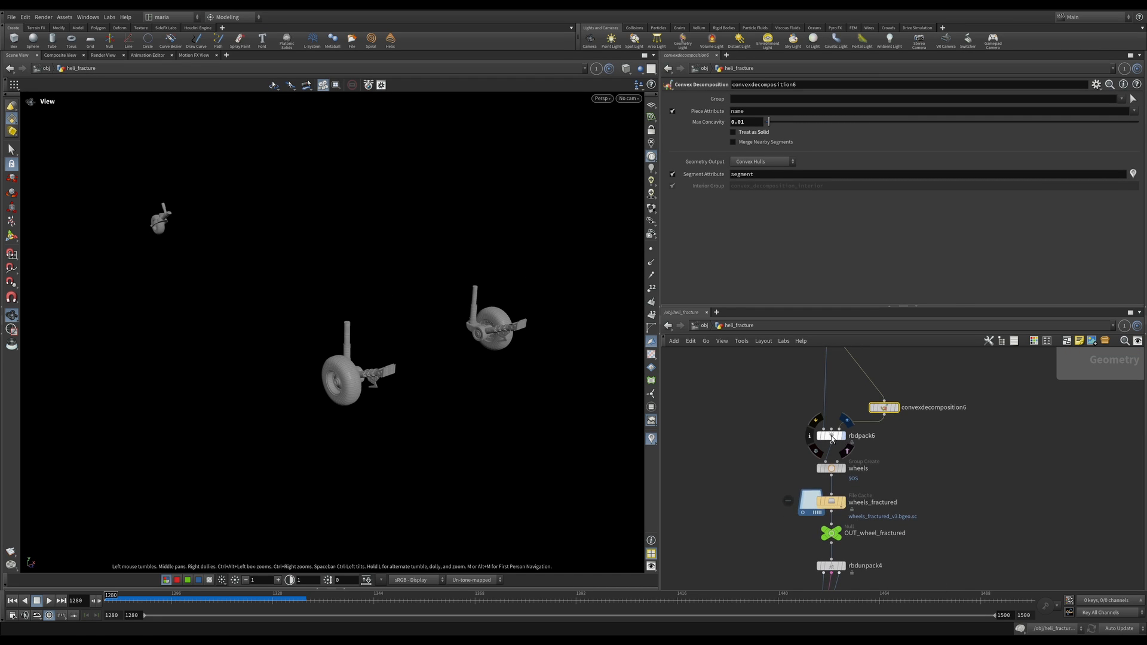
left_click(830, 435)
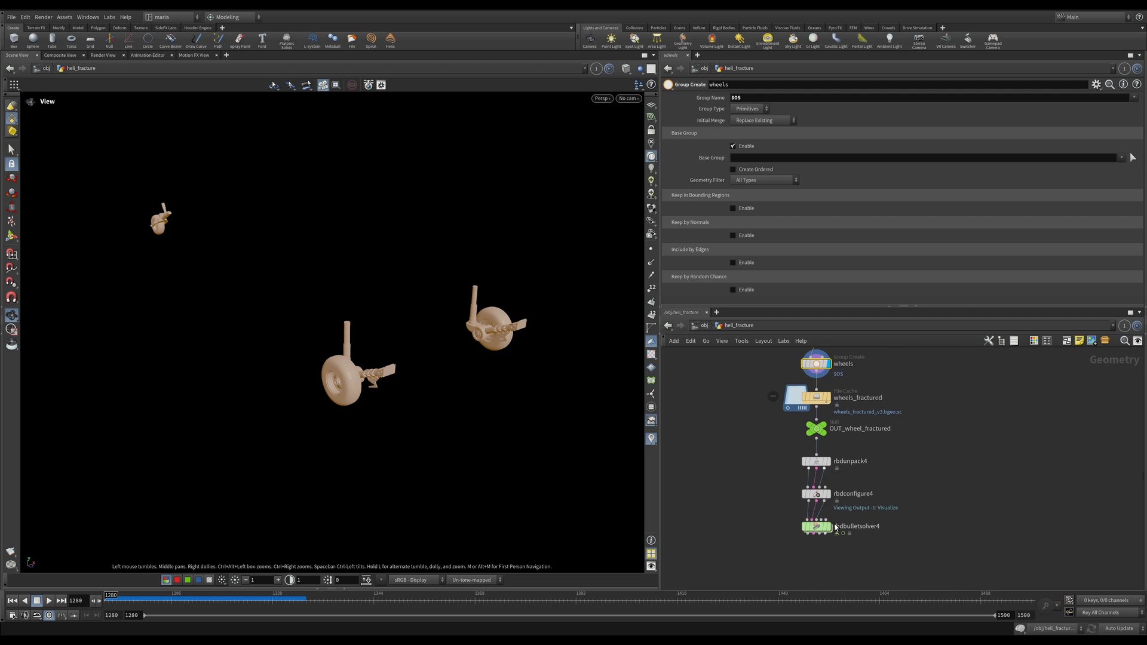
mouse_move(830, 526)
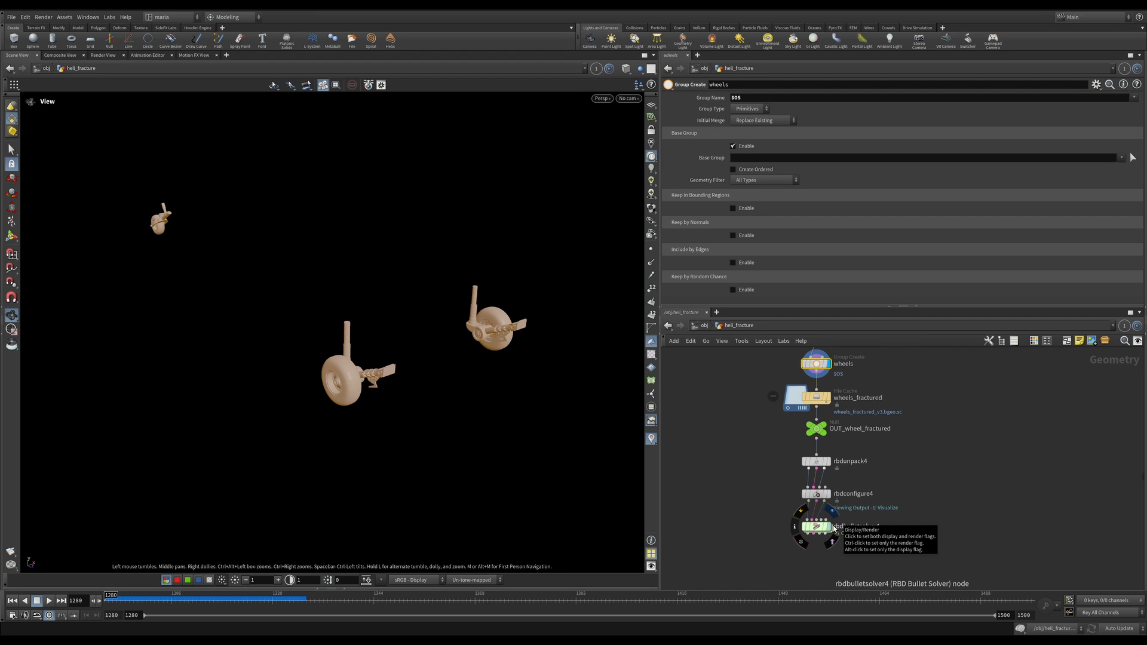
Display rbdbulletsolver4 and play the timeline so the wheel assemblies tumble to the ground.
left_click(836, 528)
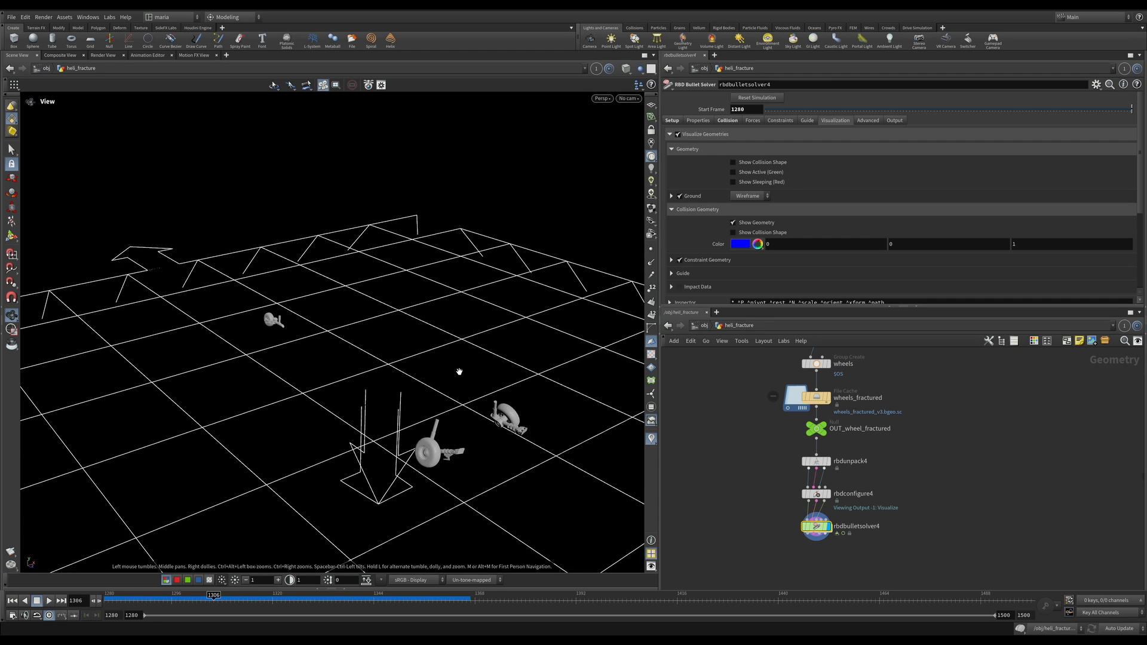
left_click(47, 601)
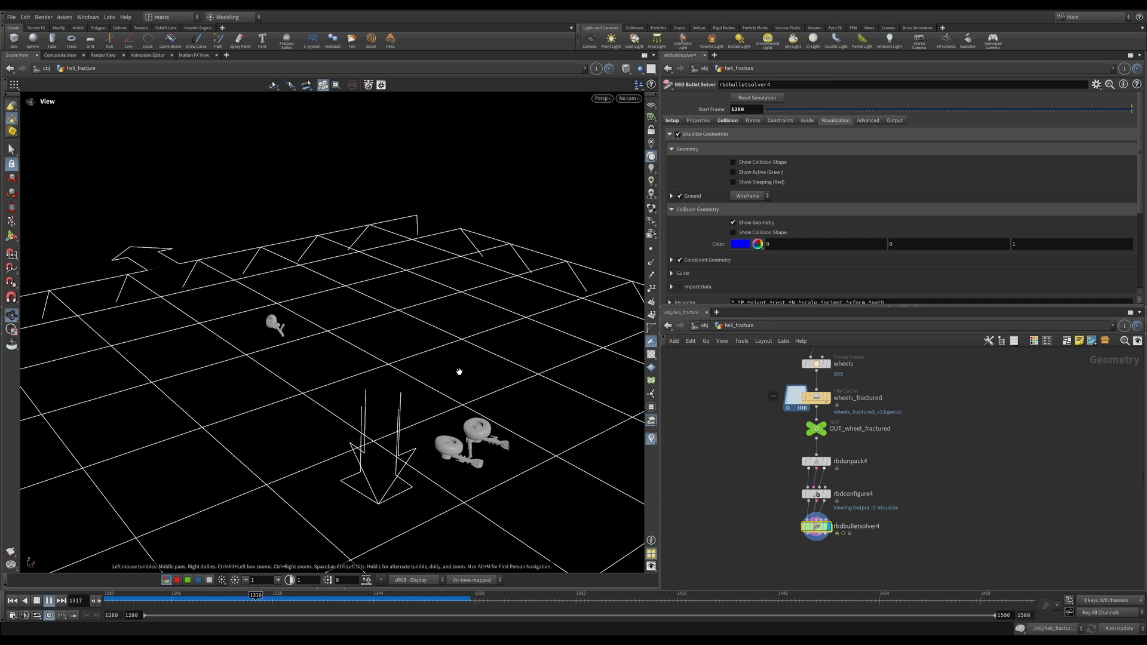
left_click(48, 600)
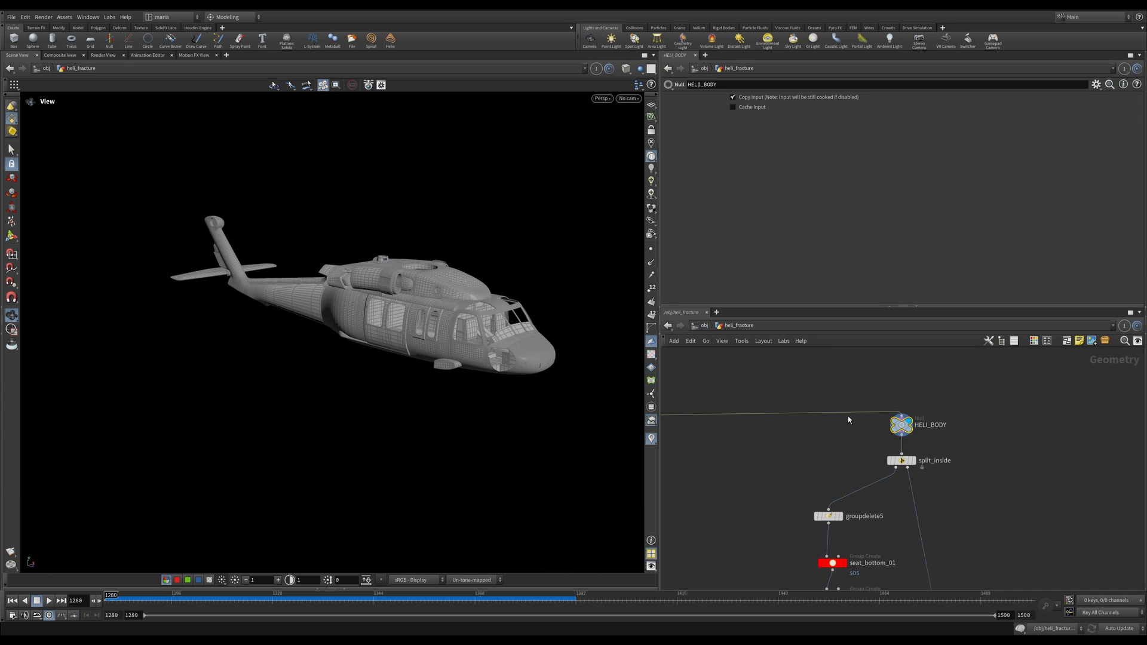
mouse_move(542, 333)
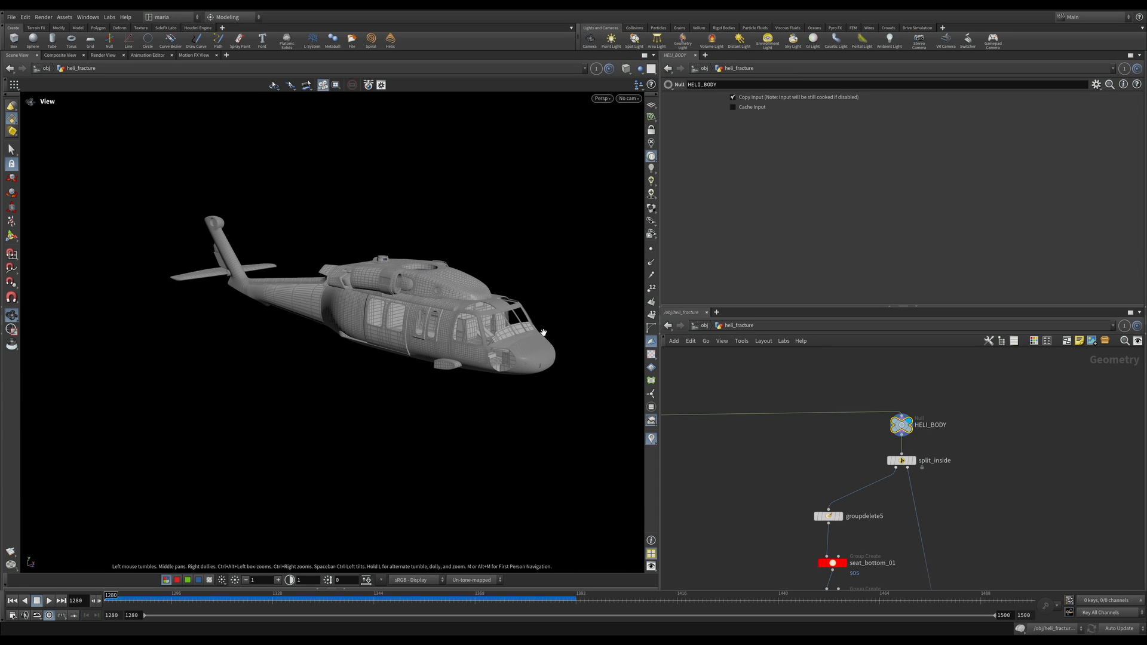
mouse_move(292, 359)
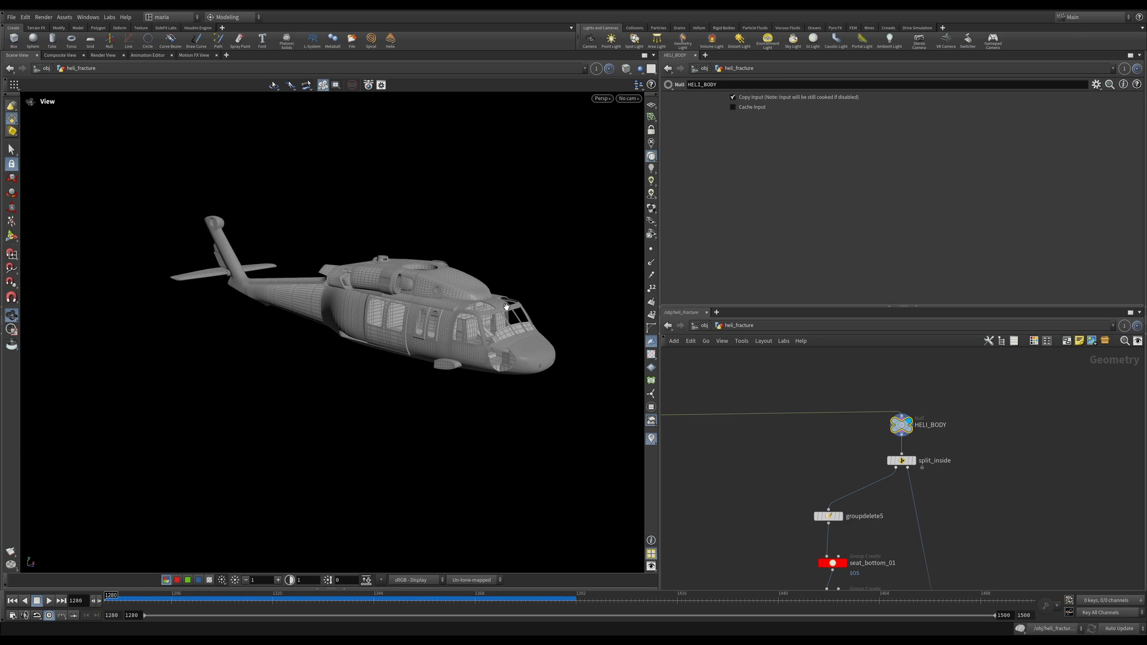
mouse_move(456, 313)
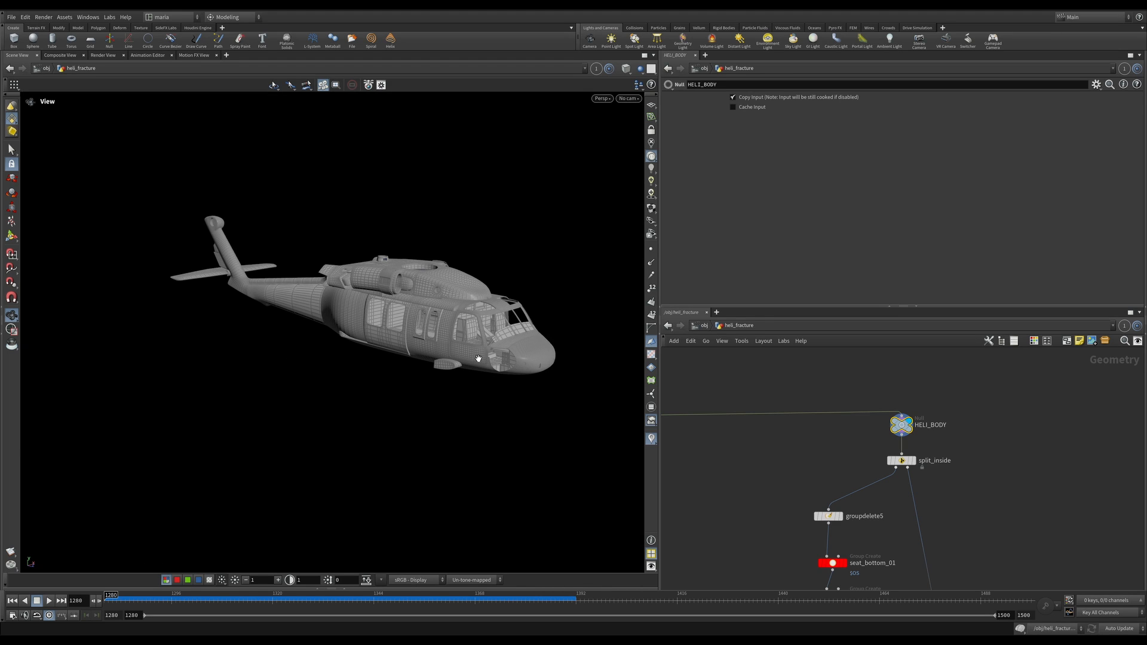
mouse_move(205, 201)
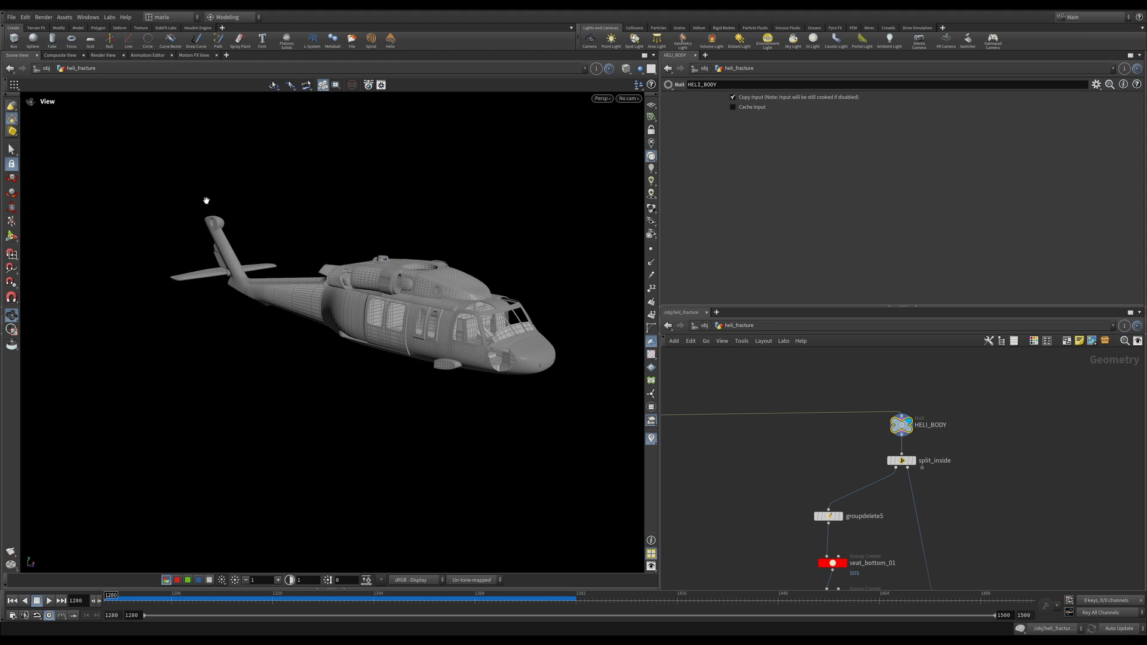
mouse_move(410, 376)
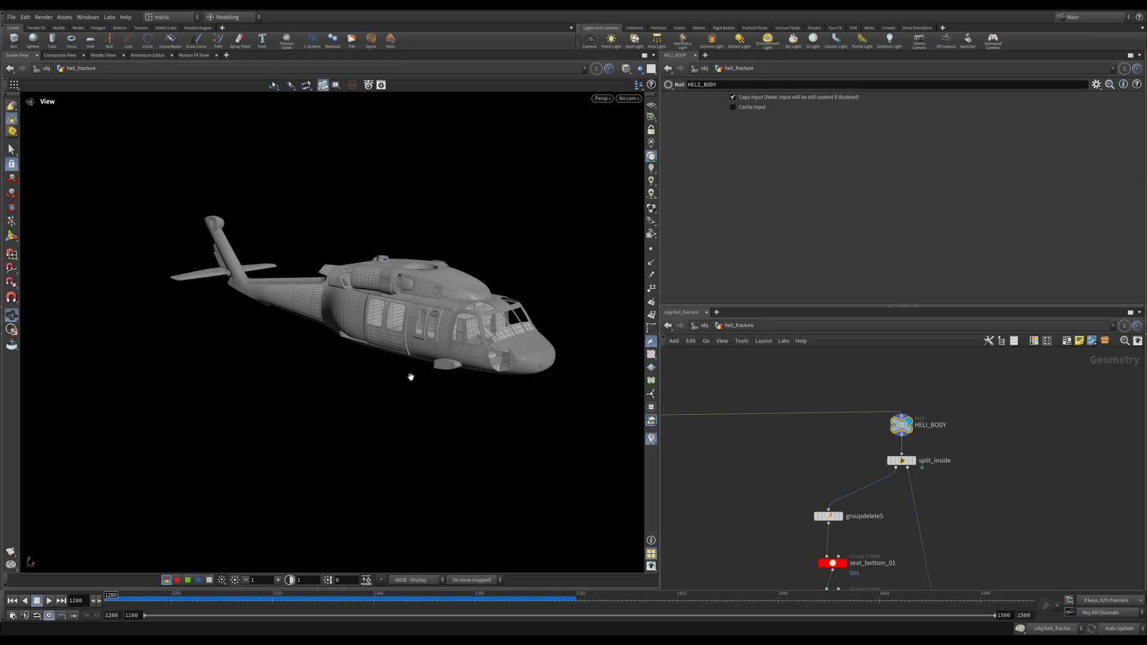
mouse_move(297, 308)
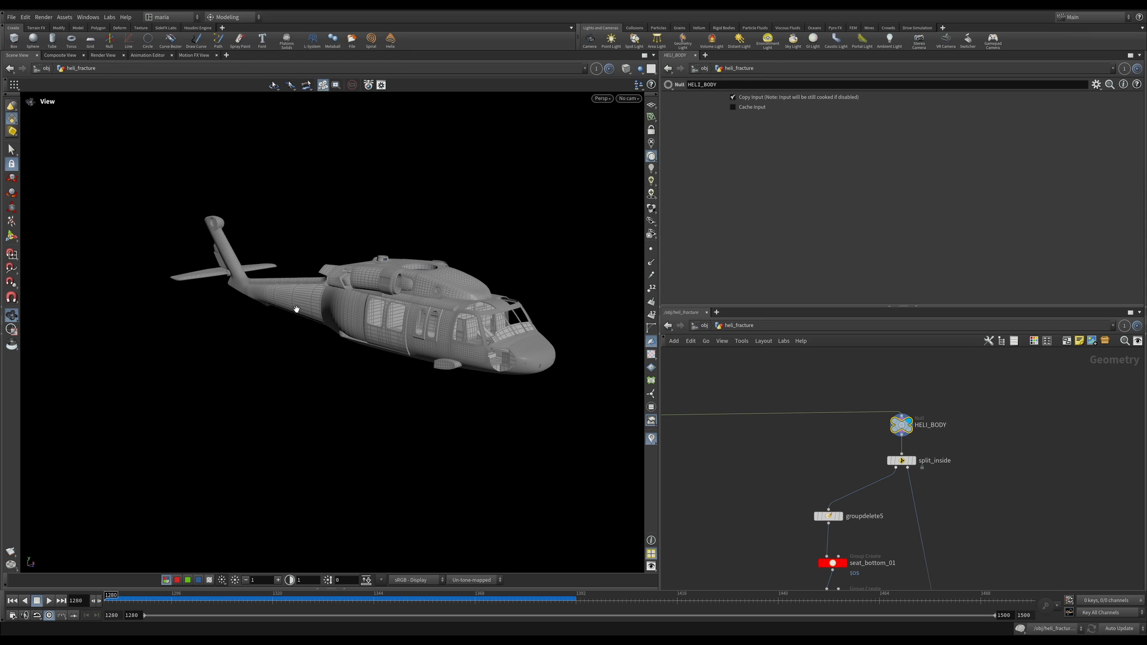
mouse_move(372, 319)
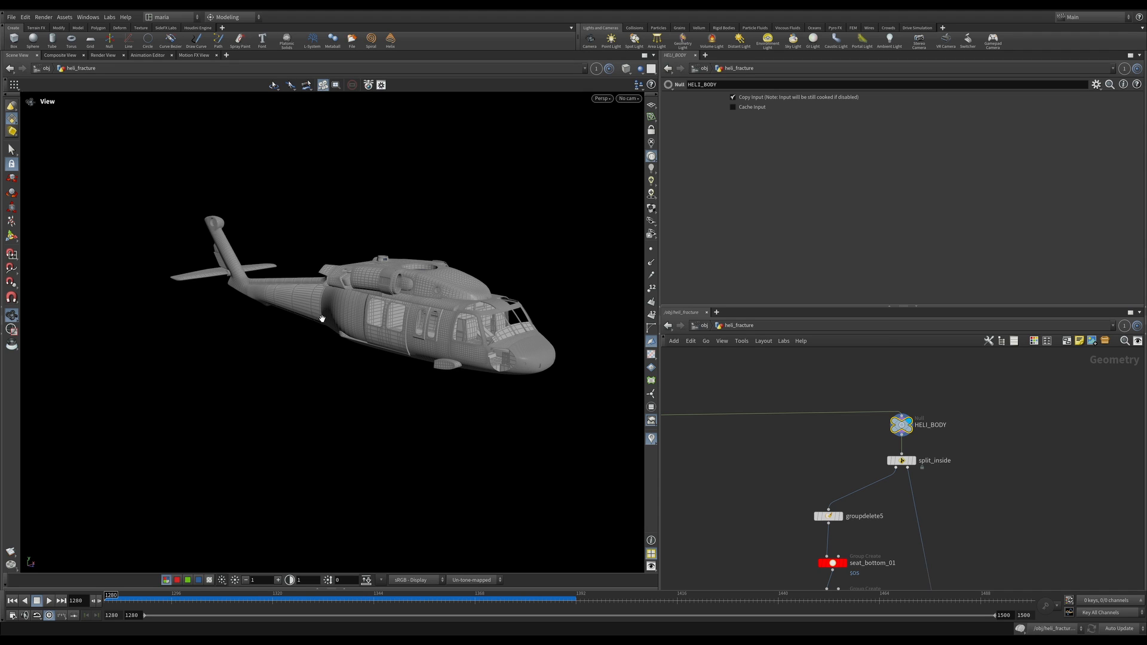
mouse_move(331, 323)
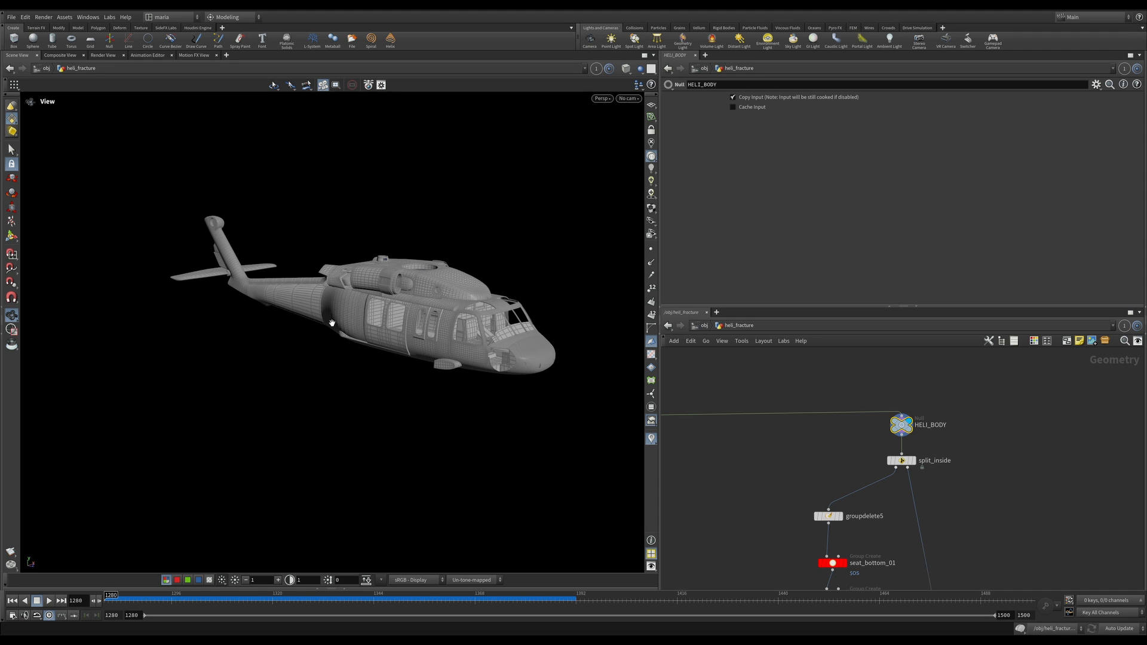
mouse_move(325, 320)
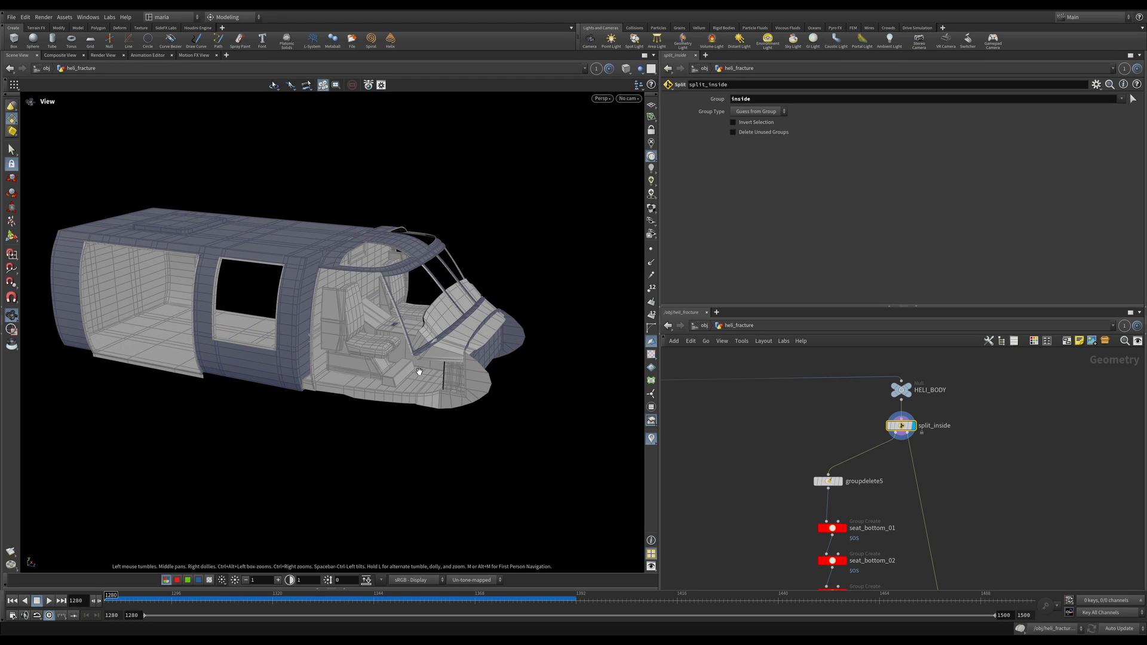
mouse_move(464, 450)
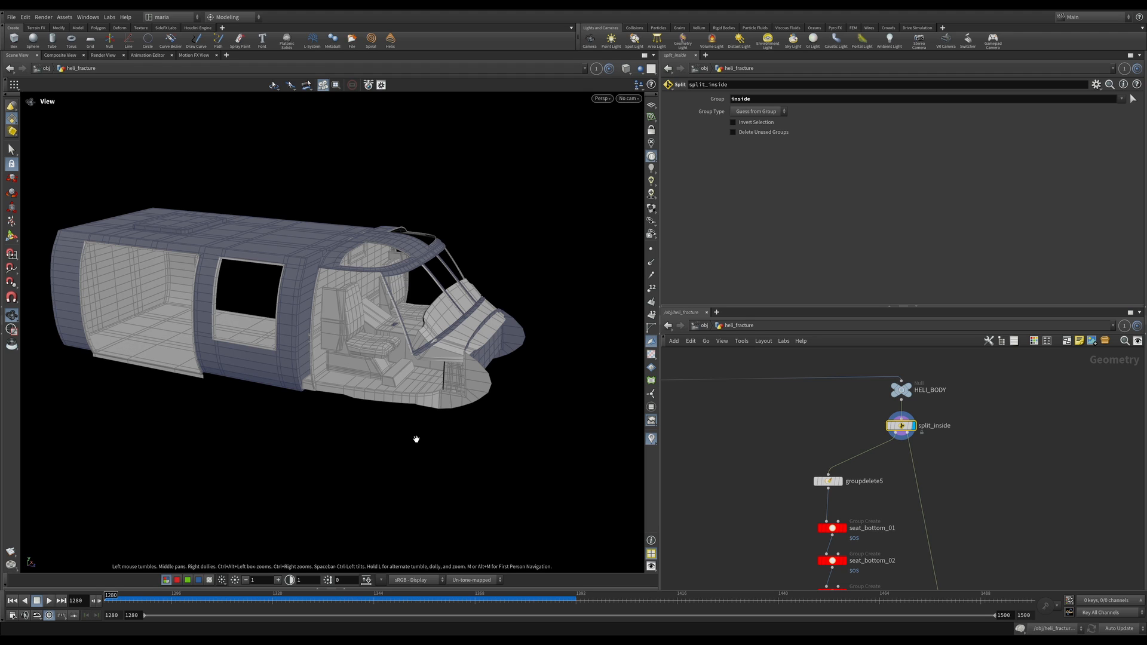
mouse_move(352, 327)
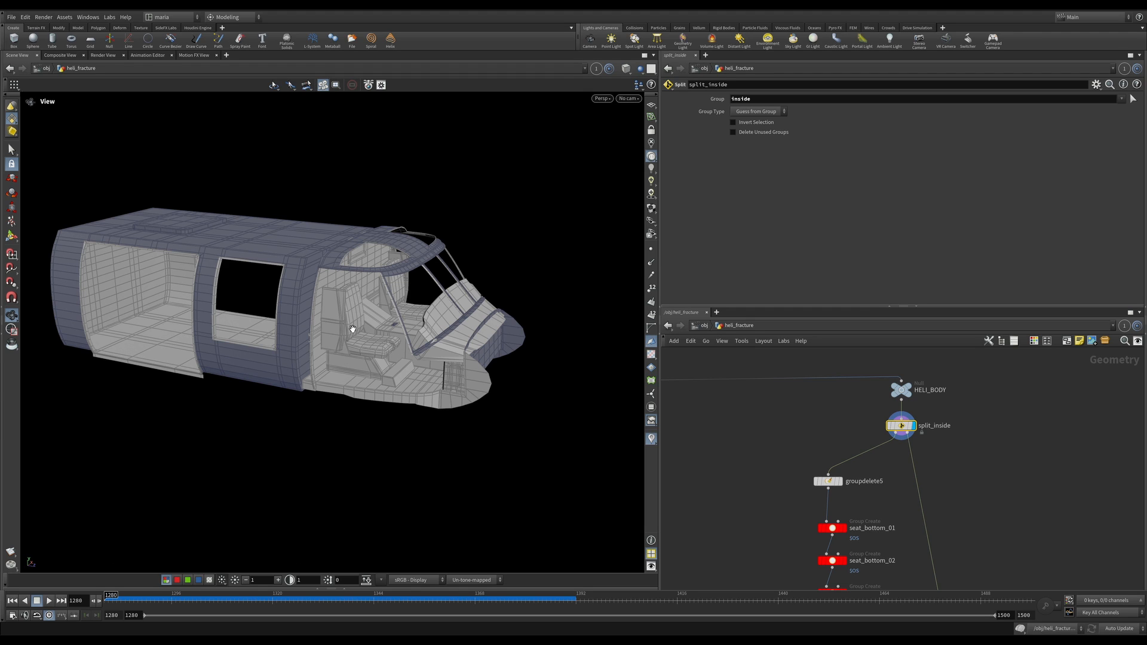
mouse_move(358, 328)
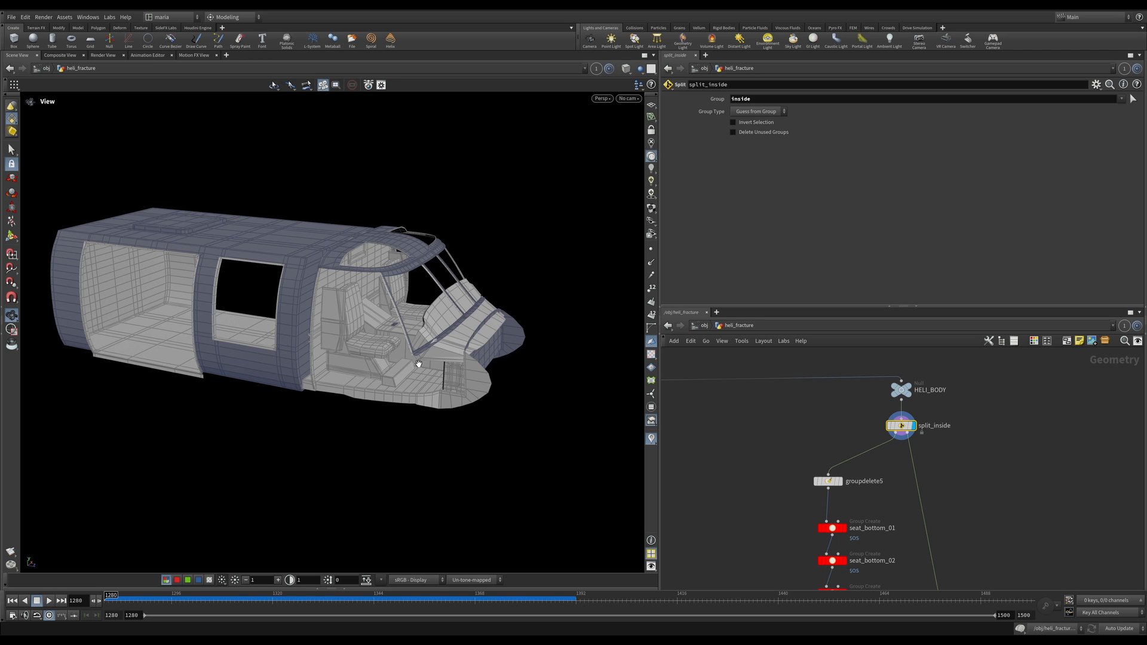
mouse_move(392, 387)
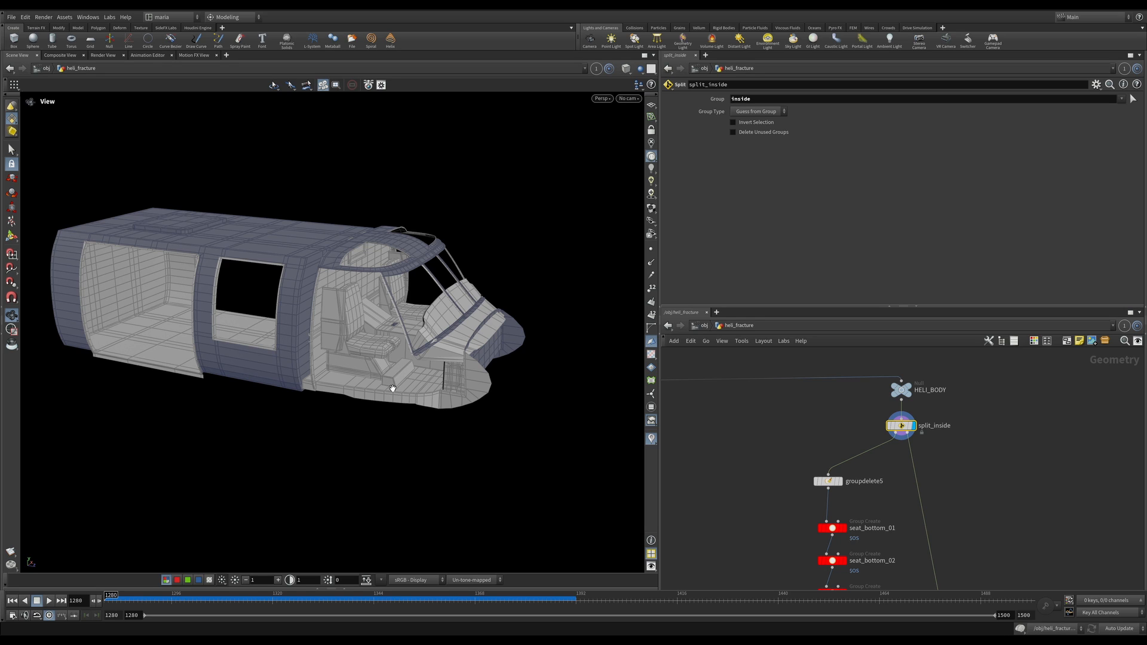
mouse_move(387, 286)
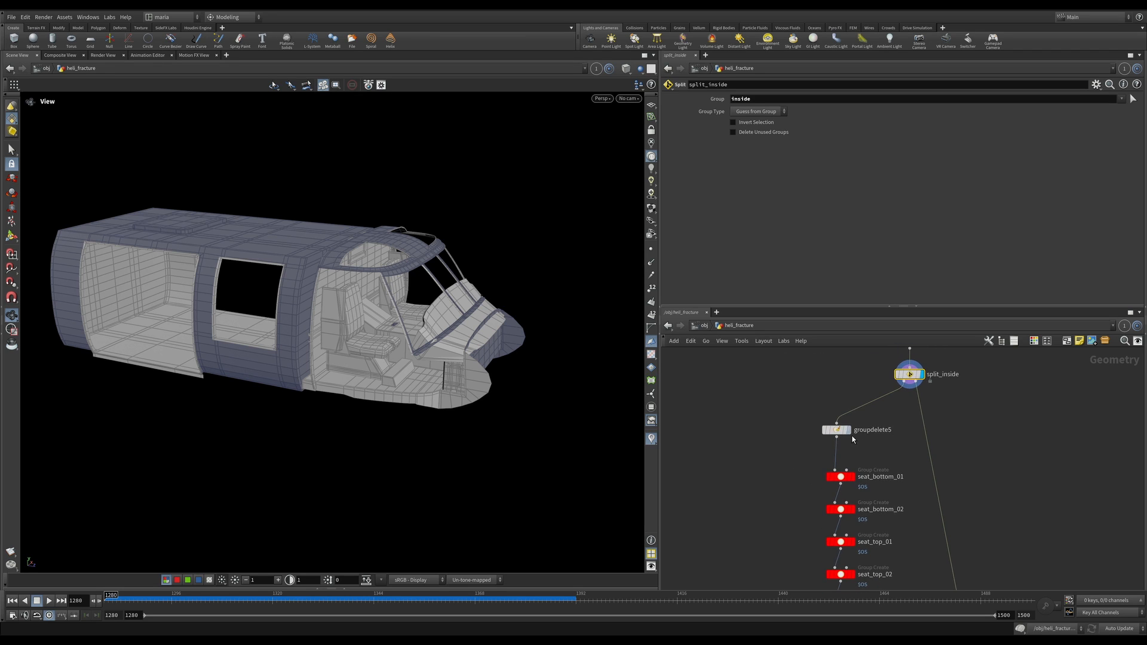
mouse_move(338, 284)
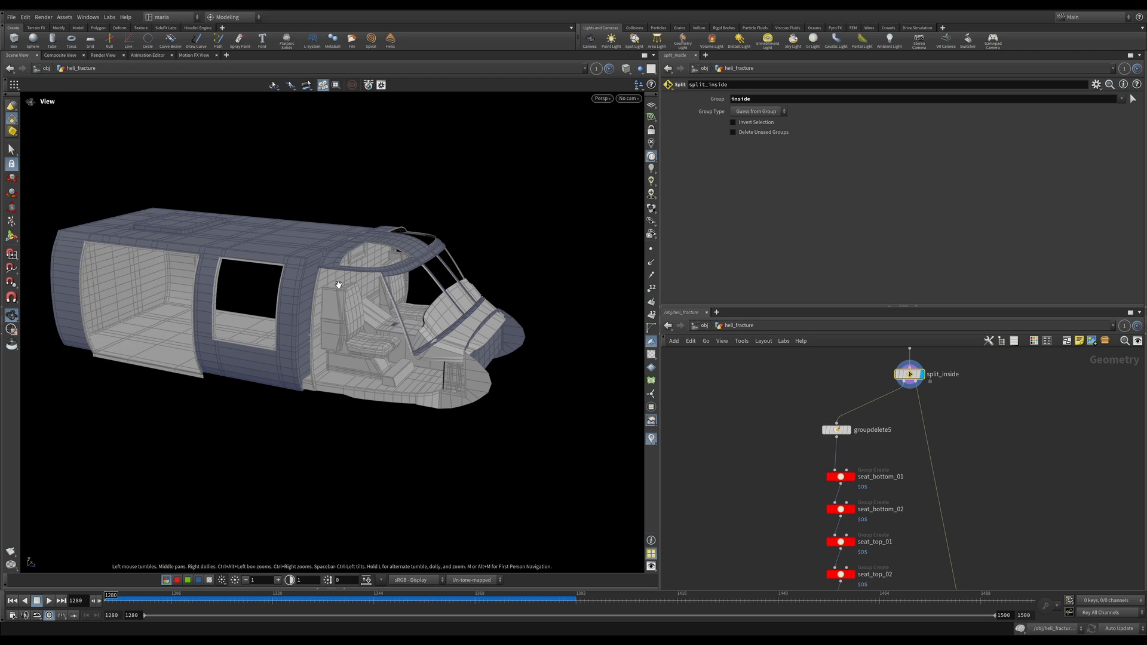
mouse_move(363, 346)
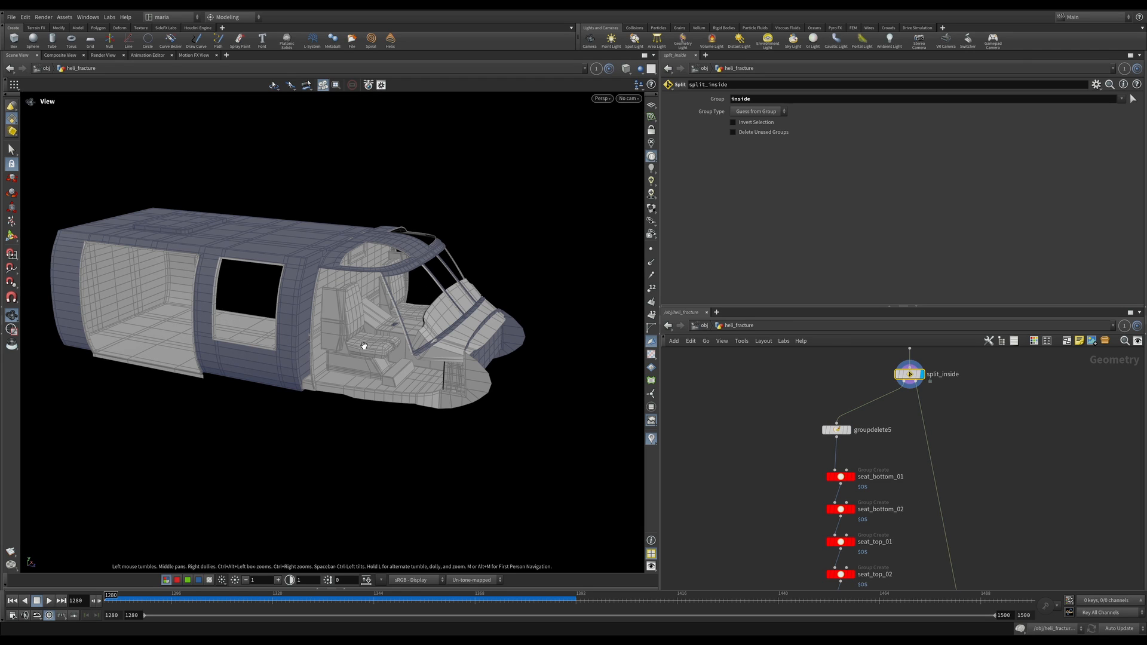
mouse_move(365, 344)
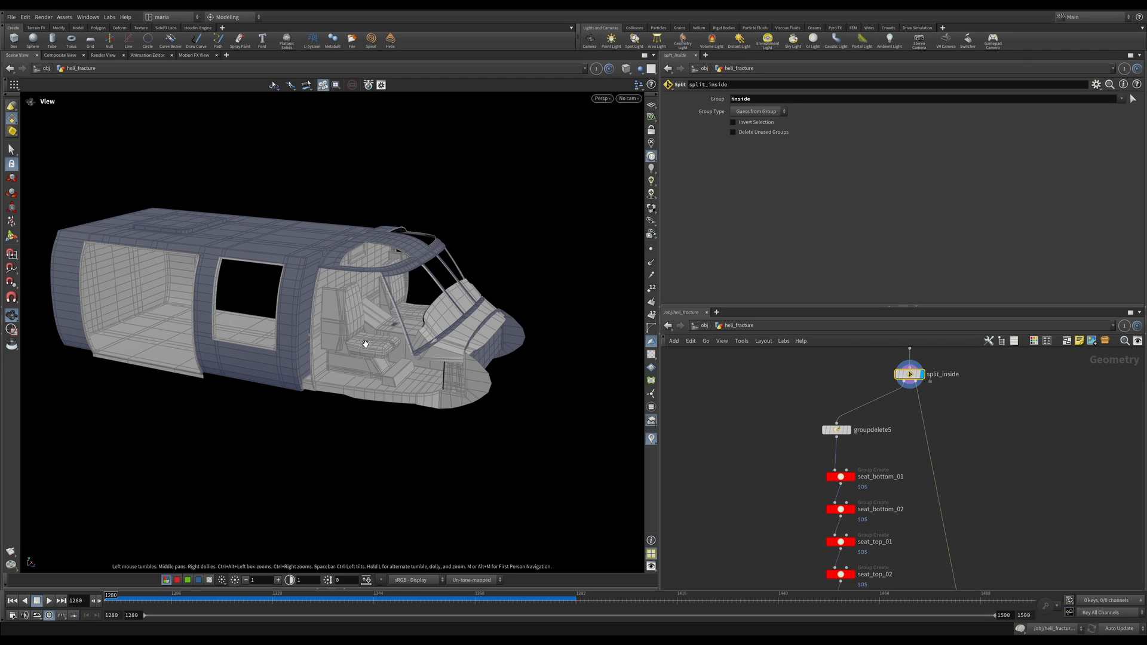
Inspect the seat_bottom_01 group capturing one cabin seat cushion by primitive ranges.
left_click(871, 429)
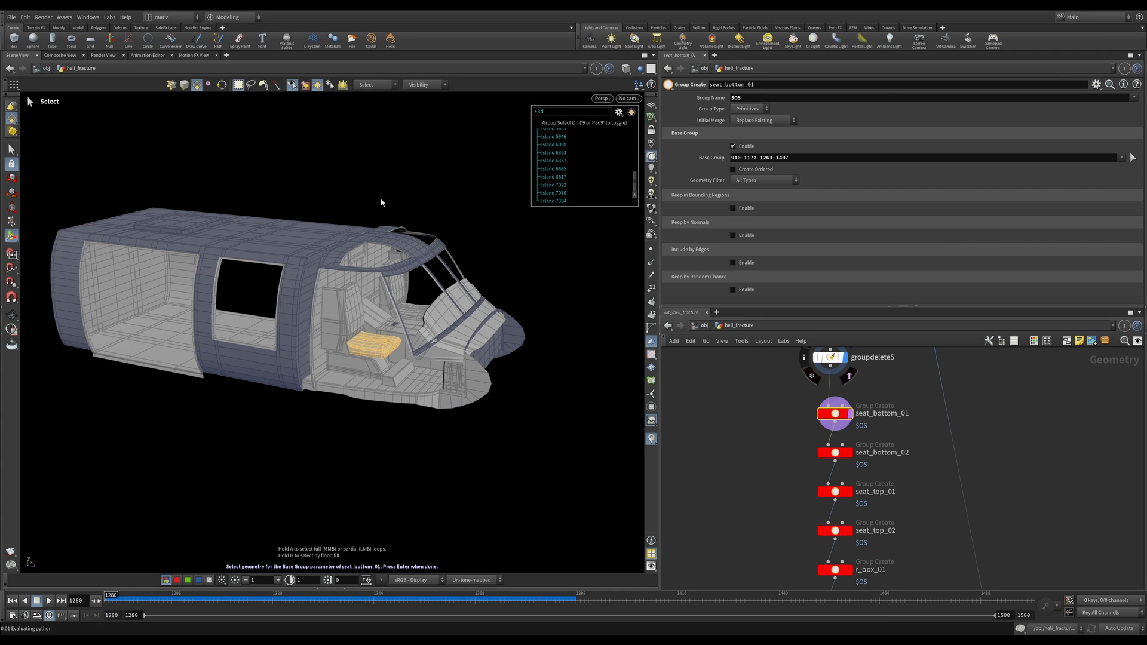
Highlight the seat_bottom_01 primitives in the cabin via the Base Group selector.
left_click(373, 83)
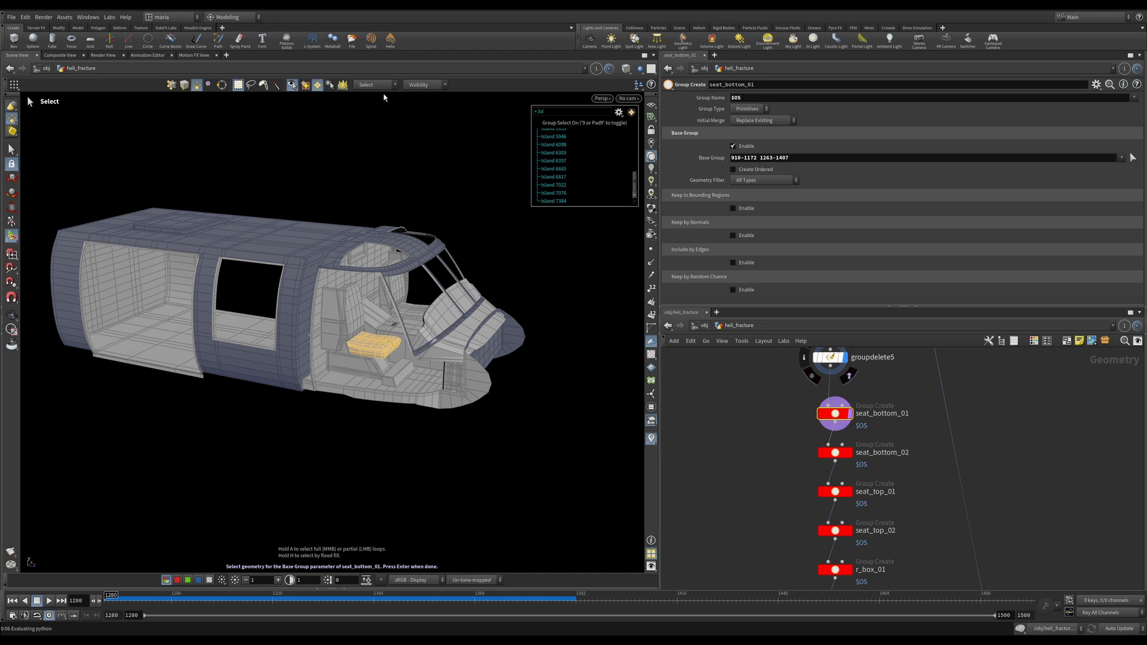
left_click(358, 366)
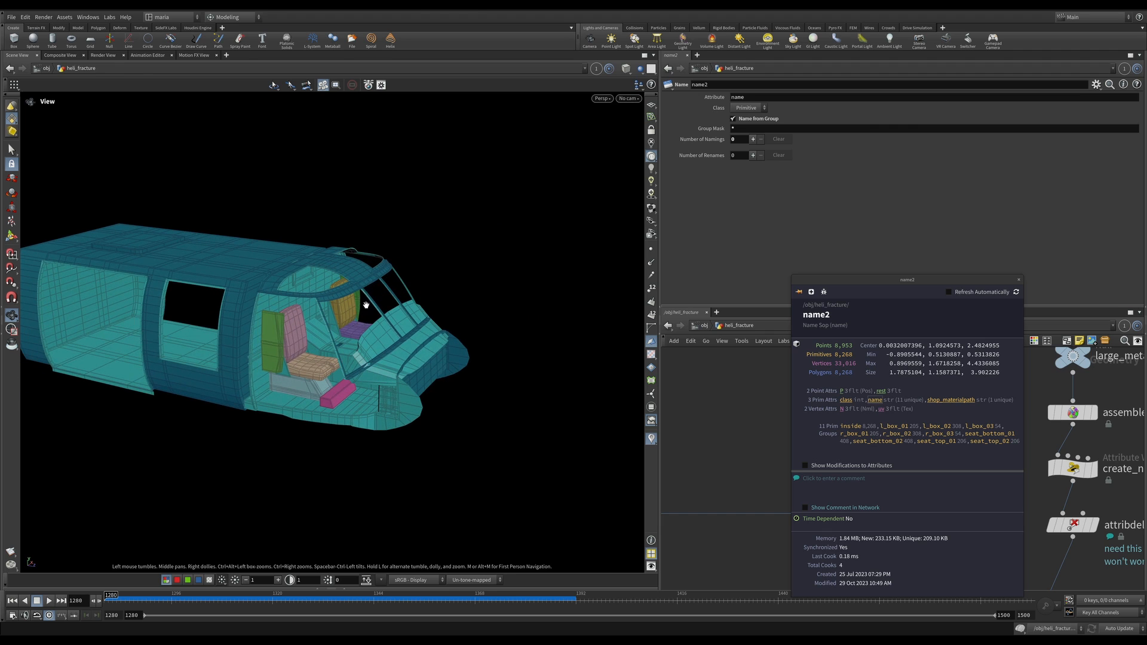
mouse_move(765, 388)
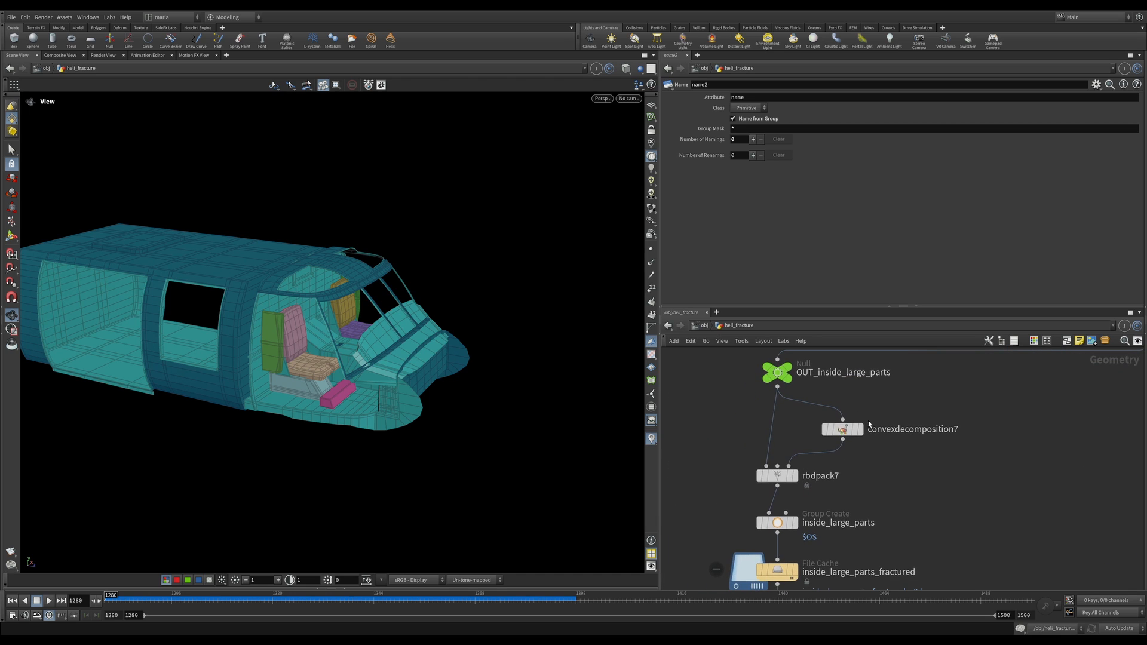
Scroll the network down to the inside_large_parts chain and its Group Create node.
scroll("down", 3)
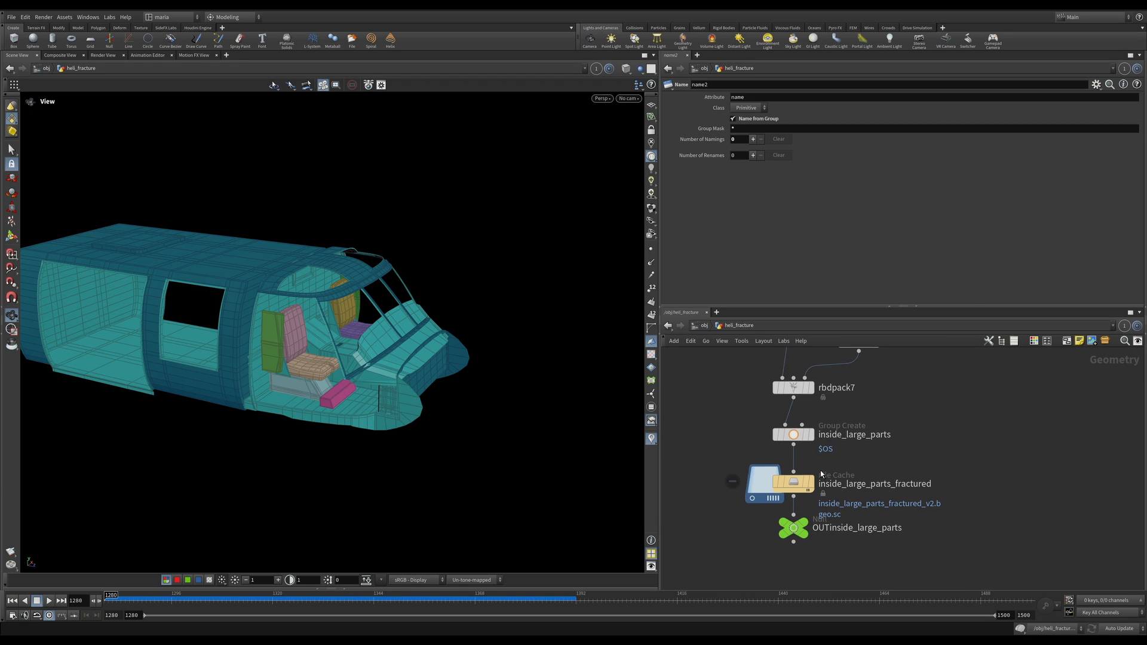
mouse_move(826, 444)
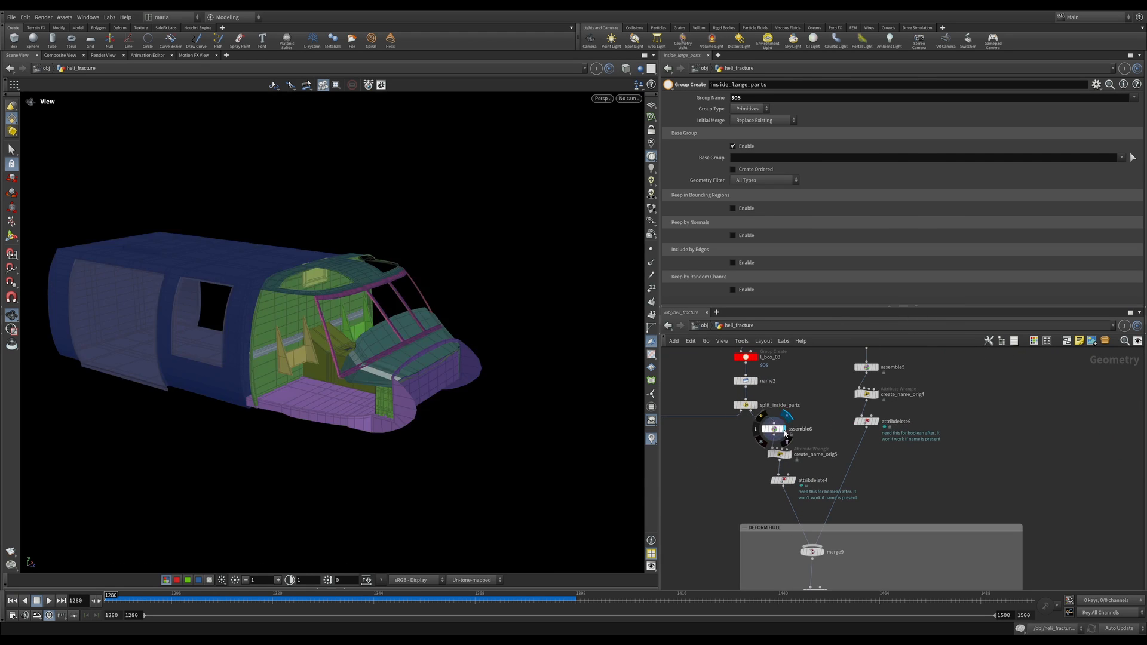
Review create_name_orig5 storing piece names, then attribdelete4 removing name and class.
left_click(772, 429)
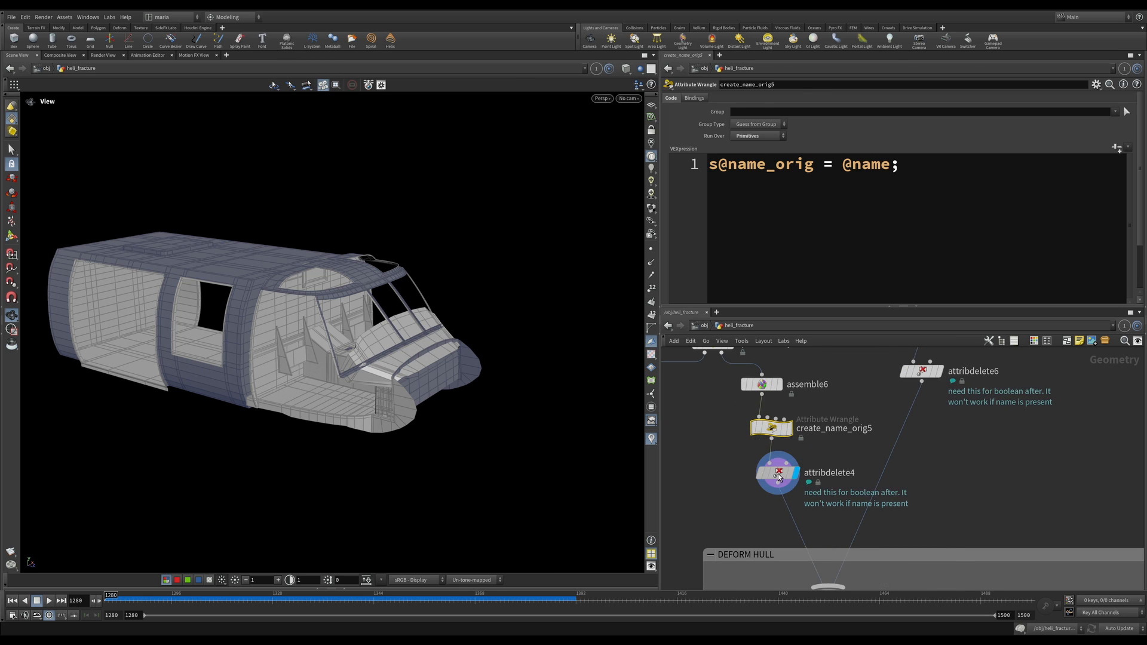
left_click(775, 472)
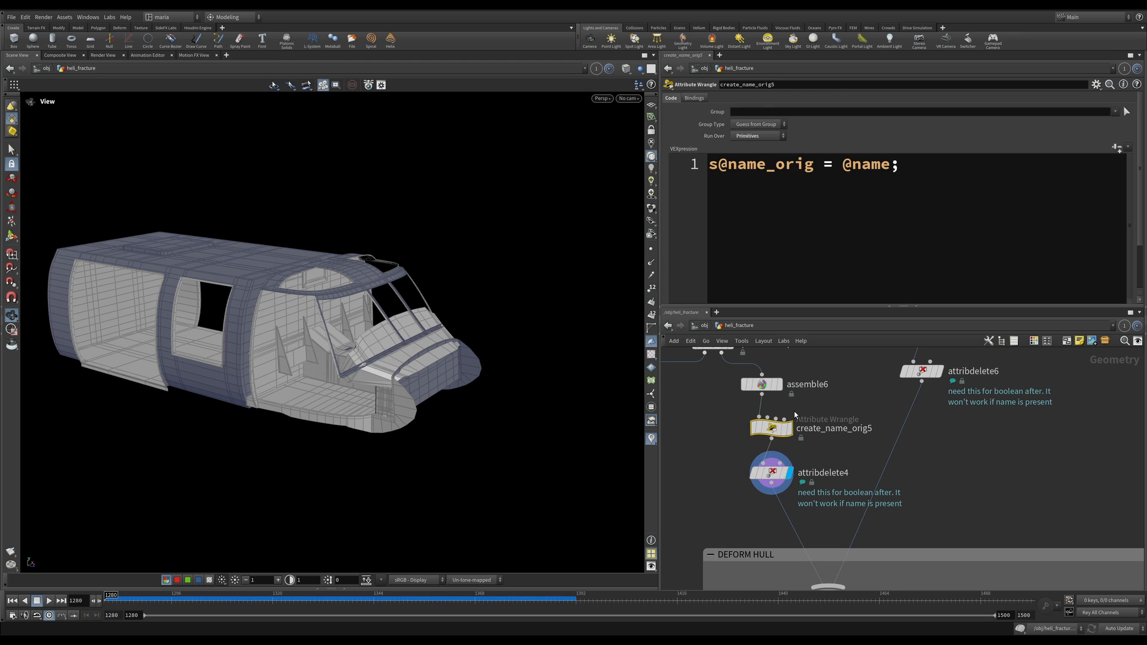
left_click(770, 471)
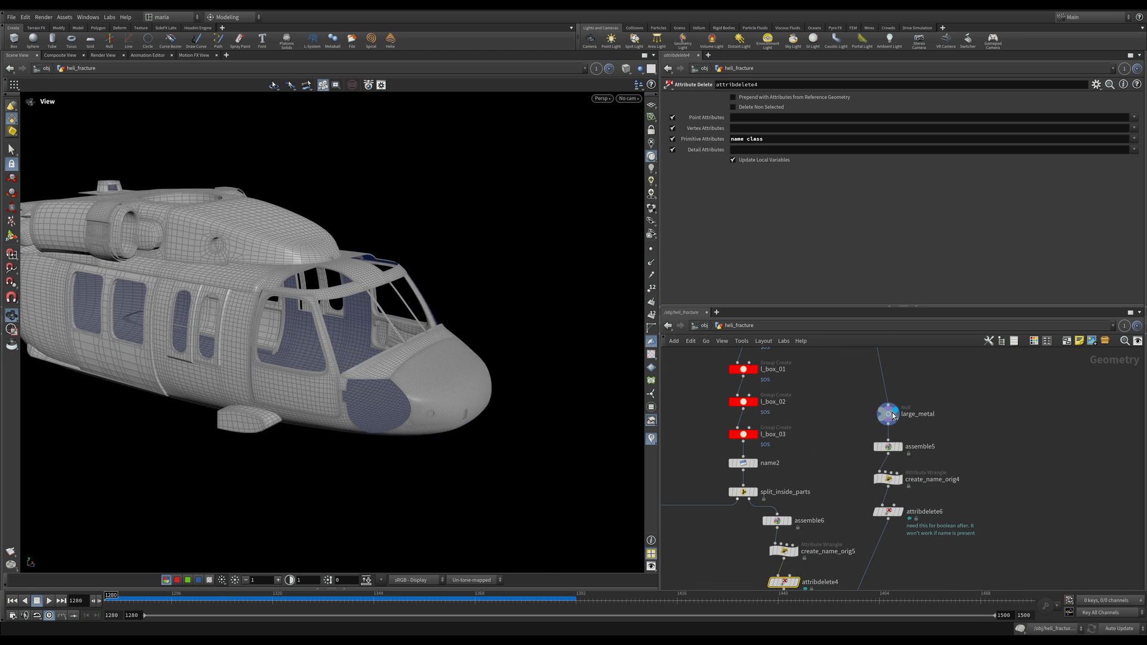
left_click(888, 413)
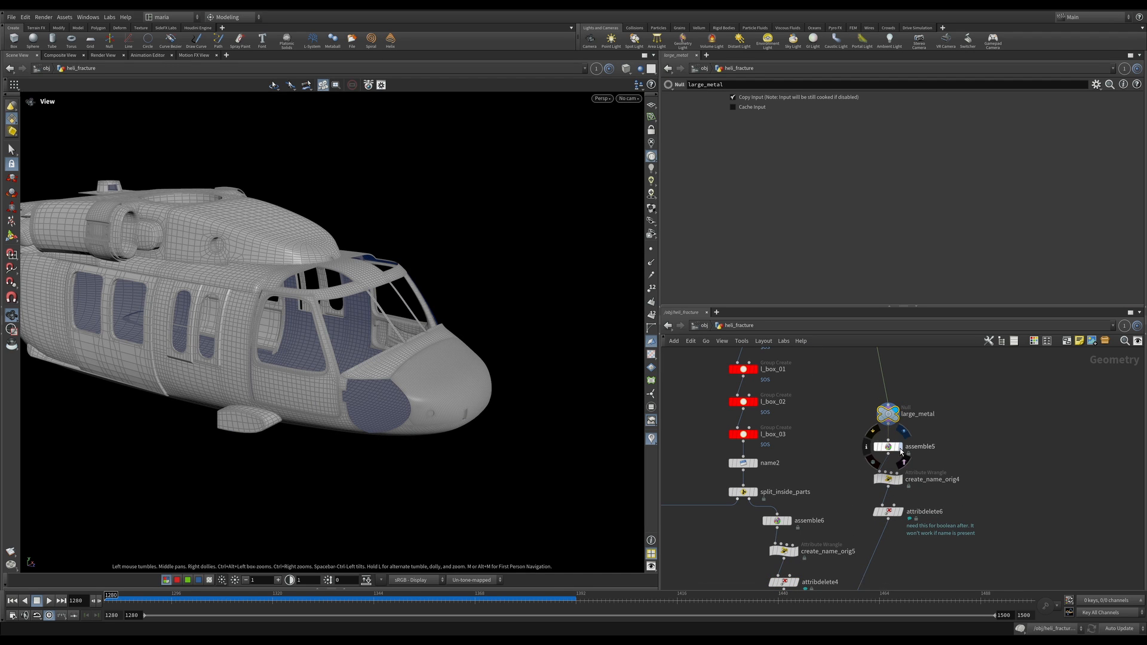
left_click(887, 446)
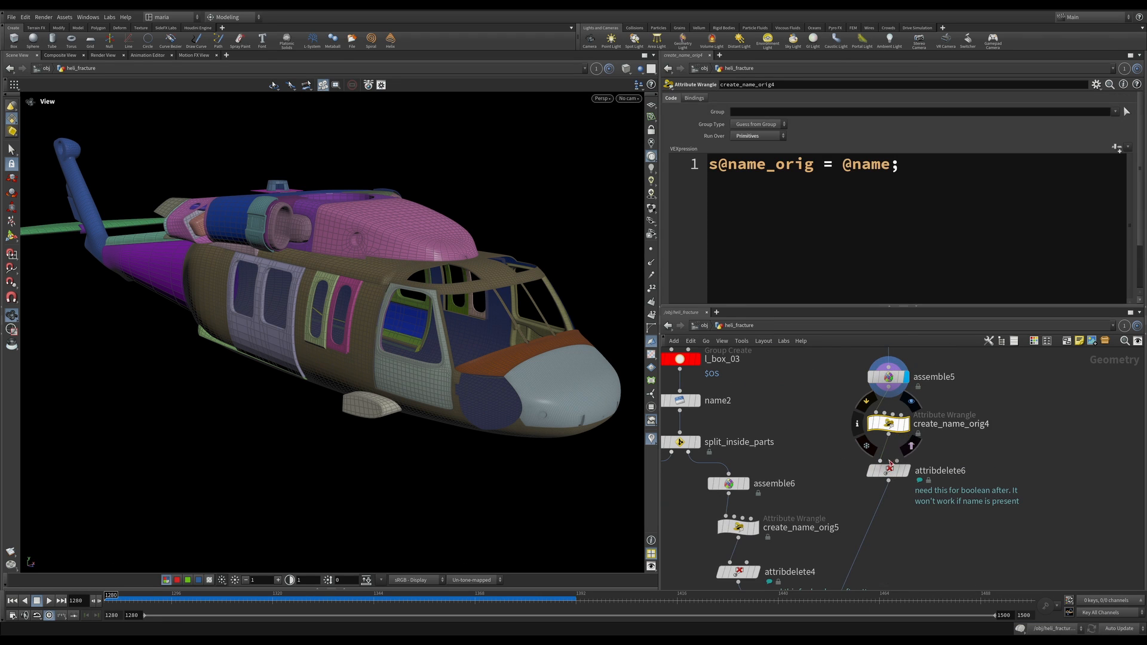
left_click(887, 469)
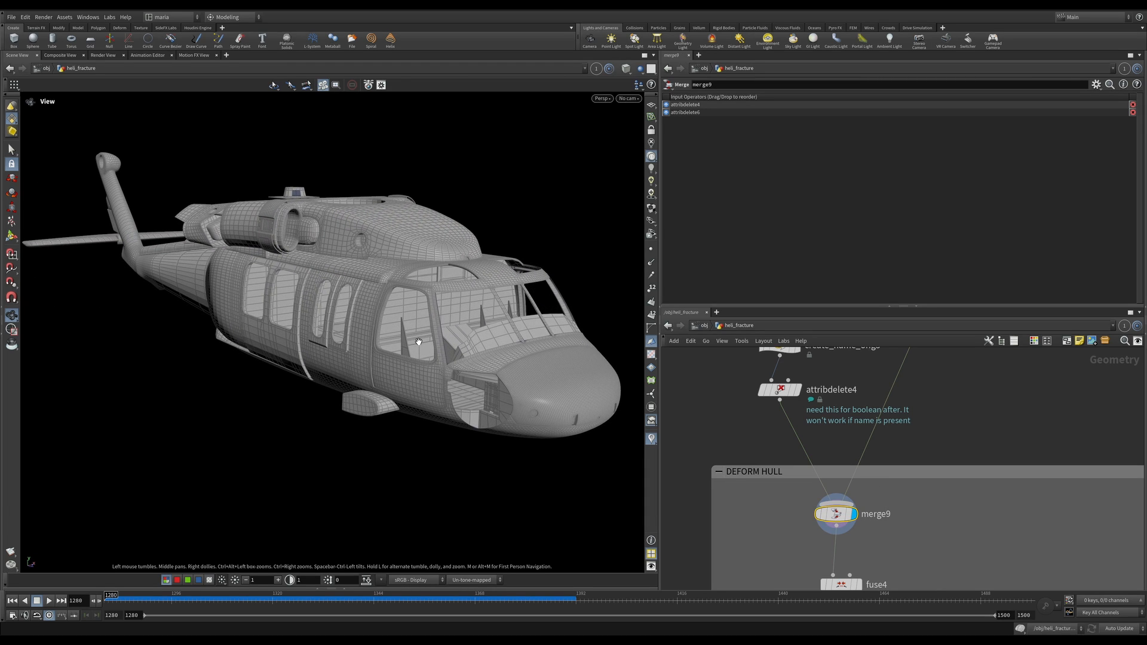
mouse_move(418, 338)
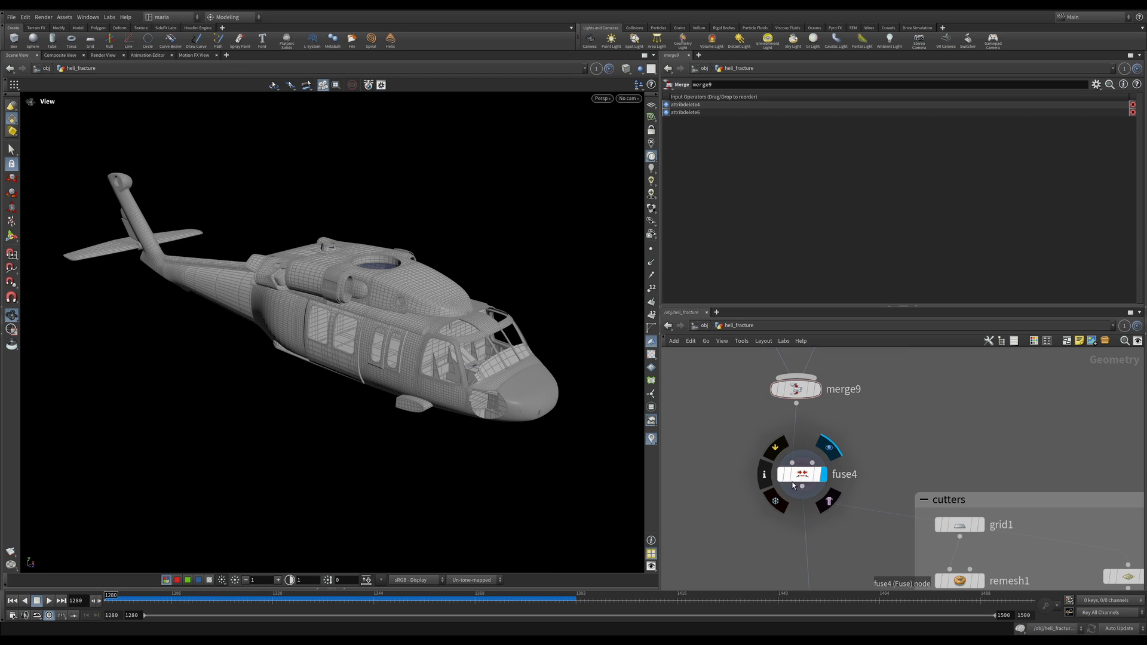
Review fuse4 welding the merged hull's points within a 0.001 snap distance.
left_click(800, 474)
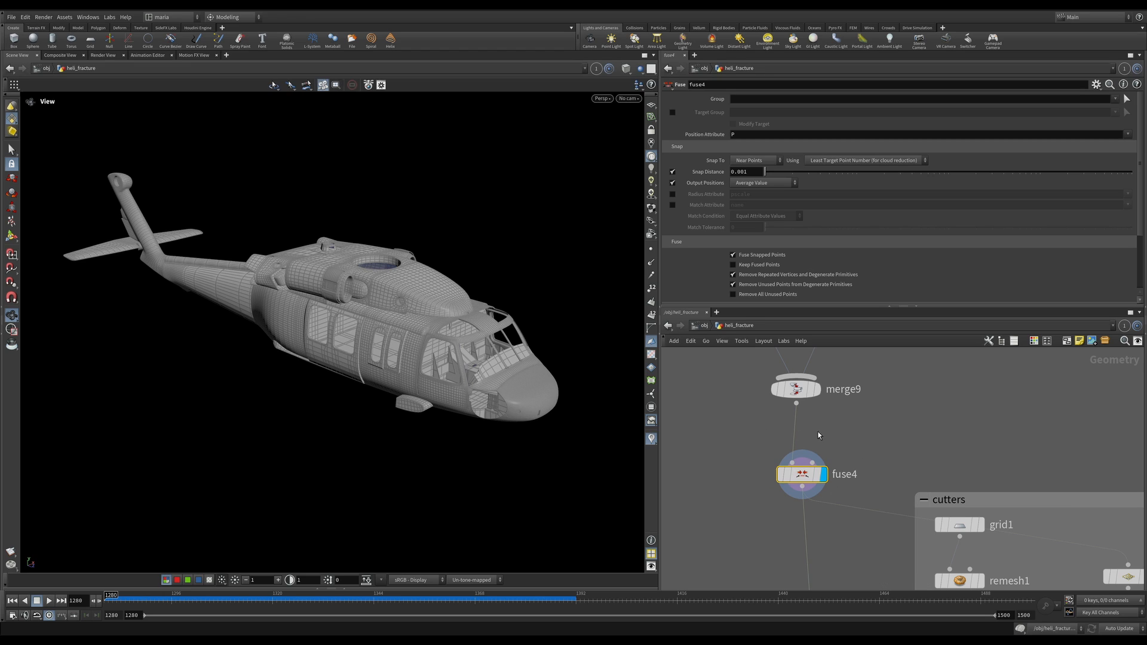
mouse_move(829, 446)
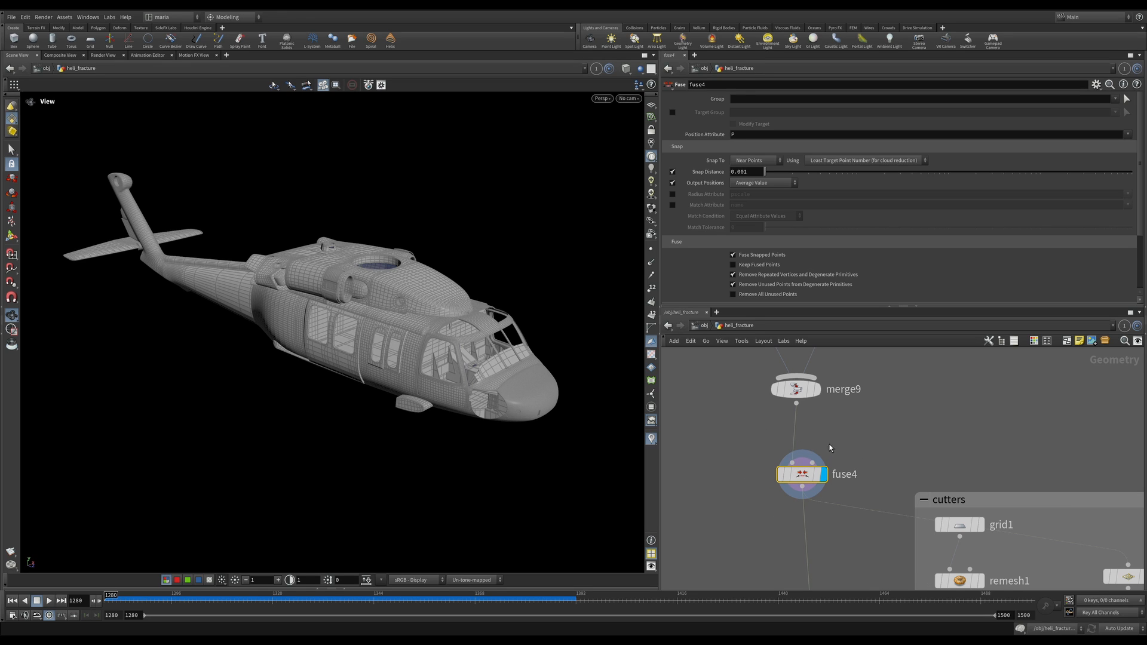
mouse_move(814, 458)
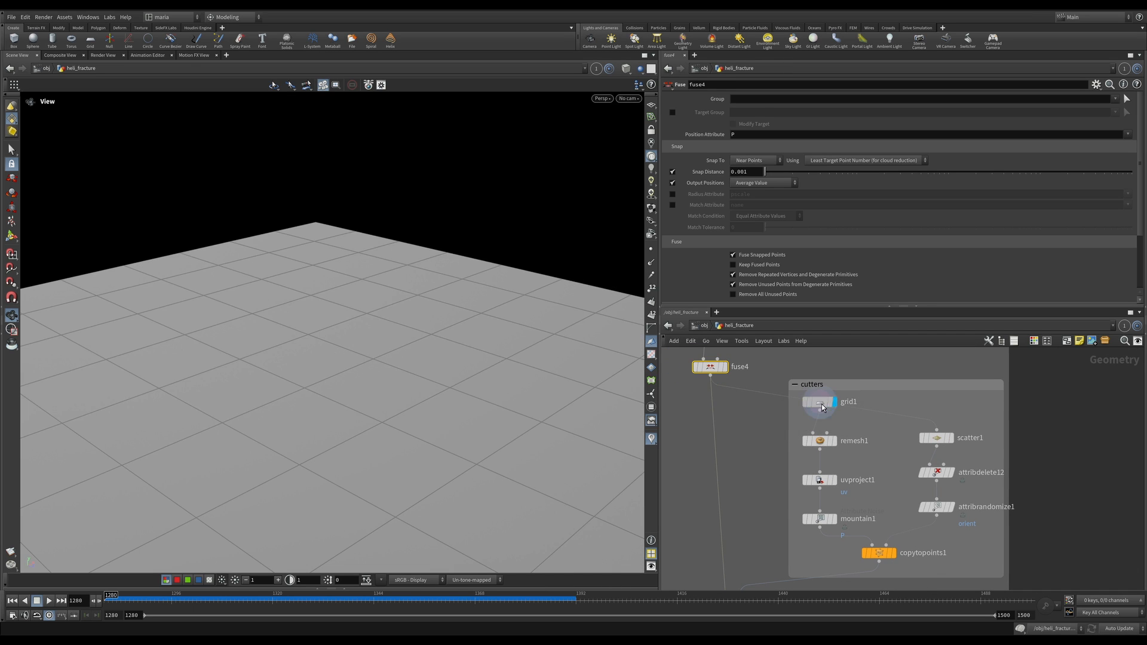
Step through the remeshed cutter grid, its UV projection and the next cutter node.
left_click(820, 440)
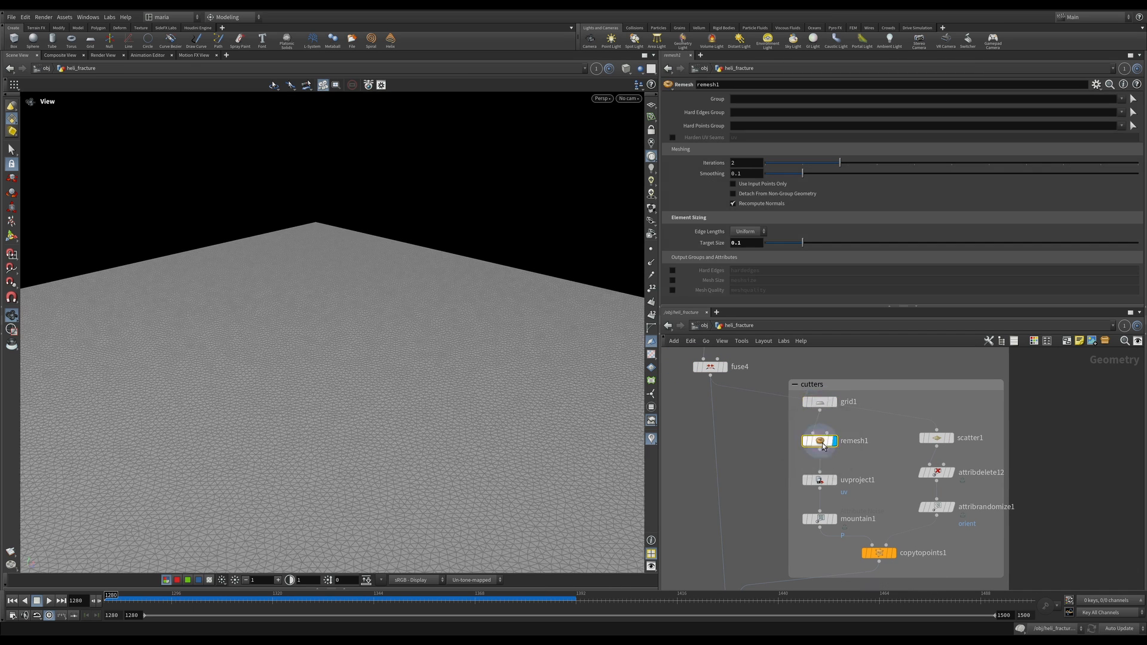
left_click(818, 480)
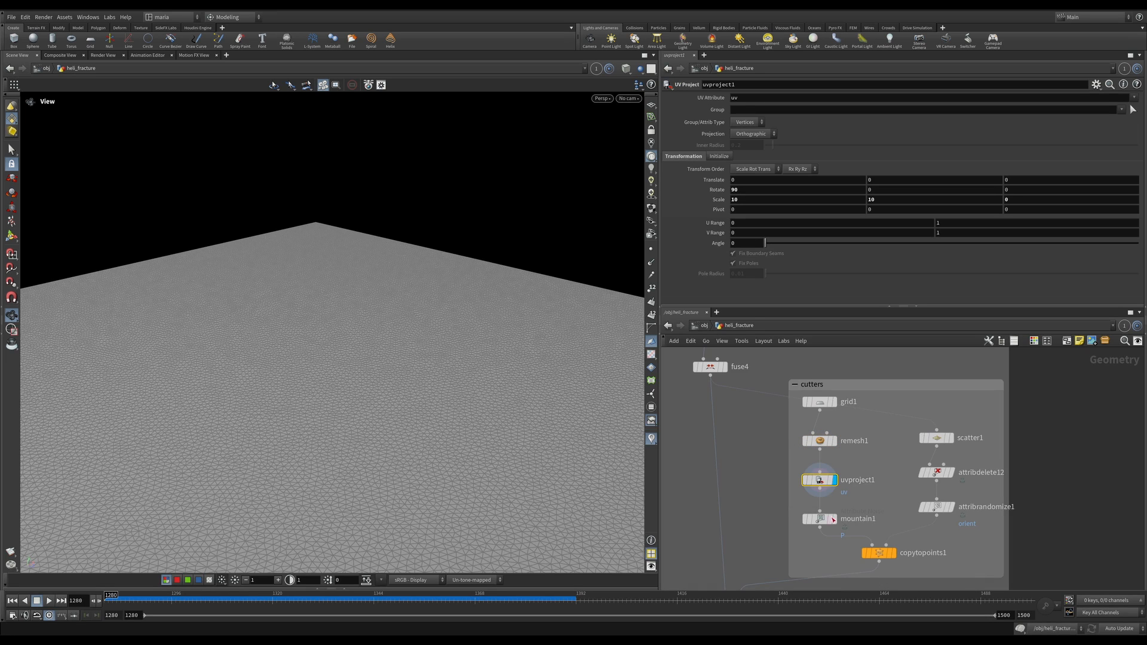
left_click(819, 517)
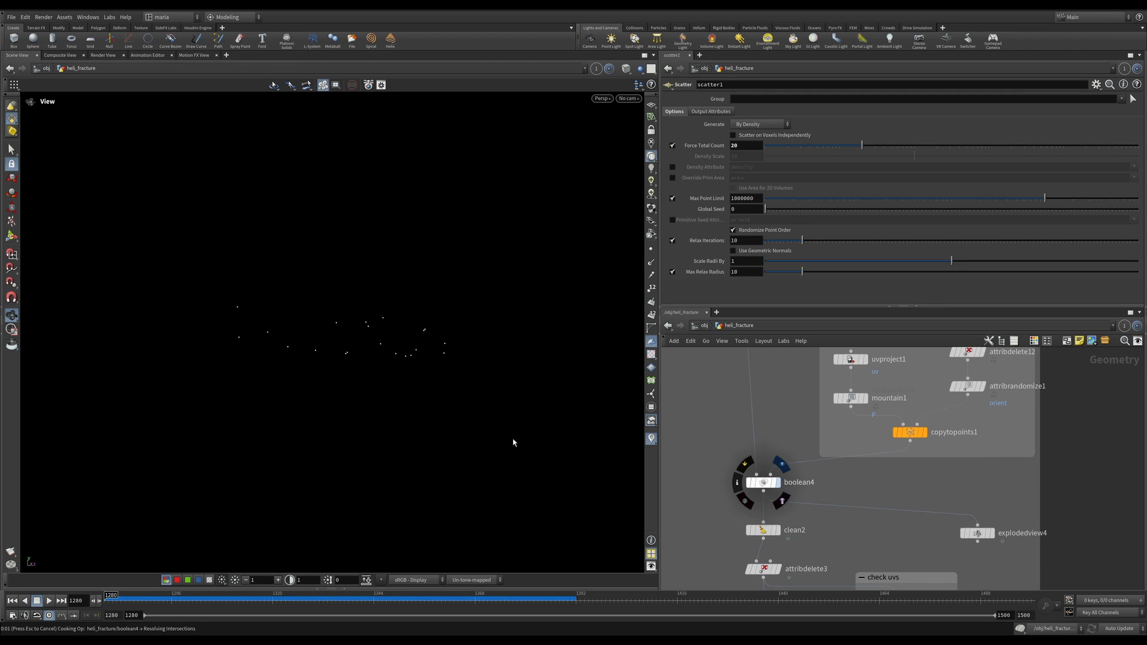
Show explodedview4 spreading the boolean-fractured pieces at uniform scale 1.83.
left_click(764, 481)
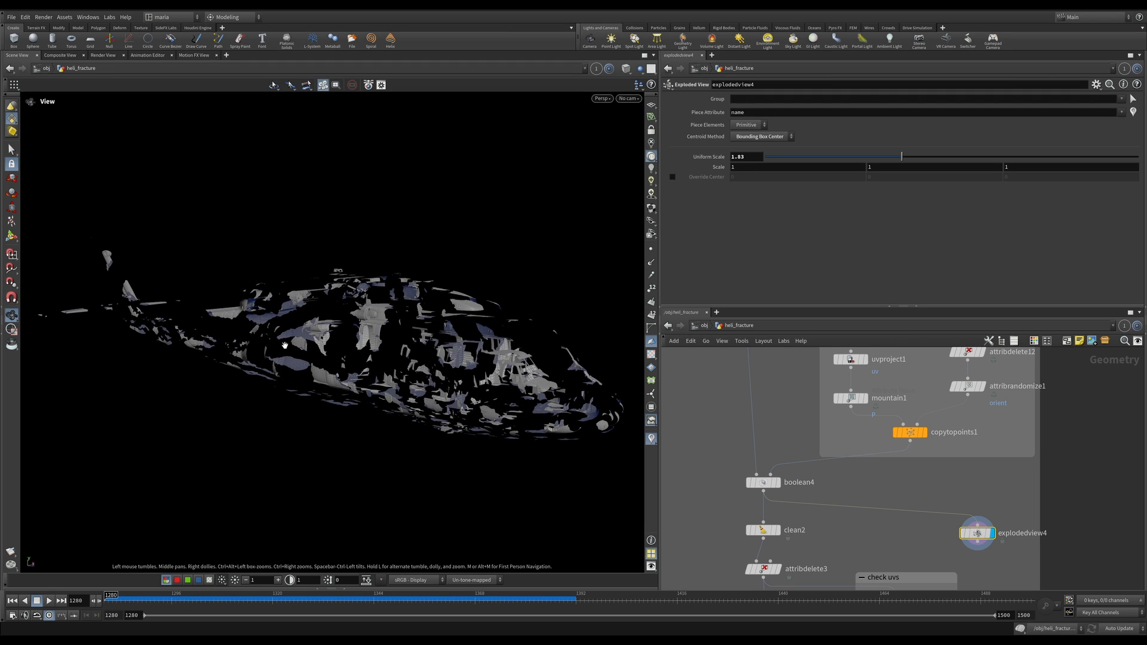
mouse_move(271, 357)
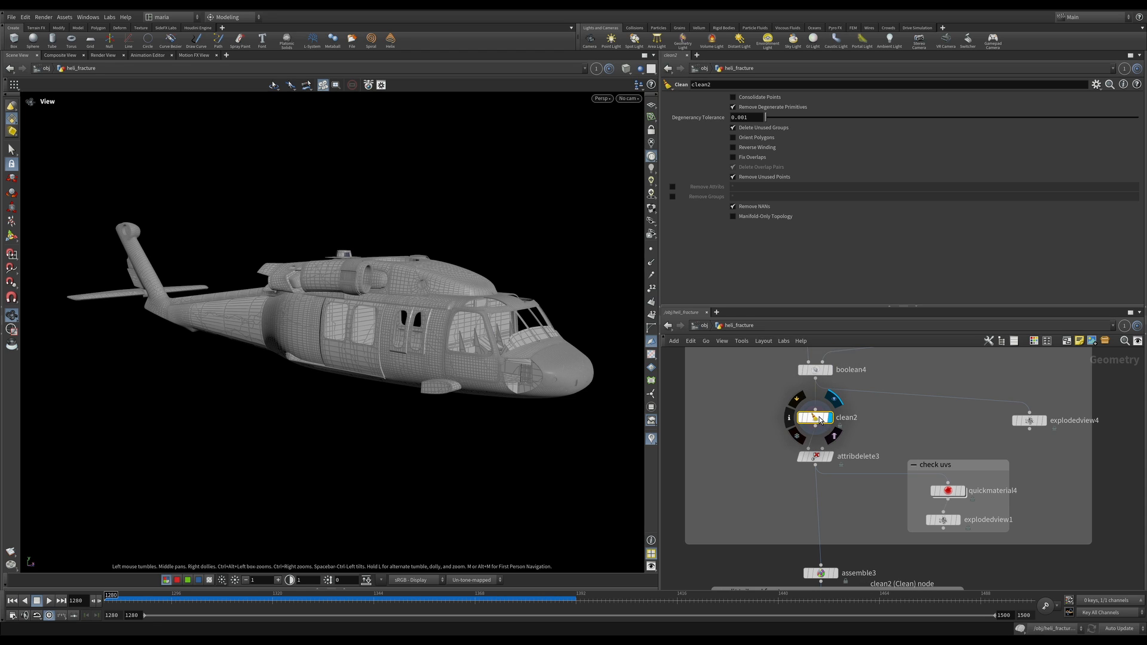
mouse_move(814, 418)
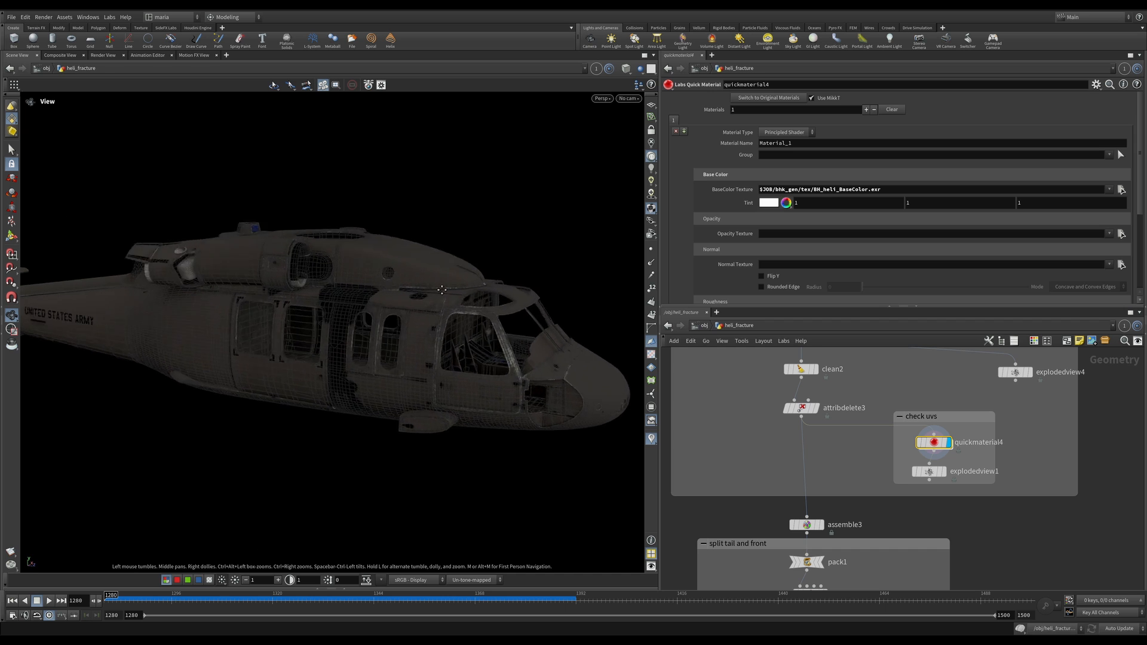
Orbit the textured helicopter to inspect the fuselage and tail markings.
left_click_drag(442, 289, 418, 373)
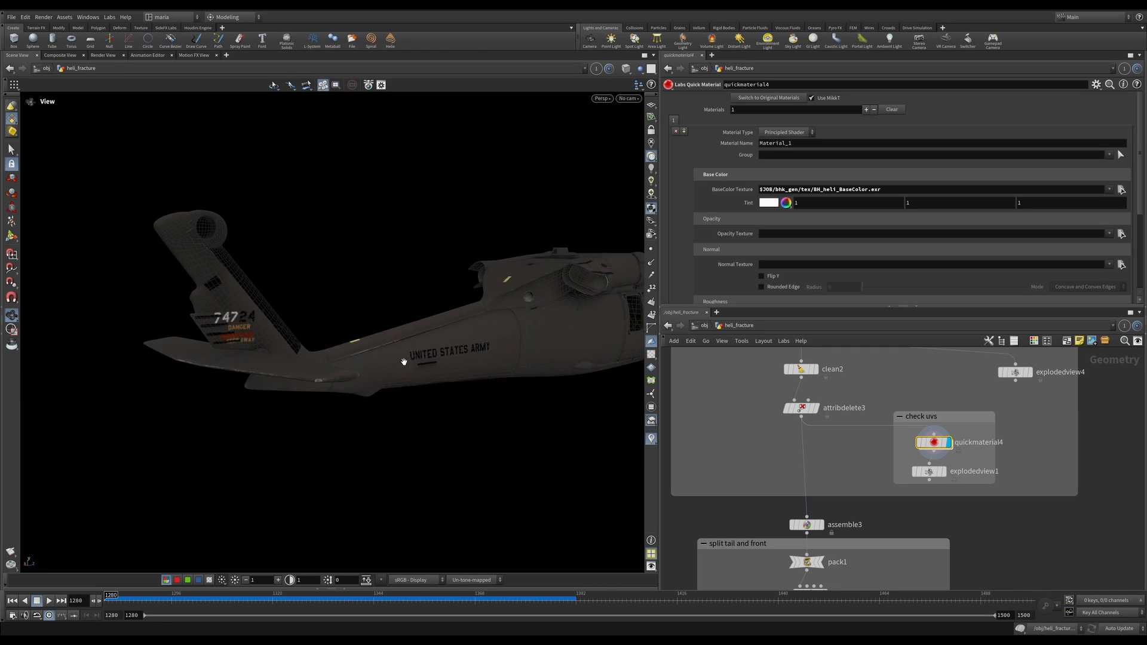
left_click_drag(402, 359, 280, 307)
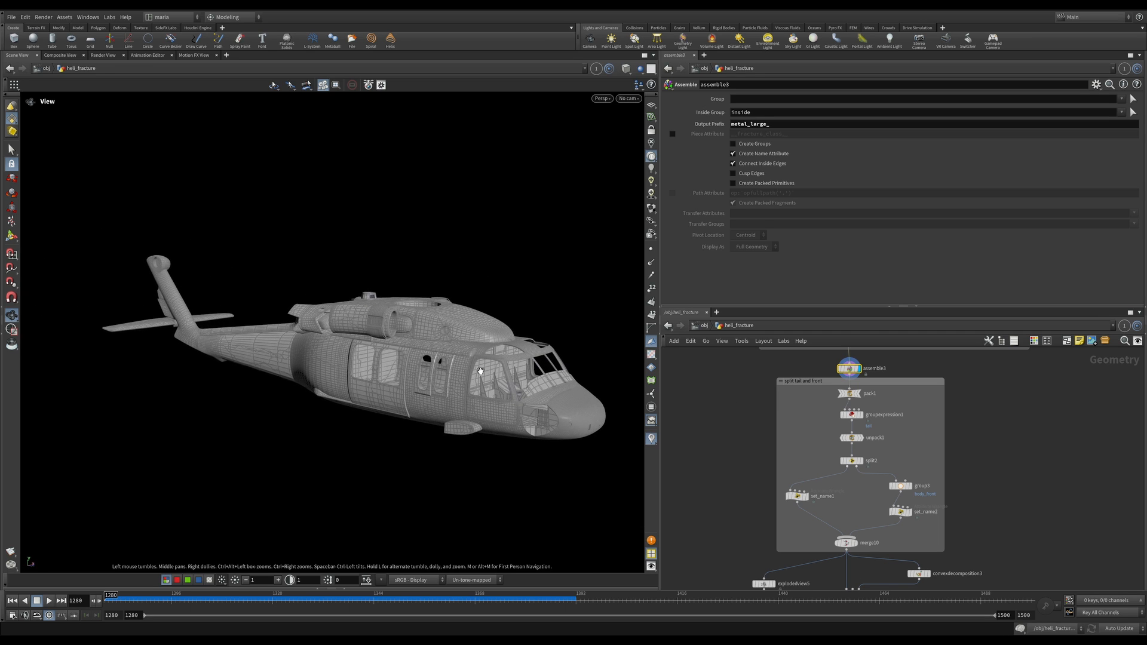
mouse_move(330, 296)
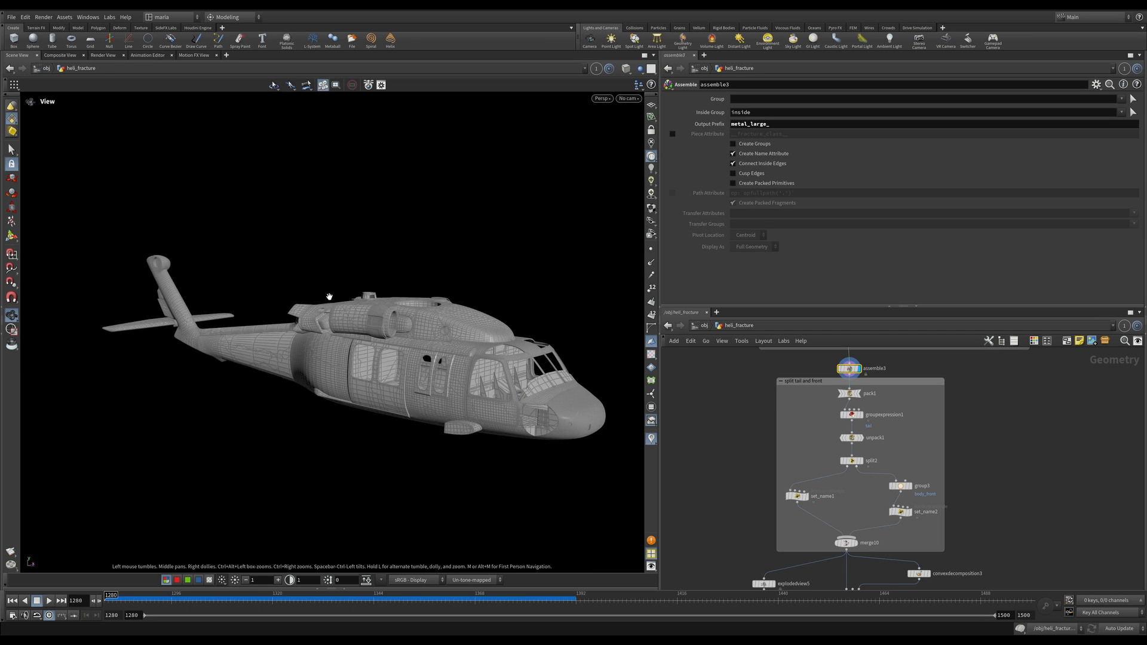
mouse_move(350, 291)
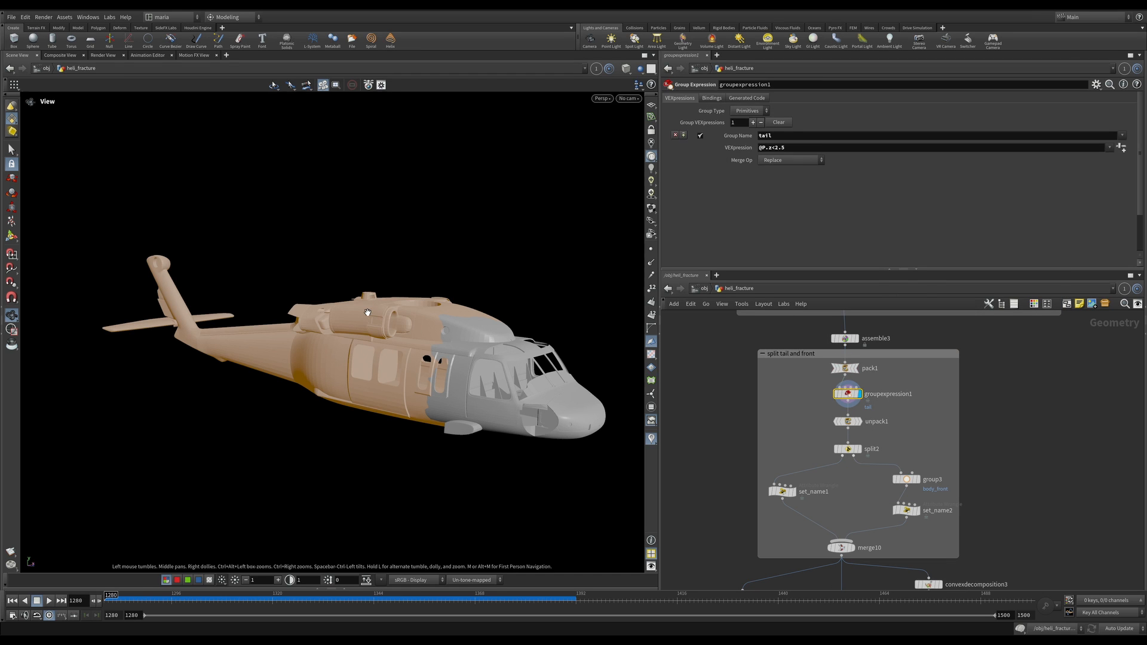
View the z<2.5 tail group from above, check pack1, then show split2 isolating the tail.
left_click_drag(366, 312, 437, 368)
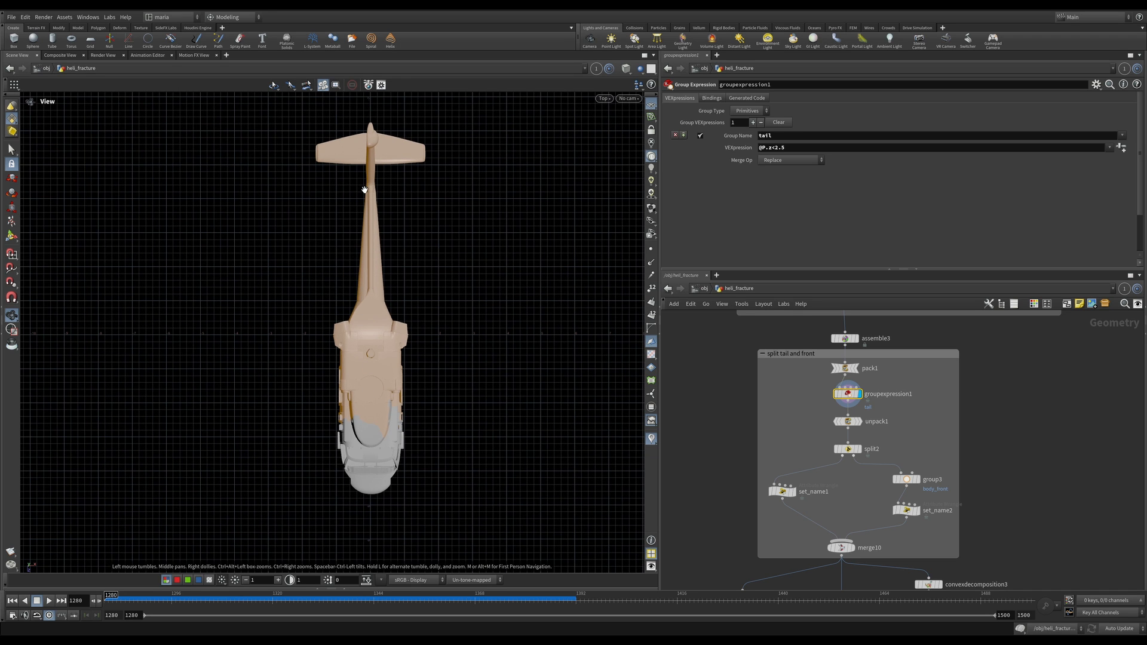
mouse_move(388, 226)
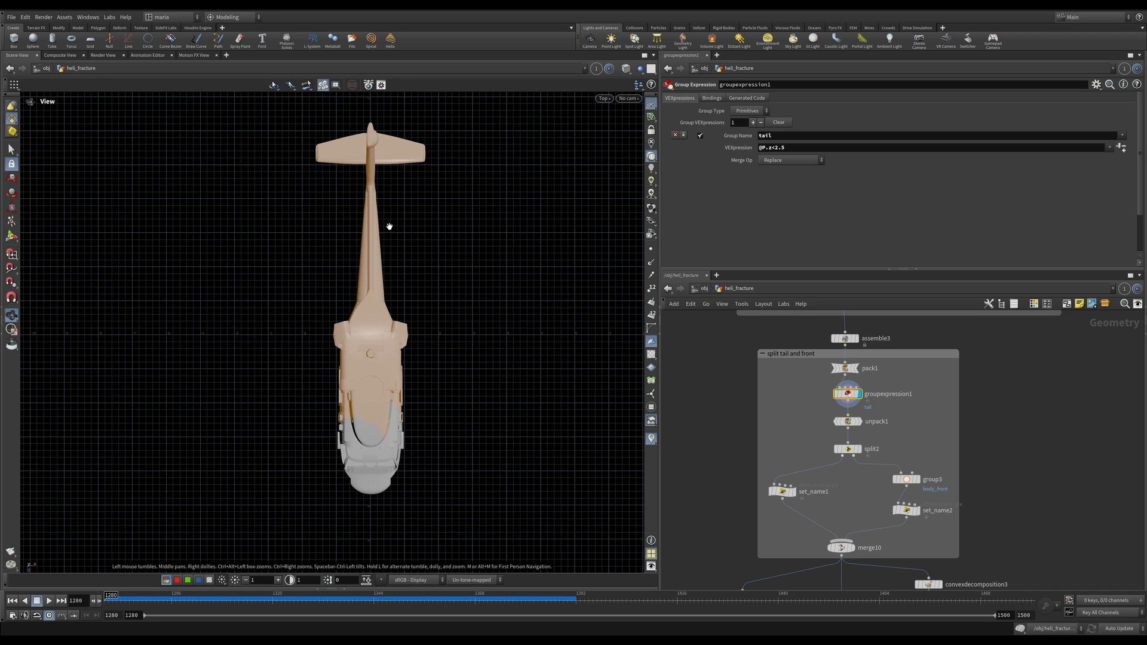
mouse_move(380, 399)
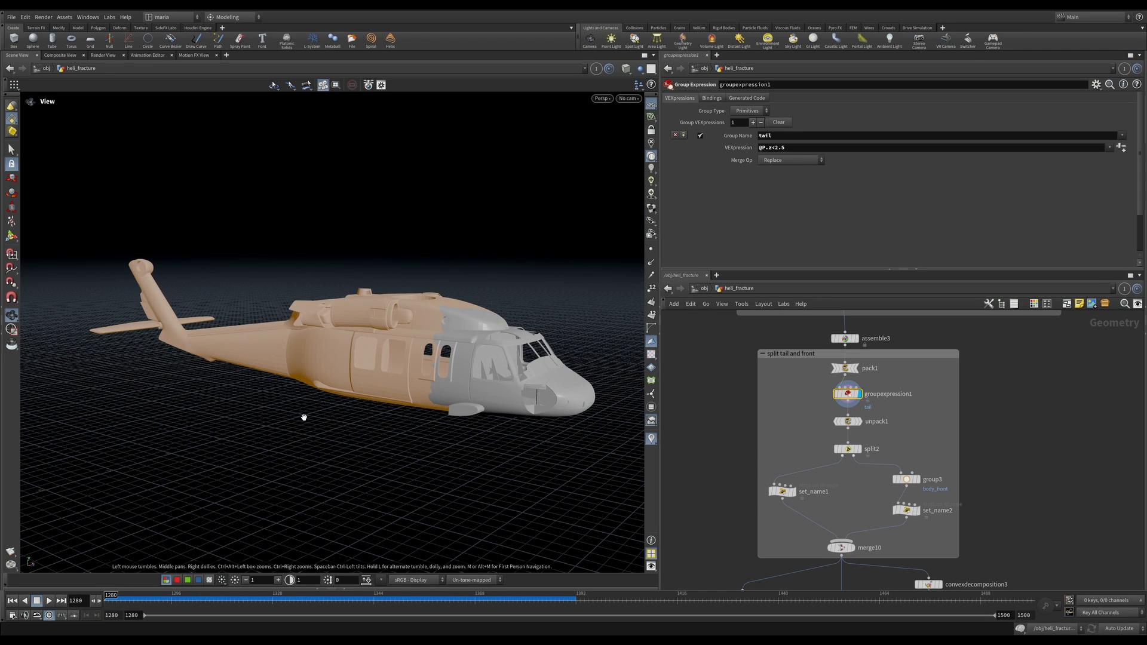
mouse_move(427, 335)
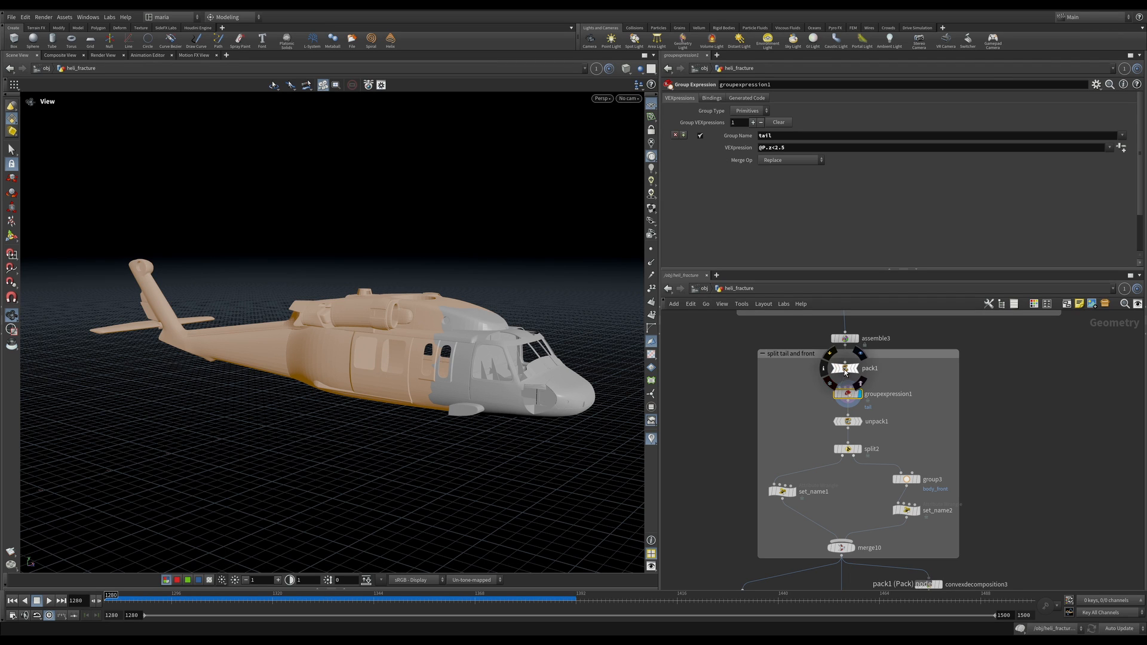
left_click(845, 368)
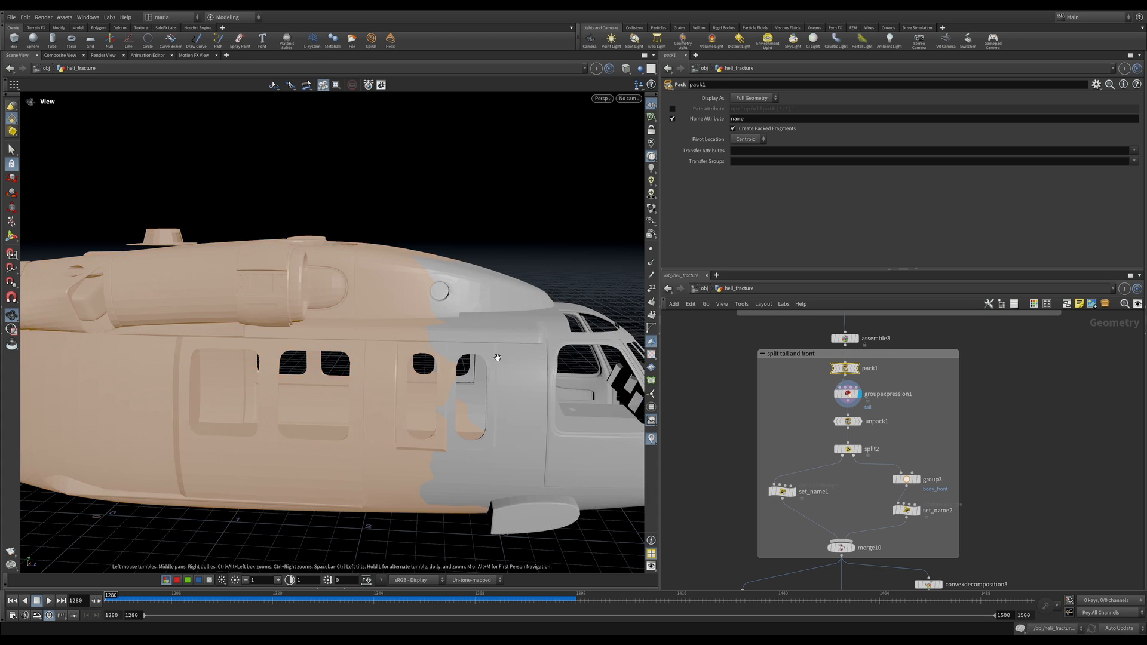
left_click_drag(496, 357, 468, 229)
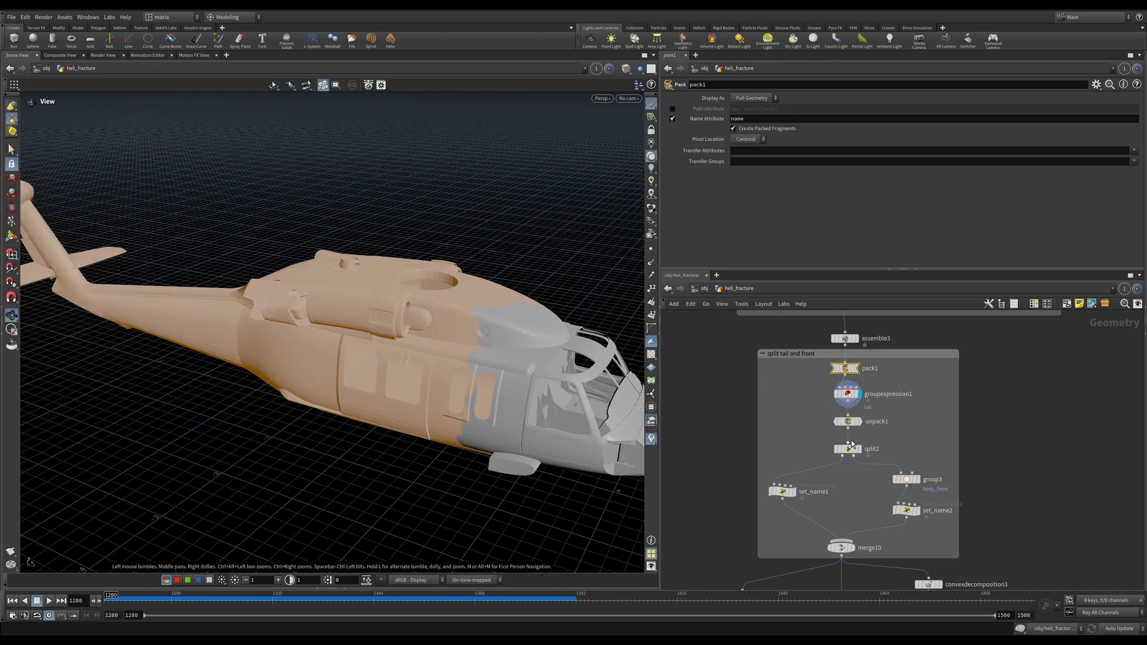
left_click(847, 420)
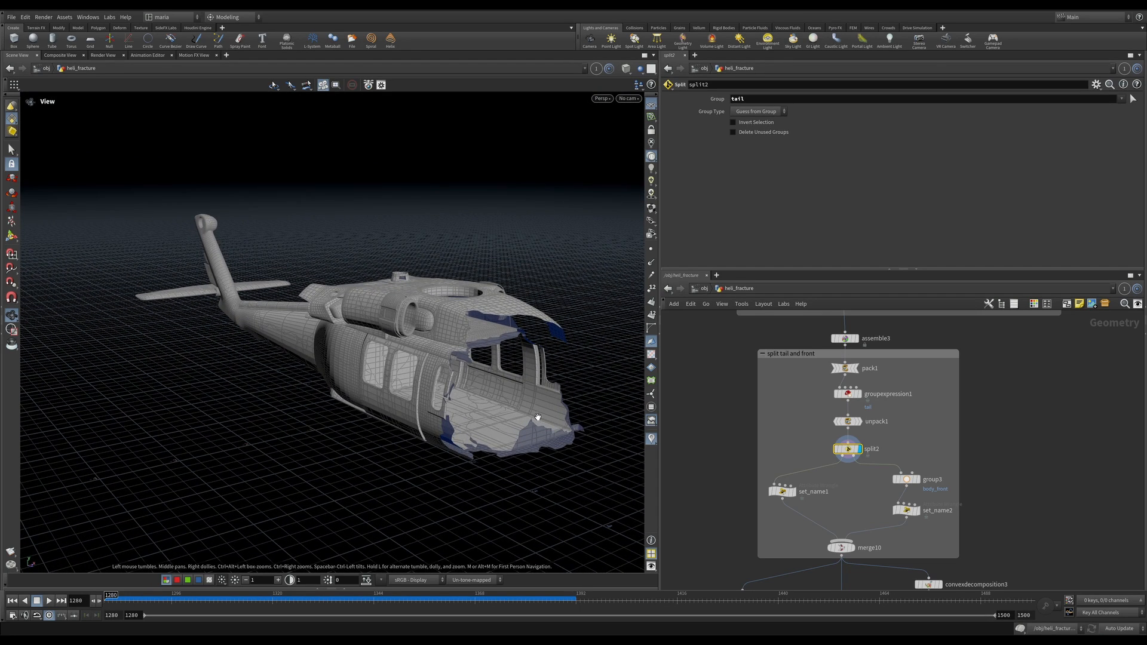
mouse_move(678, 399)
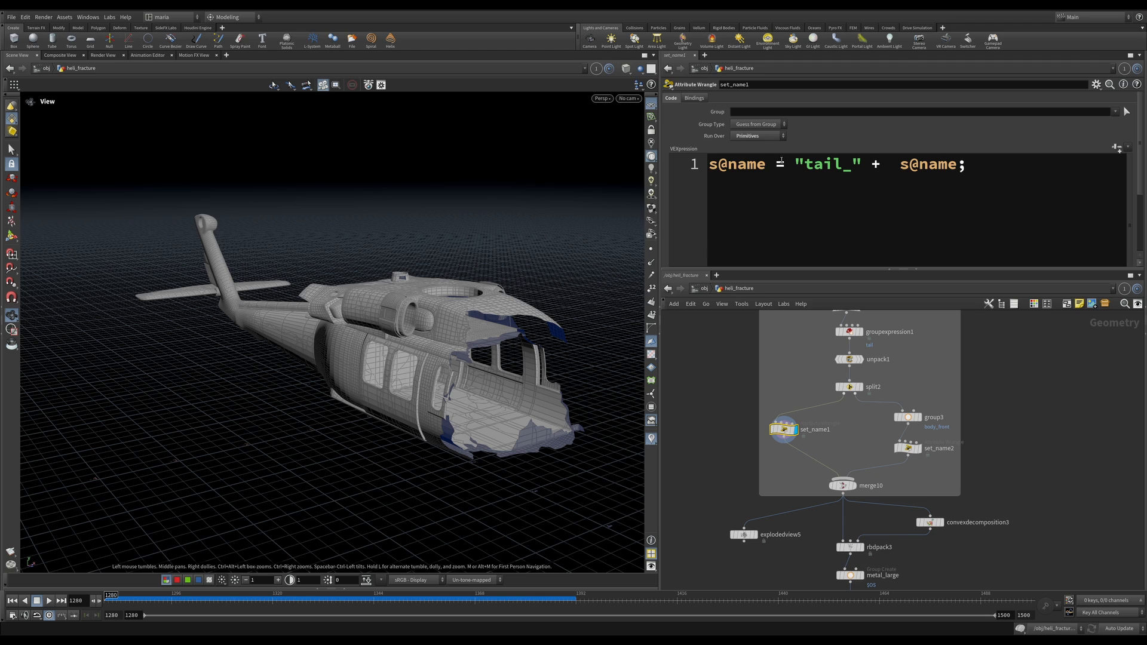
mouse_move(853, 157)
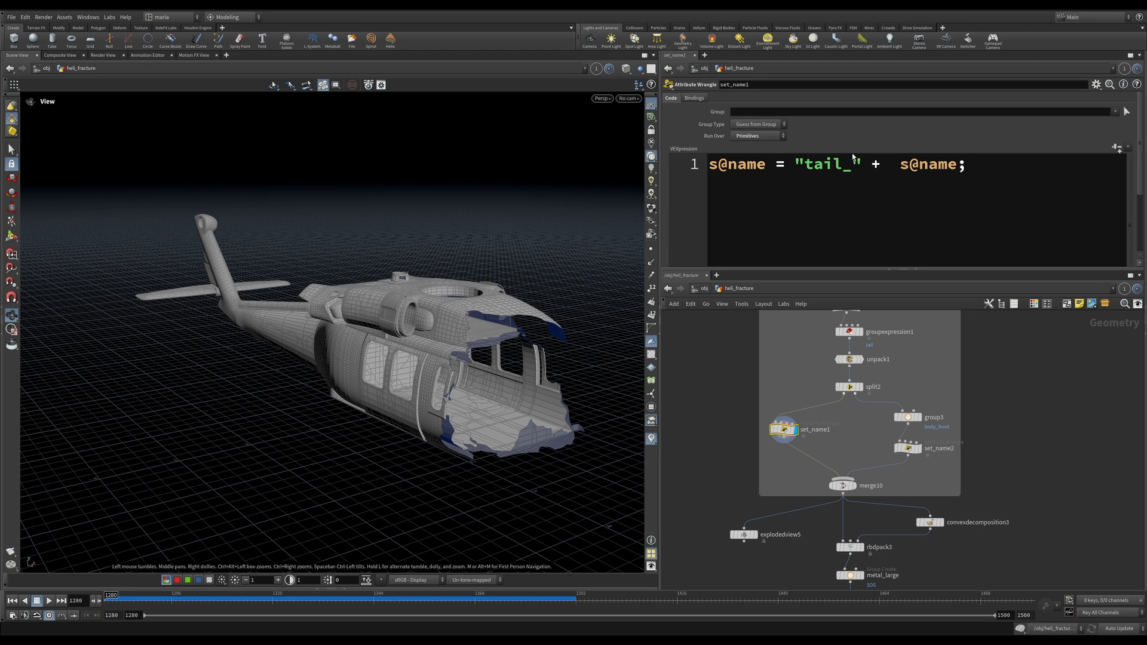
mouse_move(924, 148)
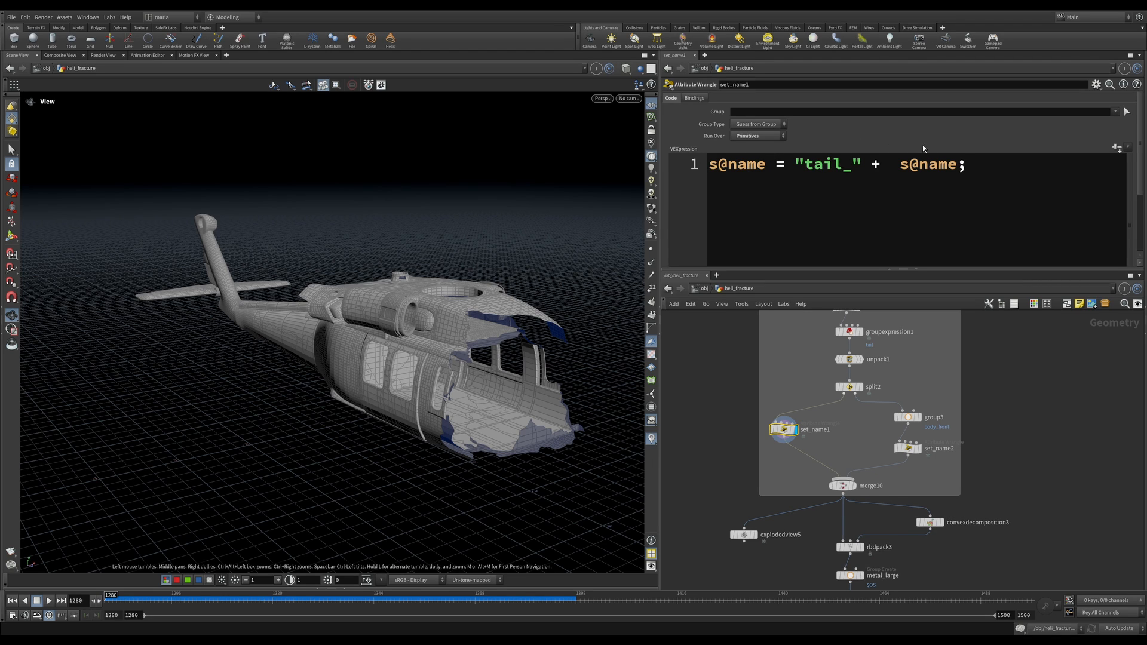
Review set_name1 adding the tail_ prefix and display set_name2 adding front_.
left_click(907, 448)
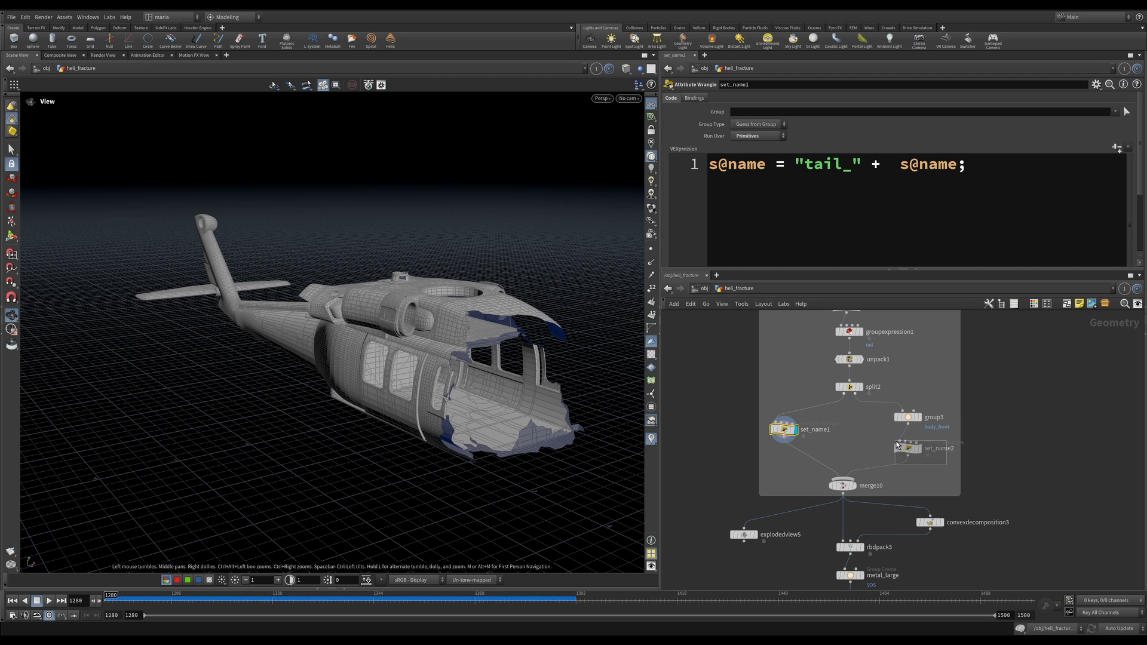
left_click(907, 448)
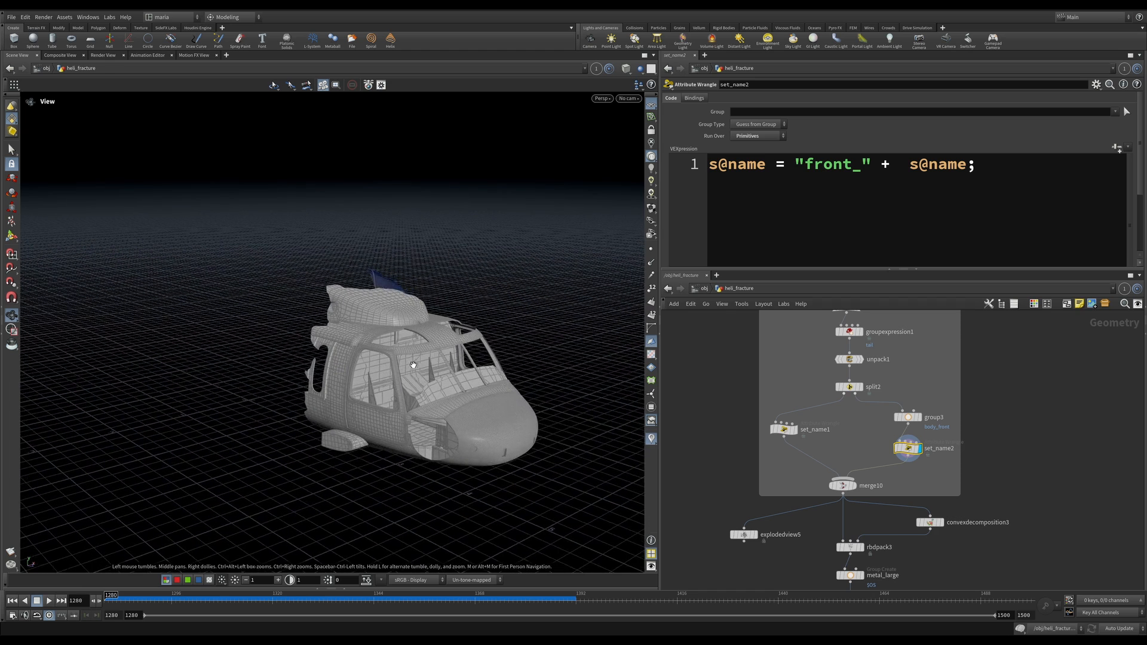
mouse_move(906, 438)
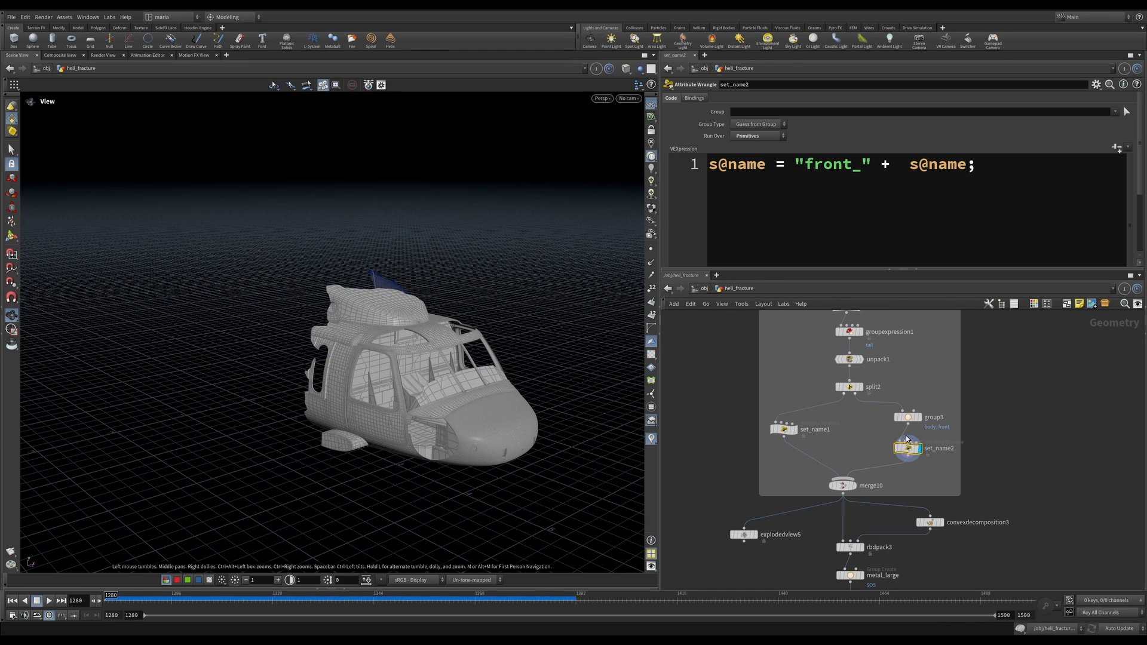
left_click(907, 417)
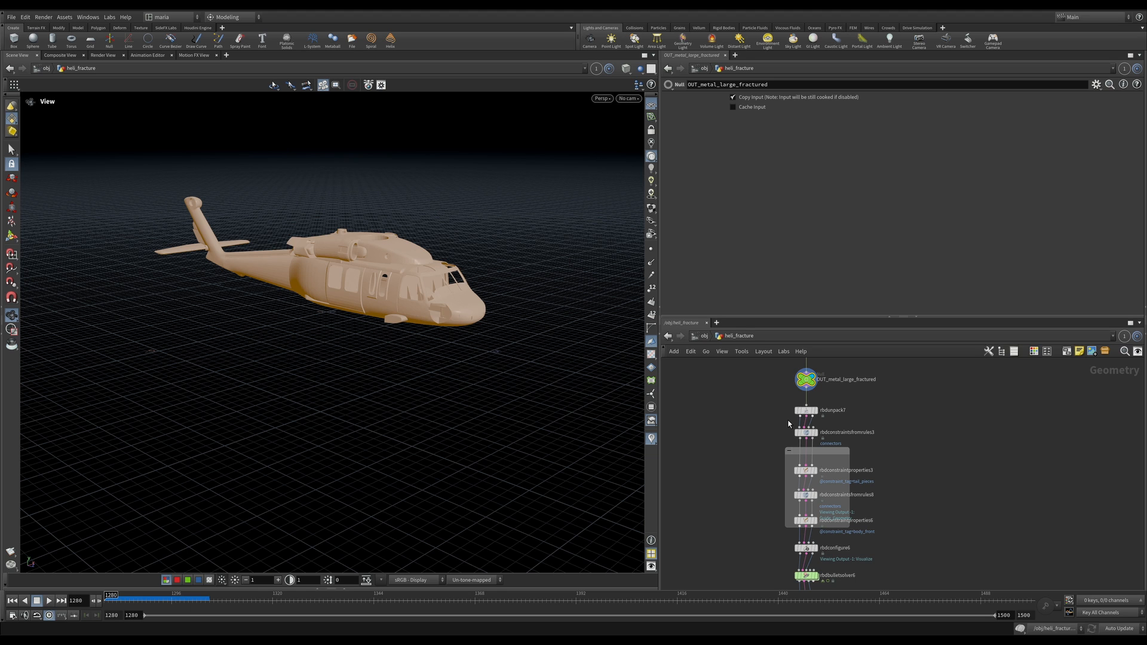
mouse_move(778, 366)
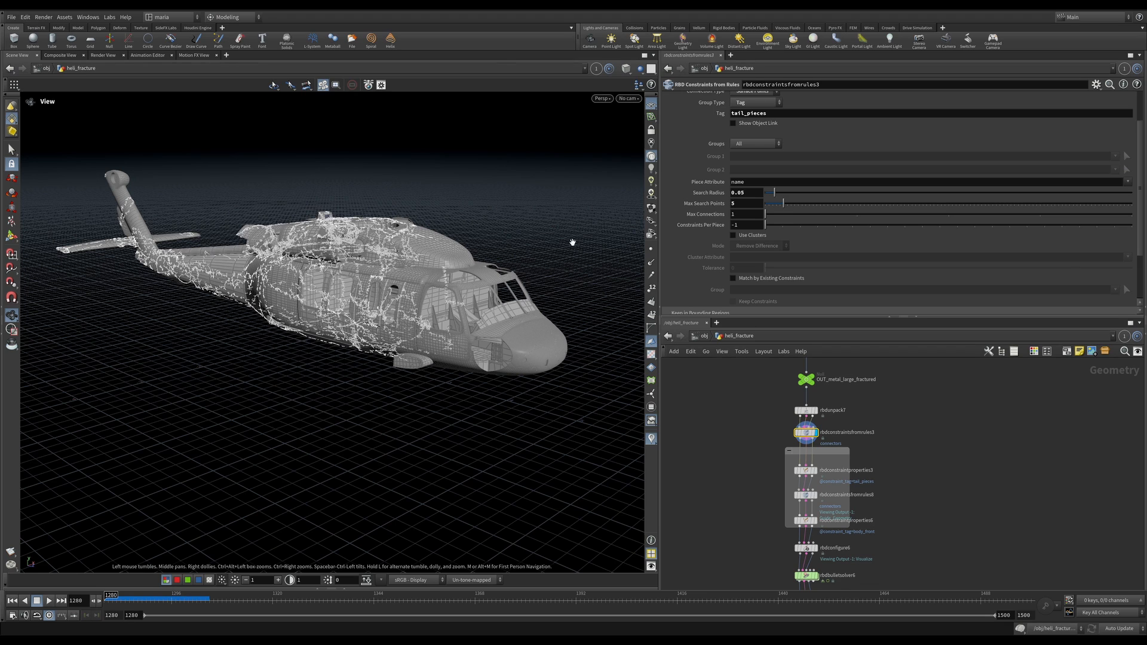
Review rbdconstraintsfromrules3 linking tail surface points tagged tail_pieces.
scroll("up", 3)
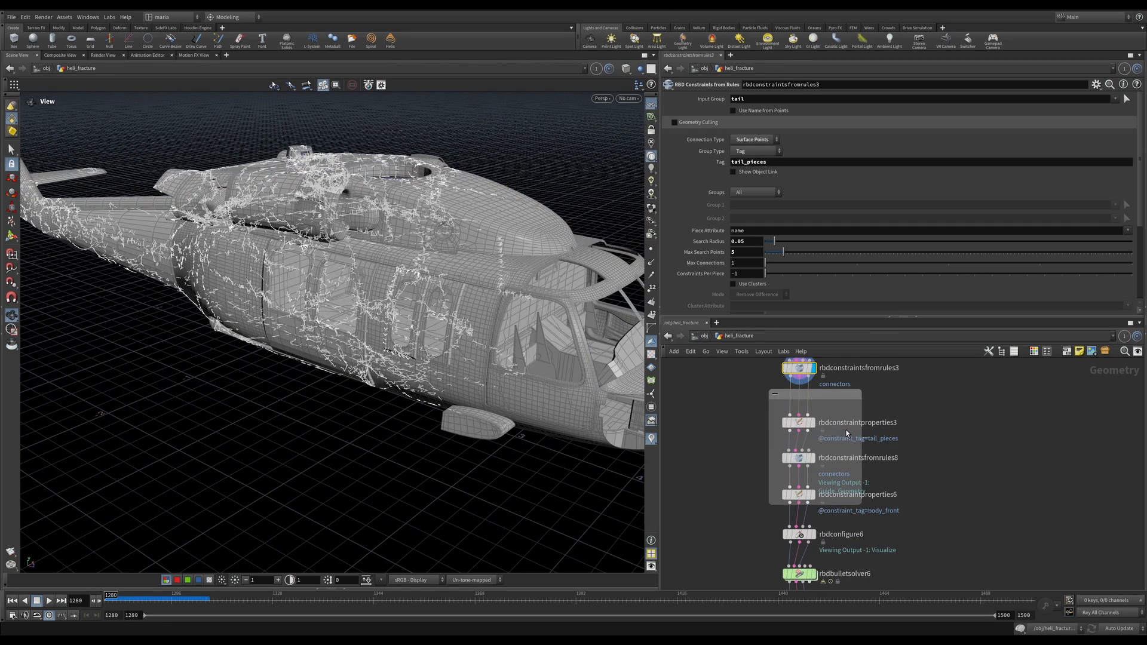
Check rbdconstraintproperties3: glue strength 25, next type Soft, stiffness 100, damping 10.
left_click(800, 422)
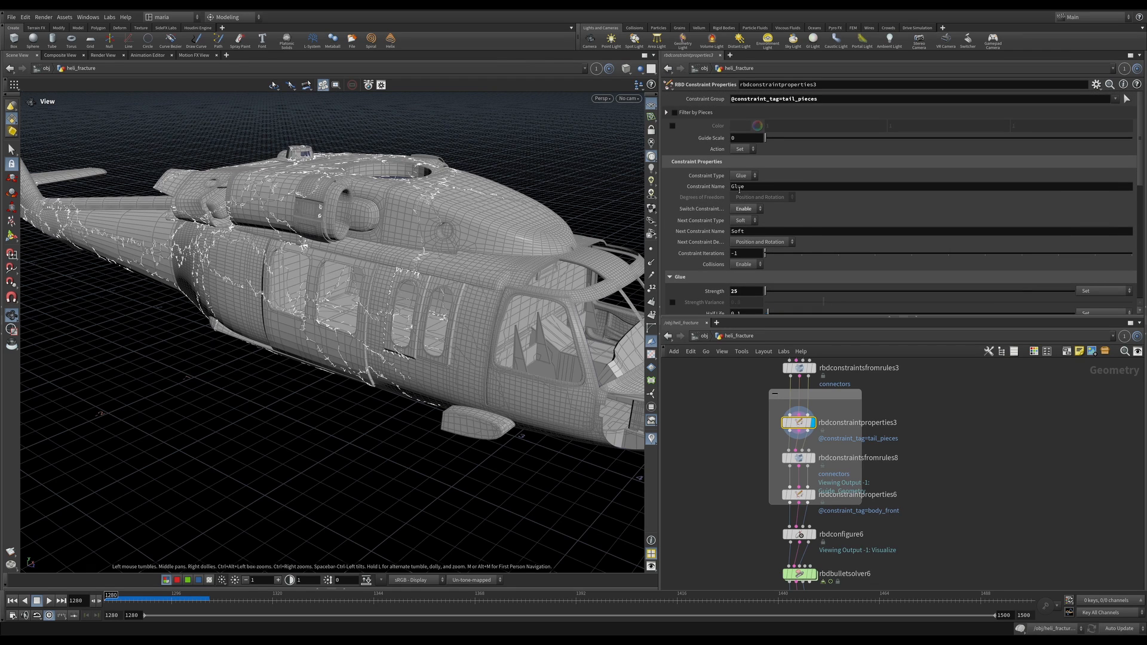
scroll("down", 3)
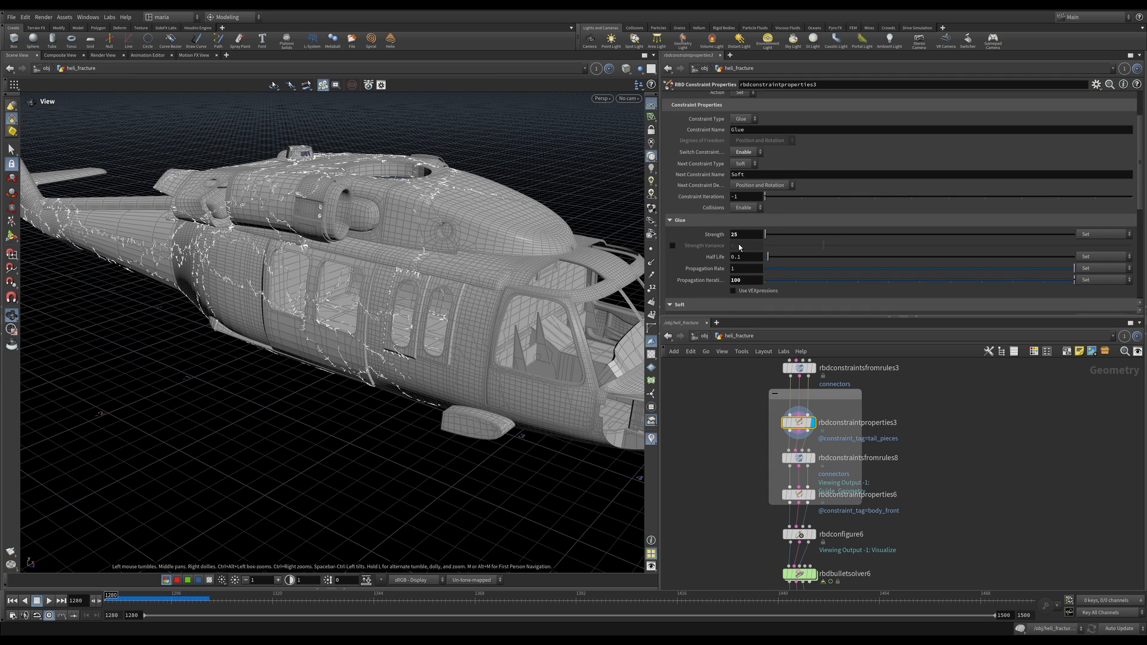
scroll("down", 3)
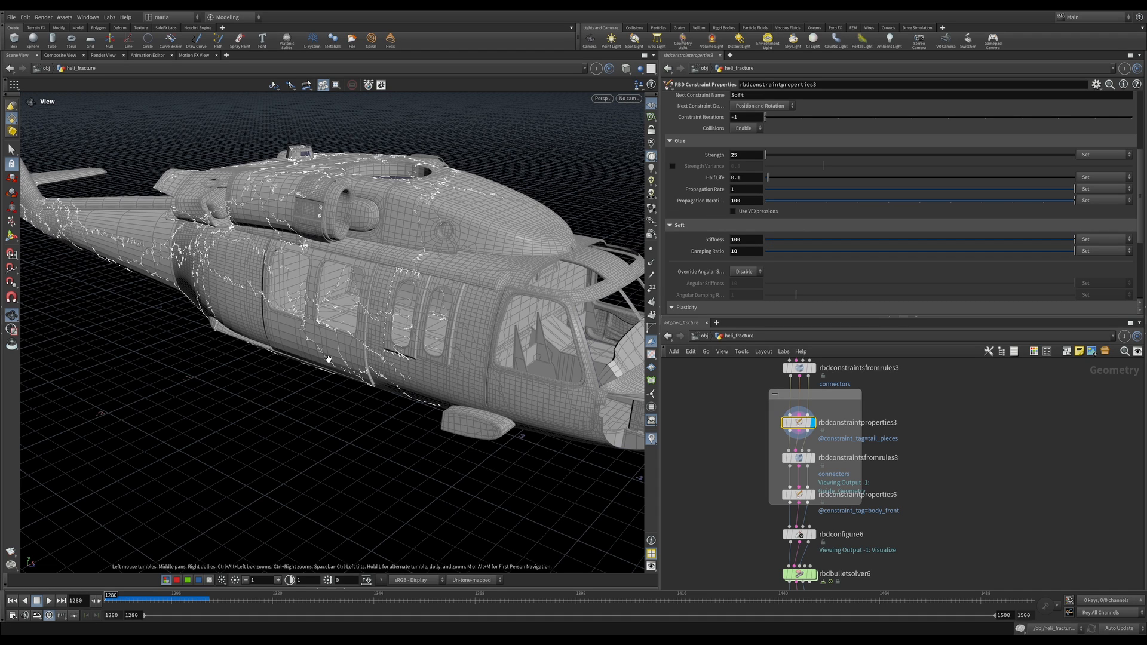
mouse_move(338, 369)
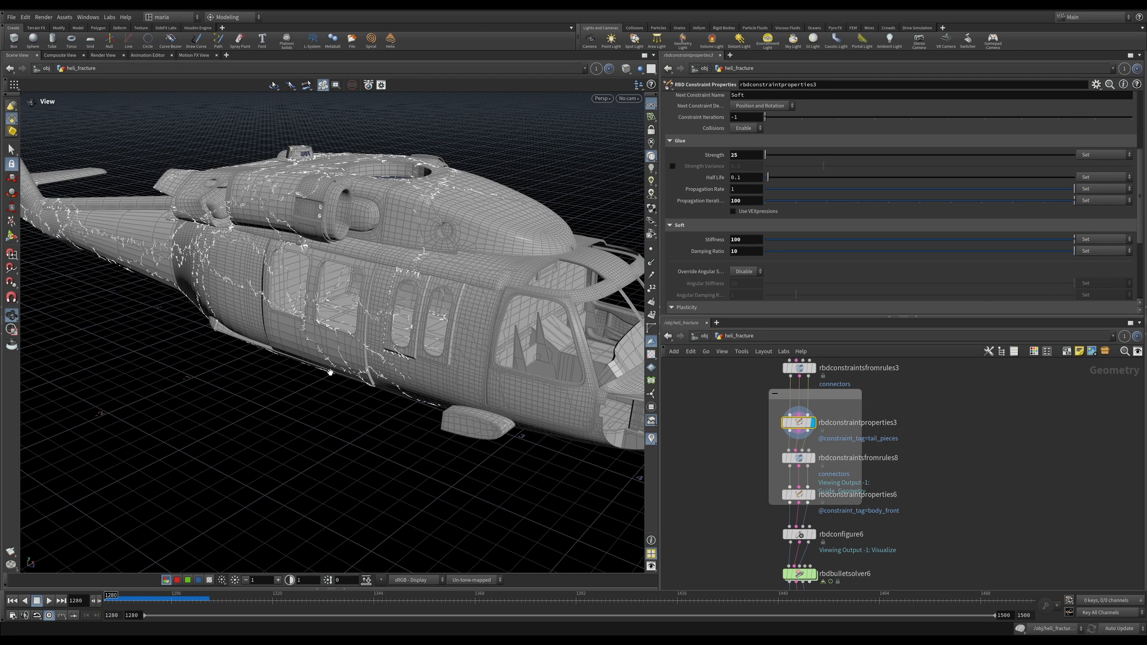
mouse_move(330, 366)
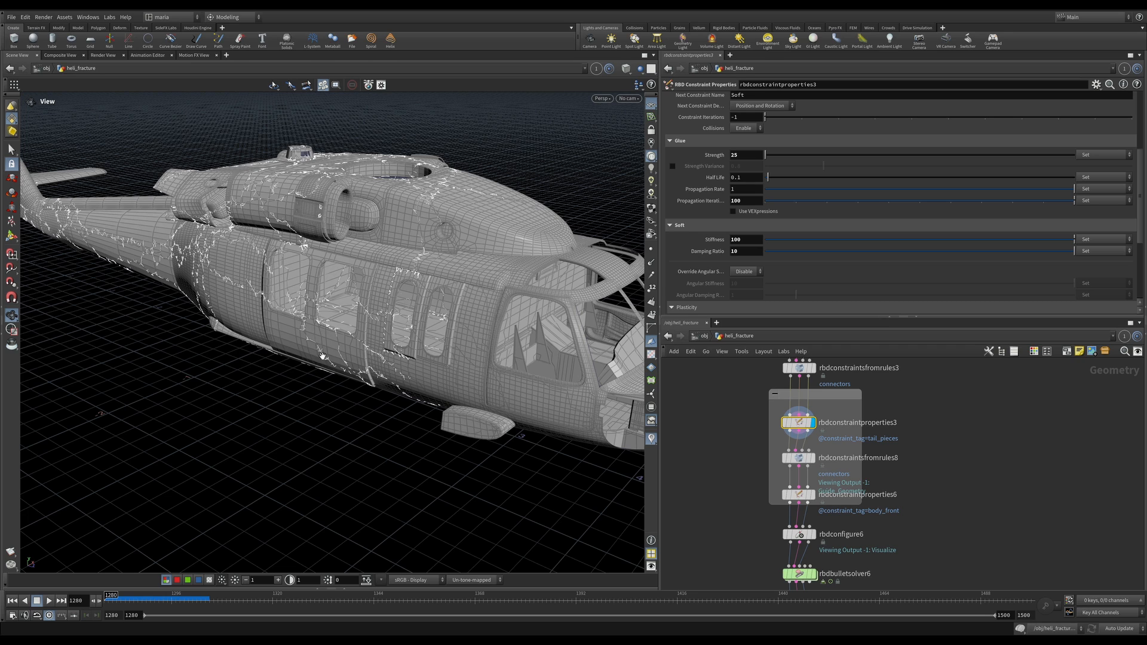
mouse_move(342, 330)
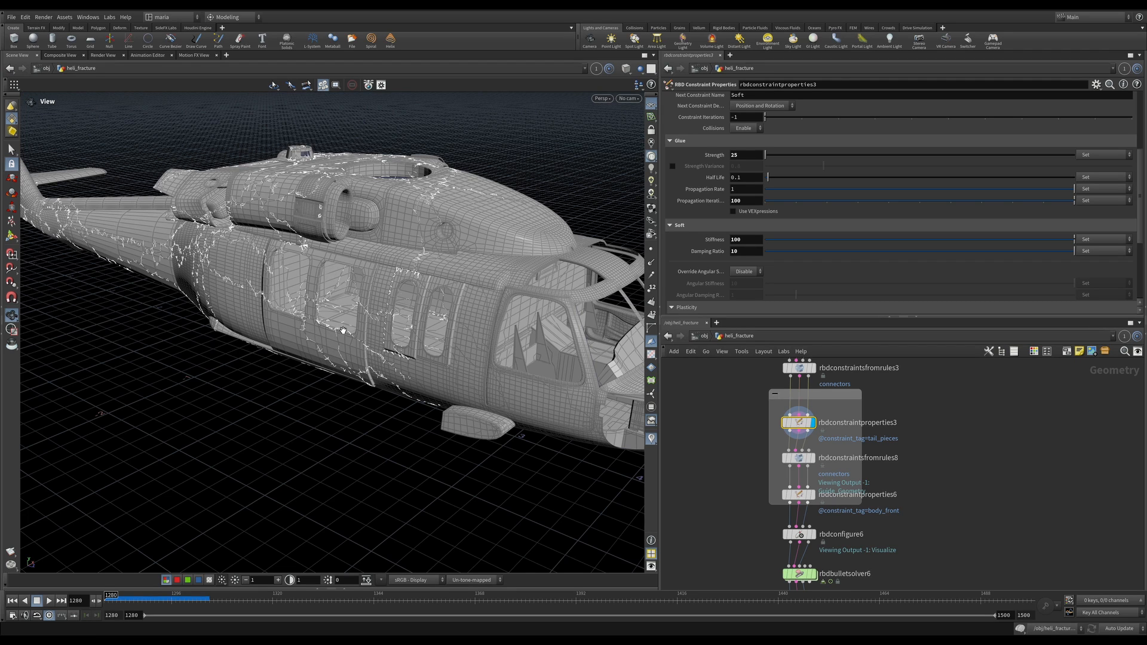
mouse_move(327, 372)
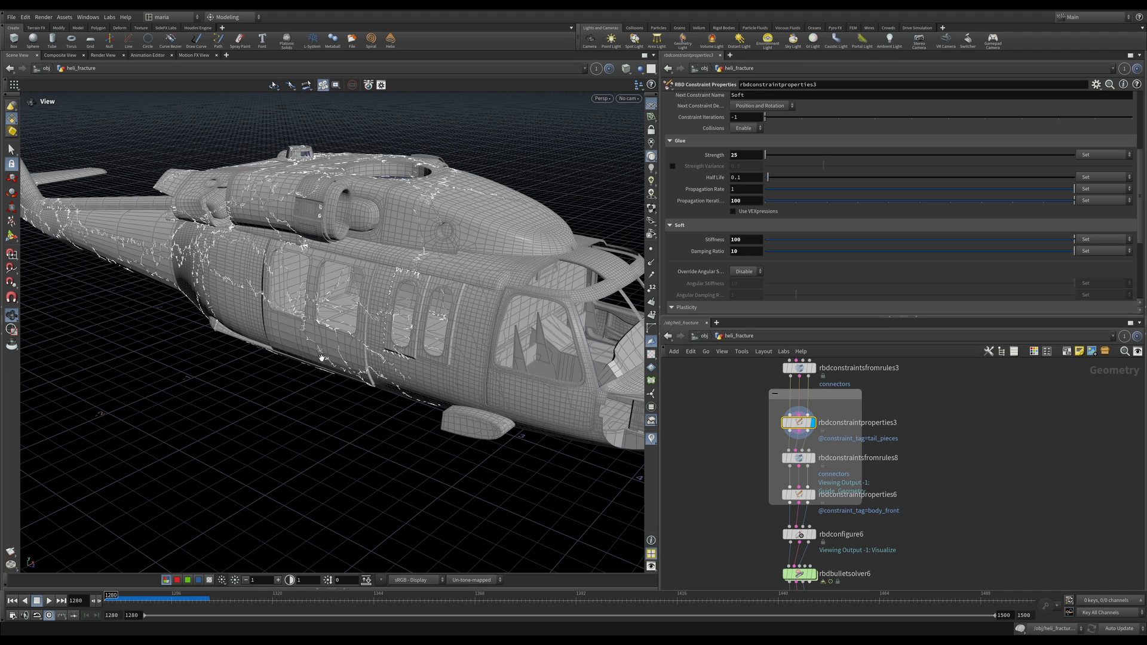
mouse_move(331, 365)
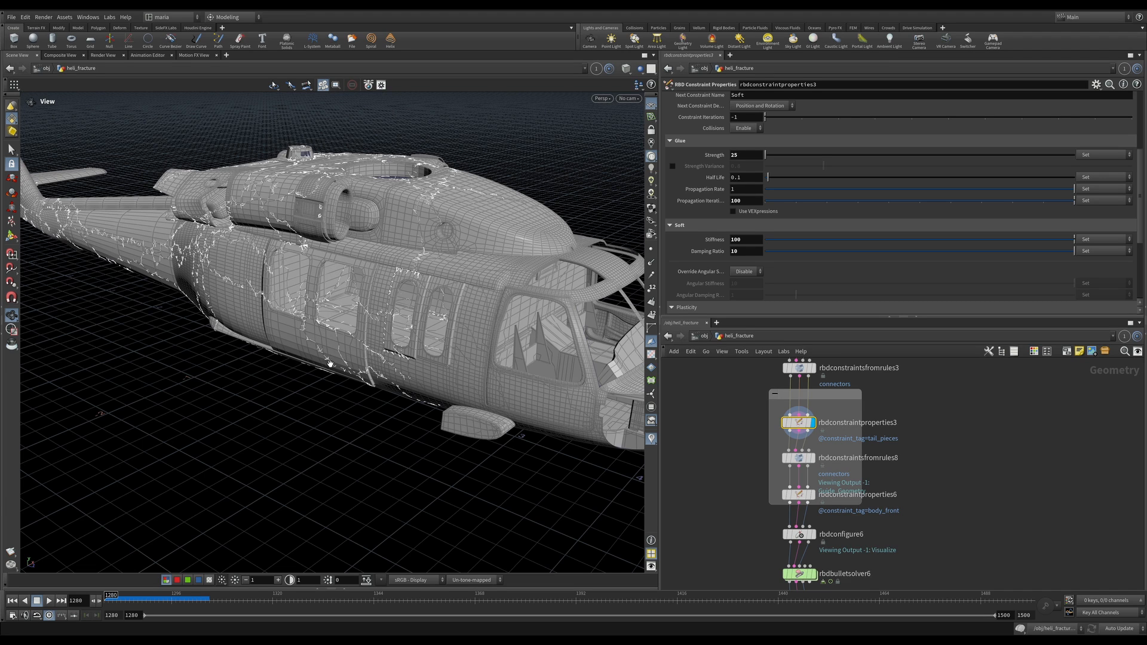
mouse_move(329, 308)
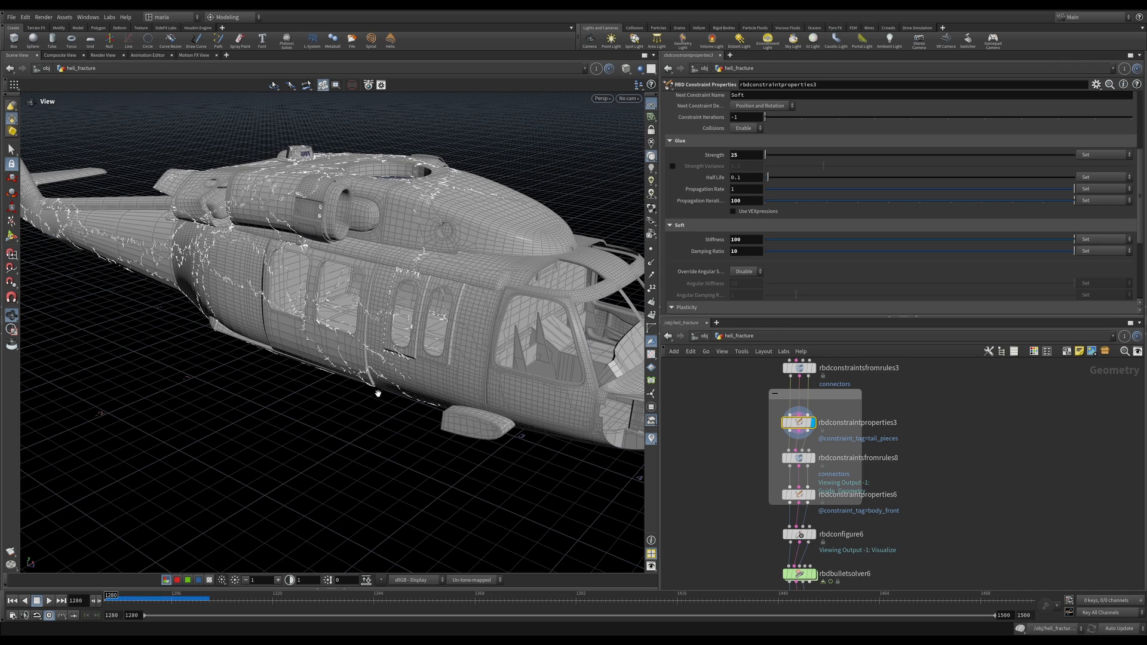
mouse_move(729, 266)
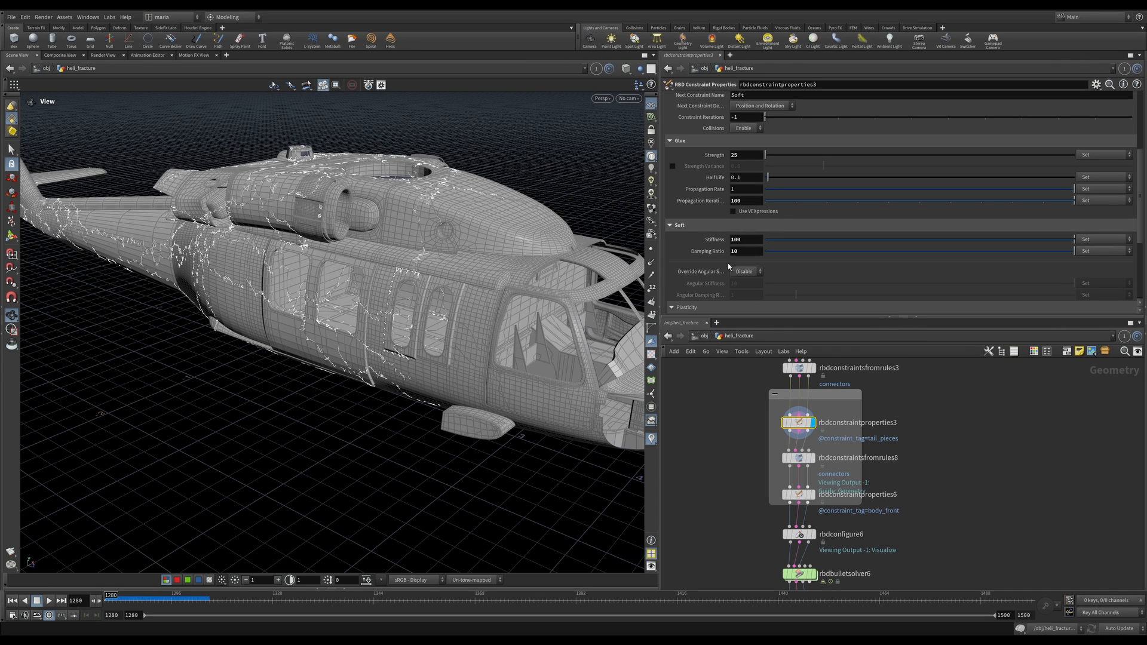
mouse_move(729, 265)
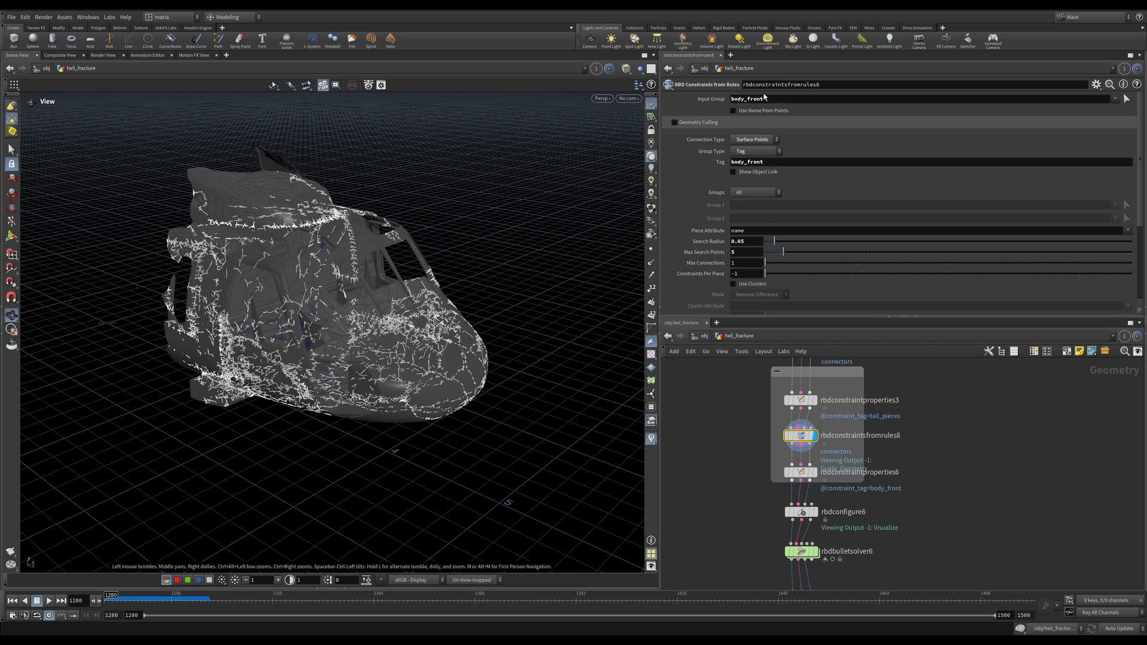
mouse_move(754, 159)
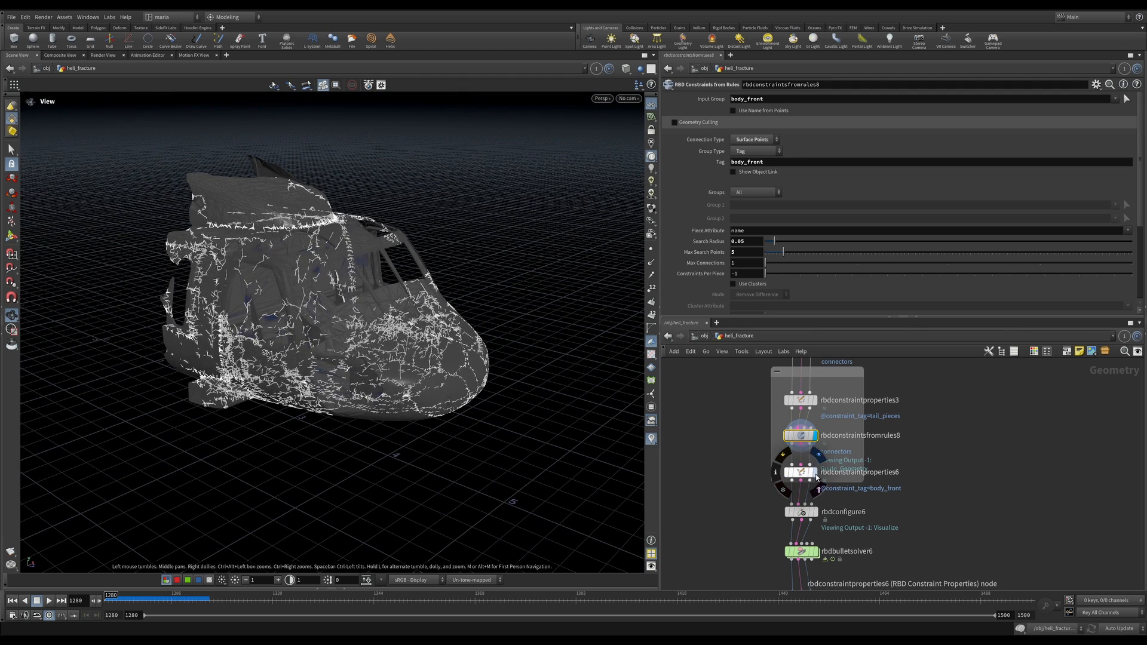
Review rbdconstraintproperties6: Glue strength 5000 with Switch Constraint disabled for body_front.
left_click(799, 472)
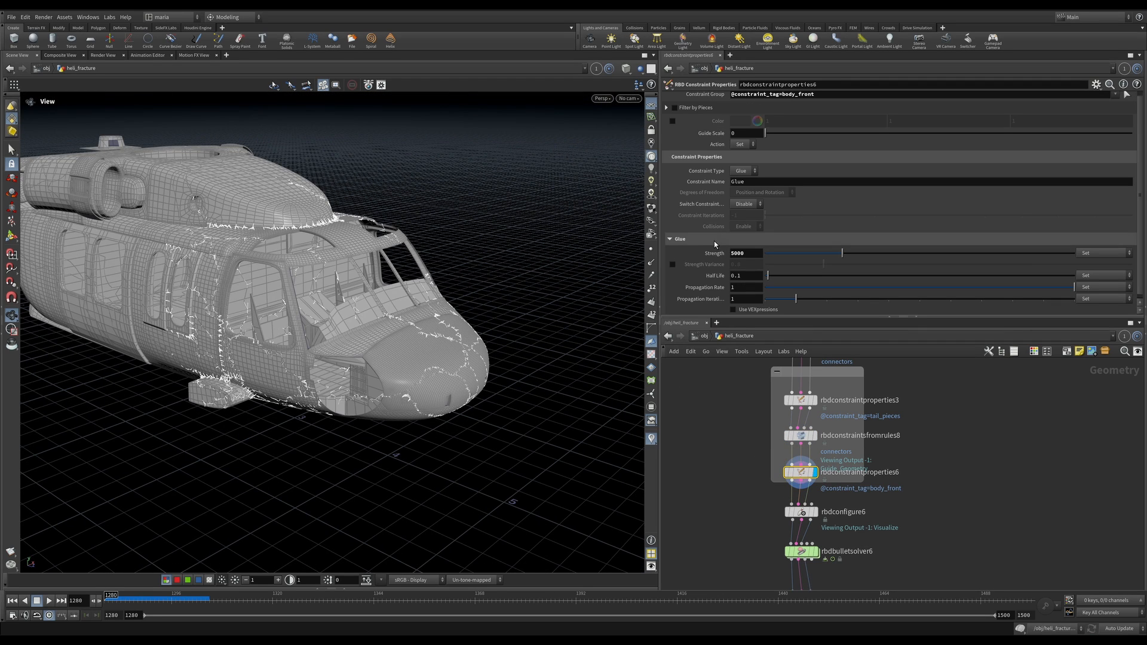
mouse_move(440, 382)
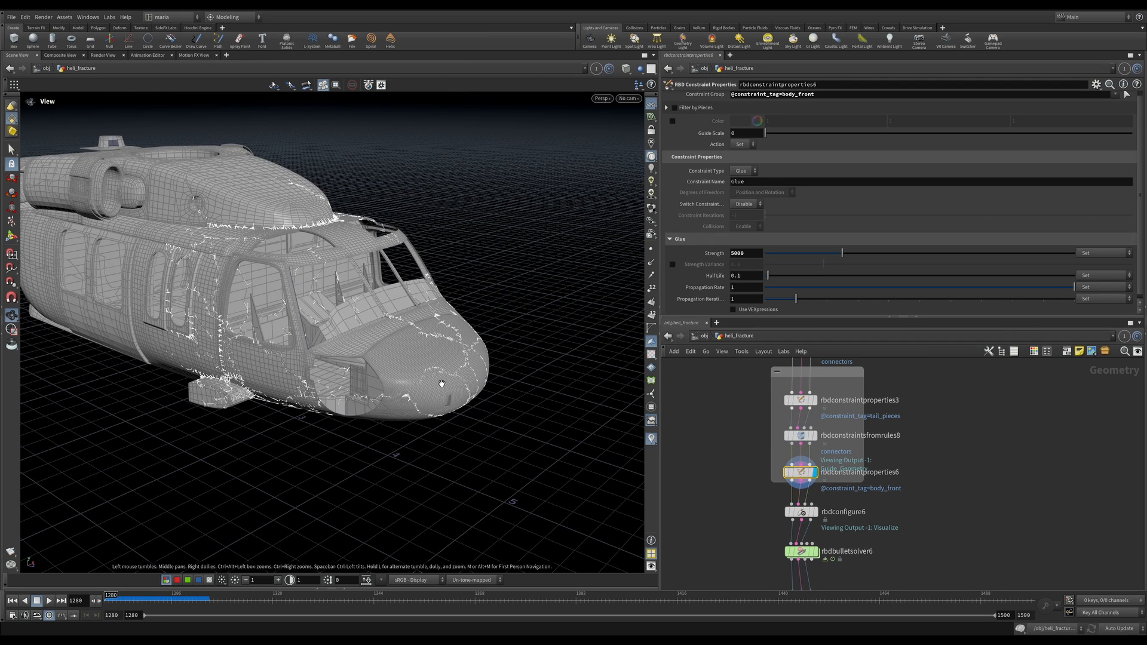
mouse_move(373, 300)
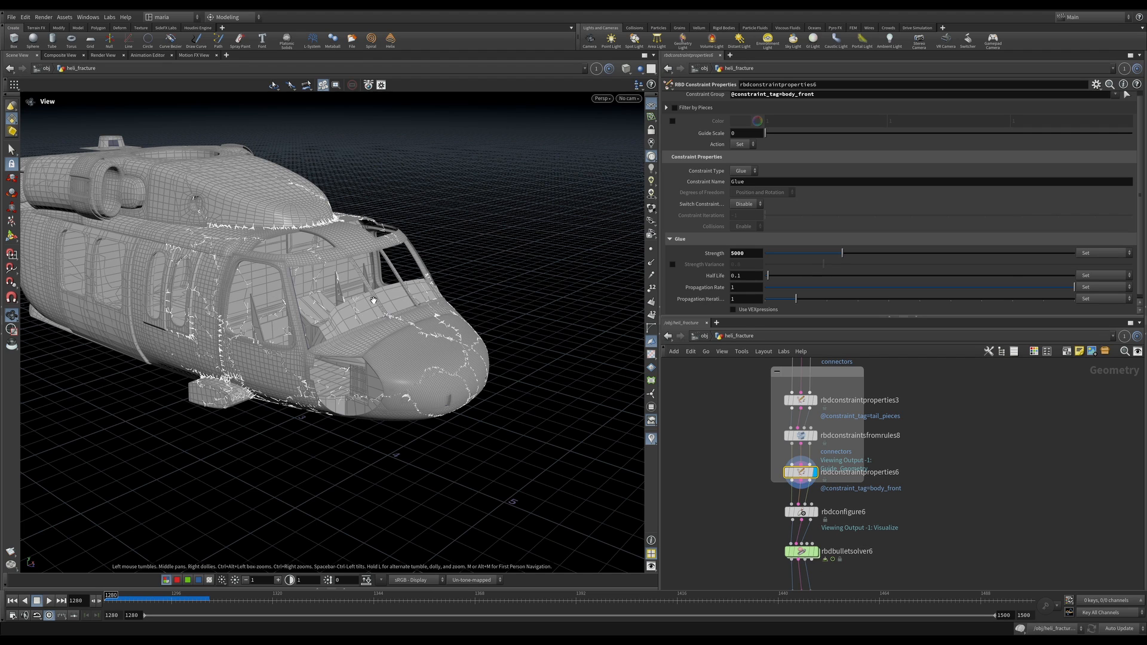
mouse_move(343, 369)
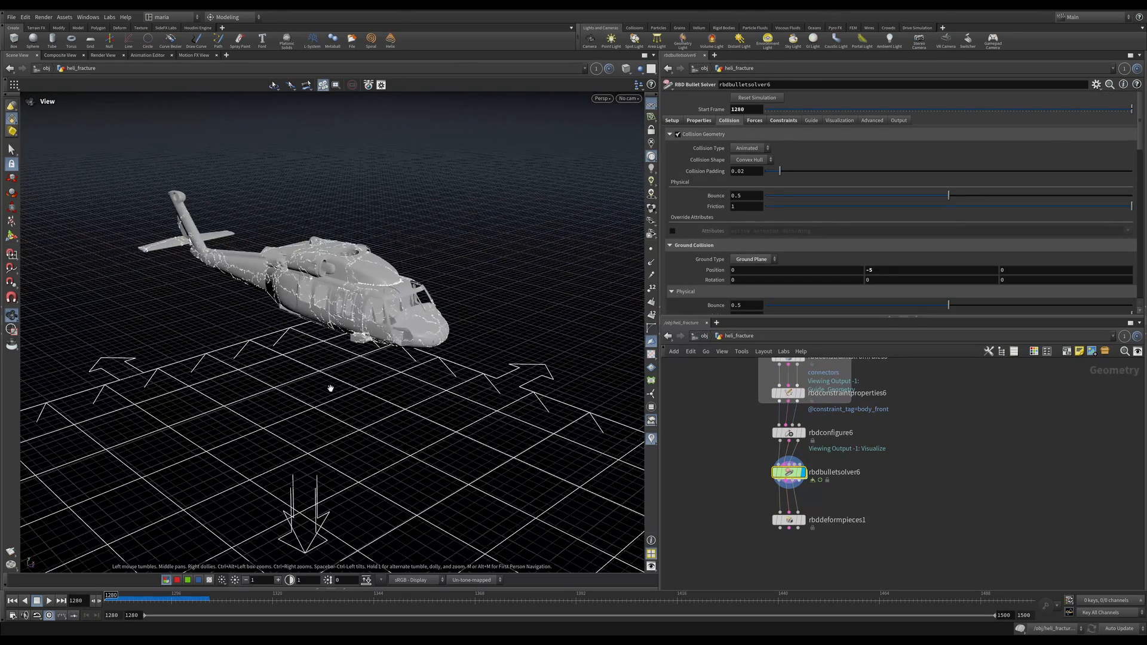
Select rbdbulletsolver6 and inspect the crashed helicopter's tail at frame 1306 from below.
left_click(46, 600)
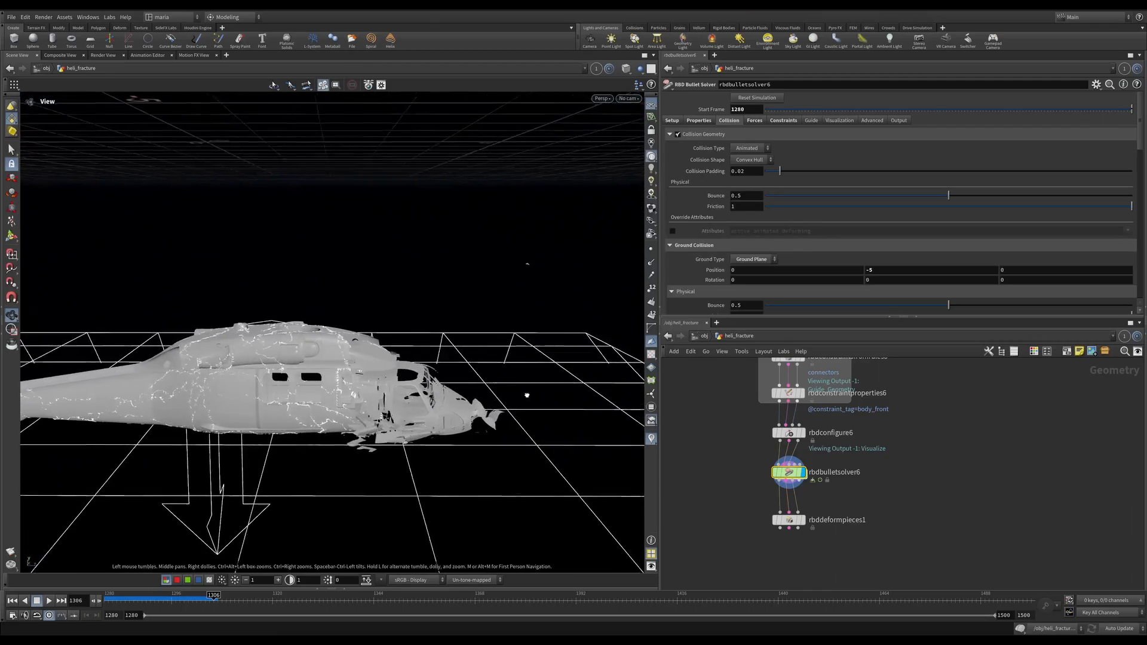
left_click_drag(525, 395, 406, 366)
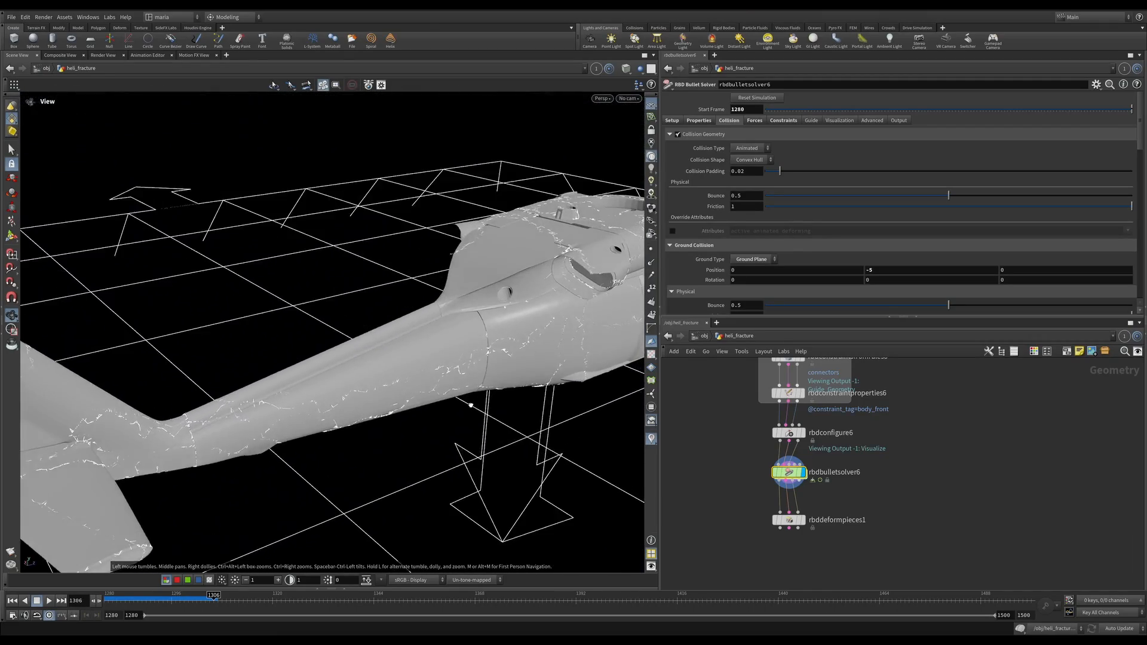
left_click_drag(468, 407, 386, 326)
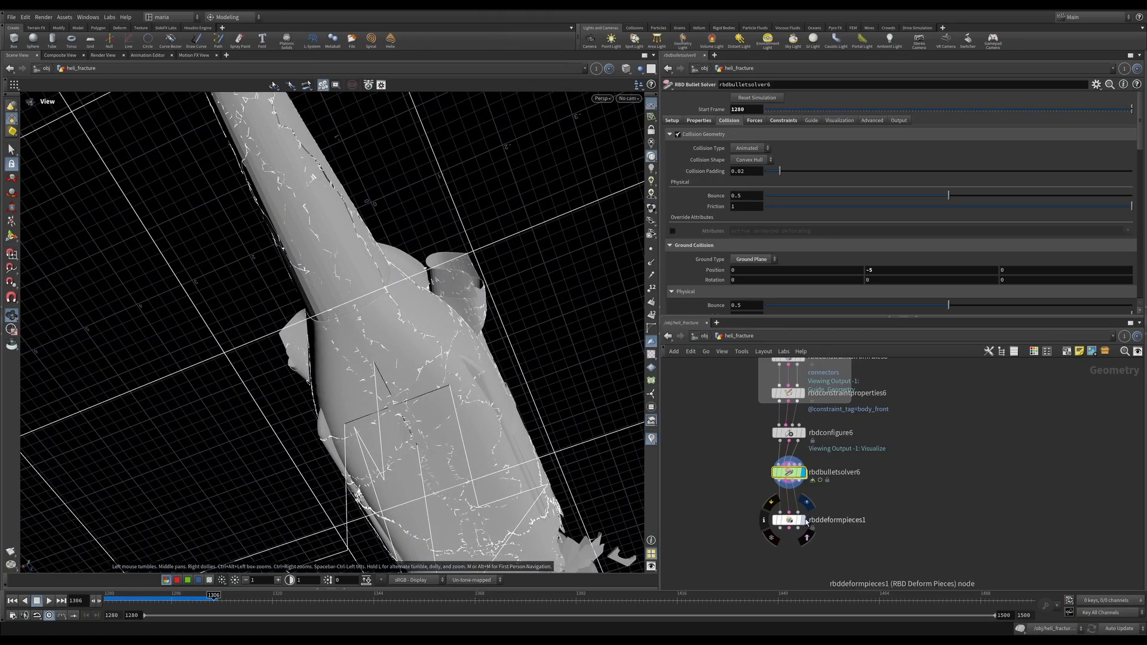
Display rbddeformpieces1 and inspect the shattered high-res front with wireframe shading.
left_click(789, 520)
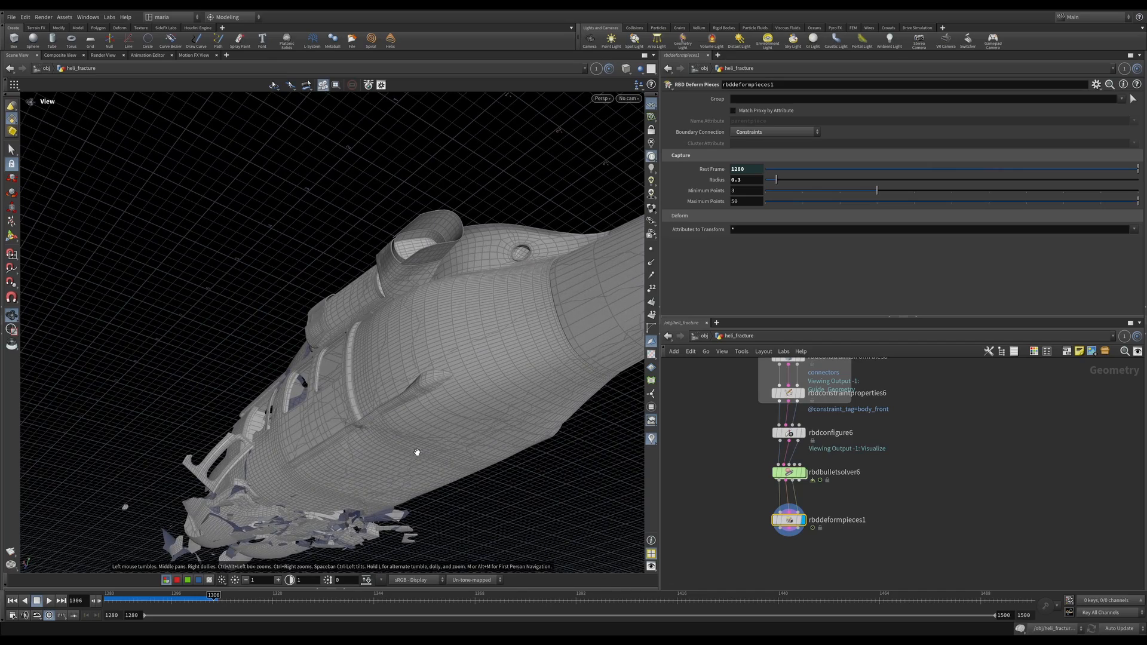
left_click_drag(417, 452, 527, 474)
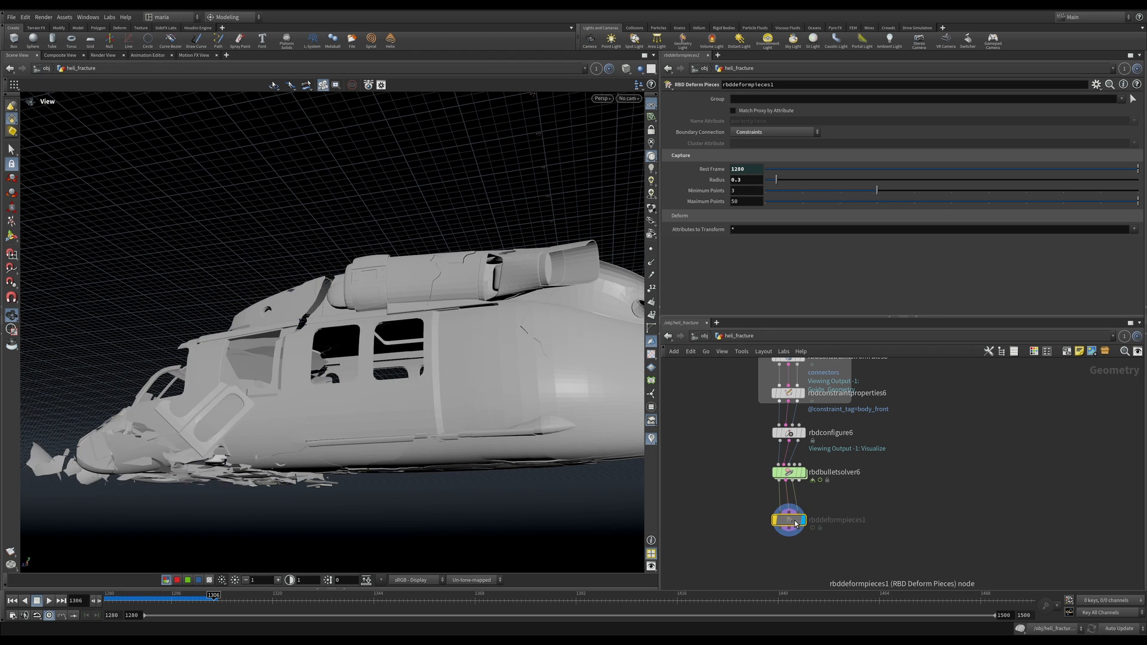
mouse_move(552, 463)
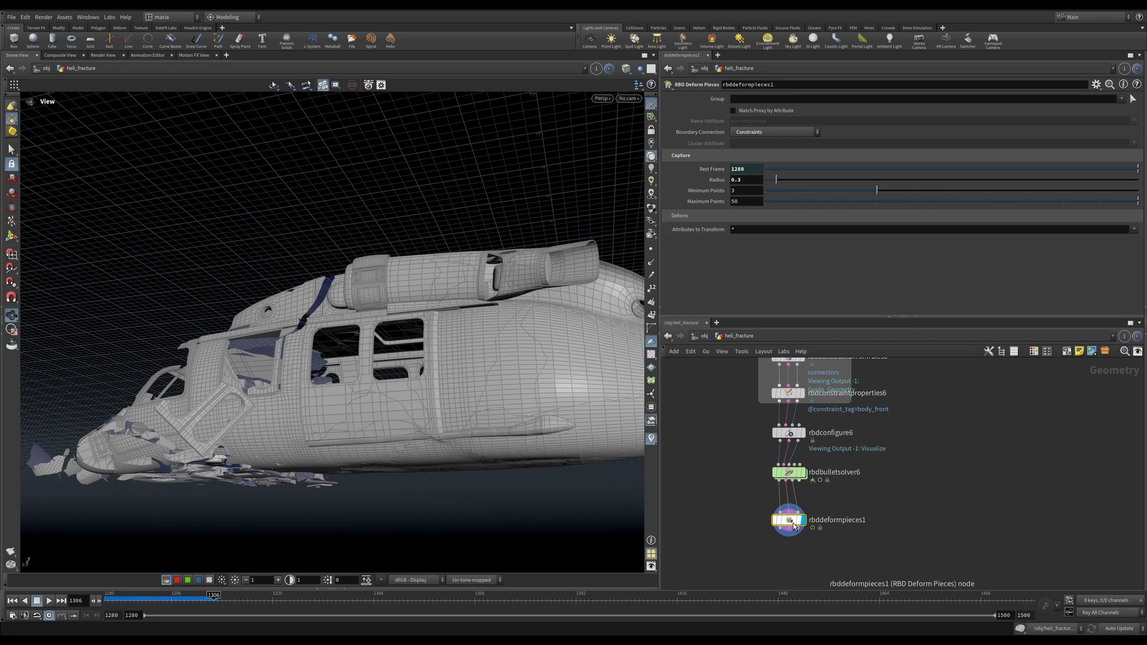
left_click(789, 472)
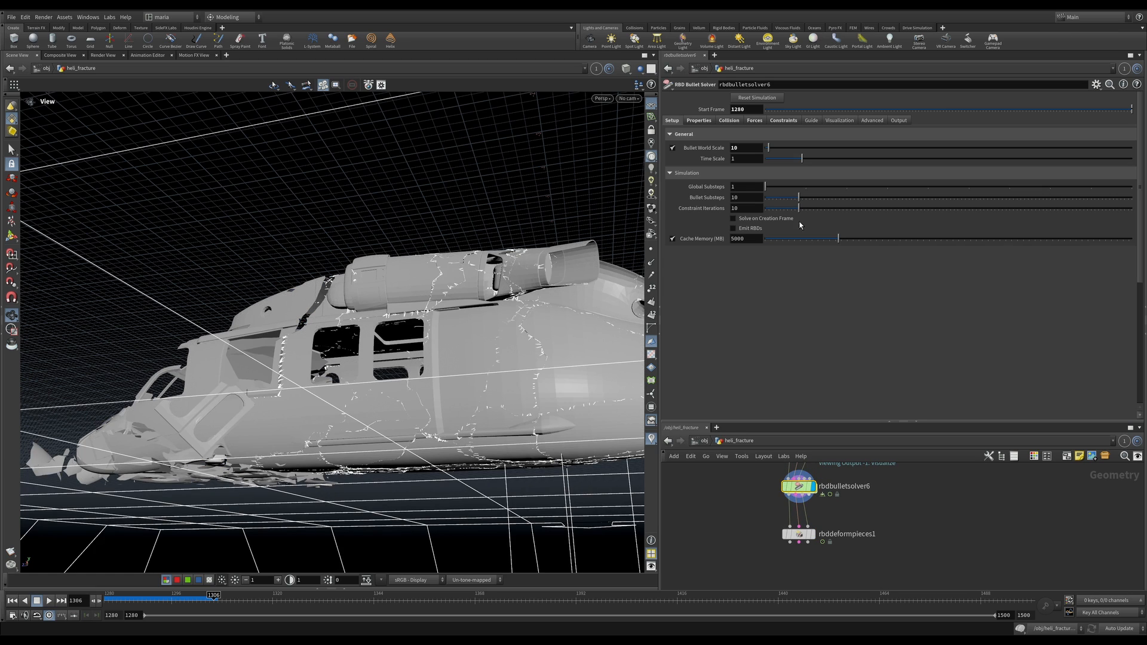
Review the solver's Soft Glue break-threshold VEX snippet that reverts dented pieces to glue strength 100.
left_click(782, 120)
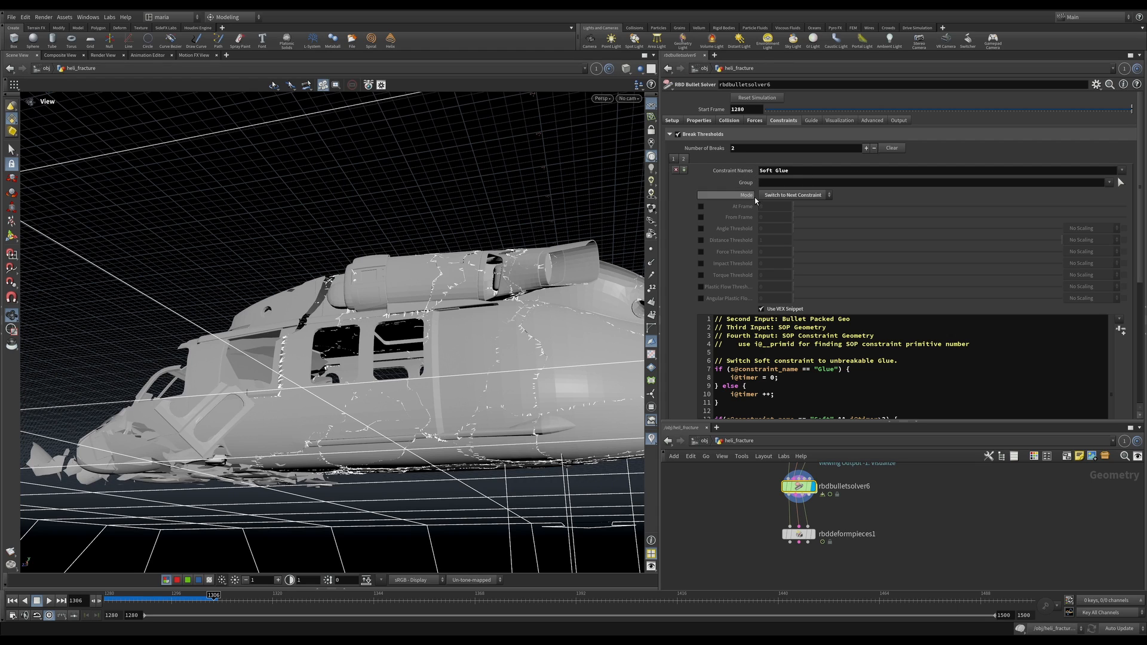
scroll("down", 3)
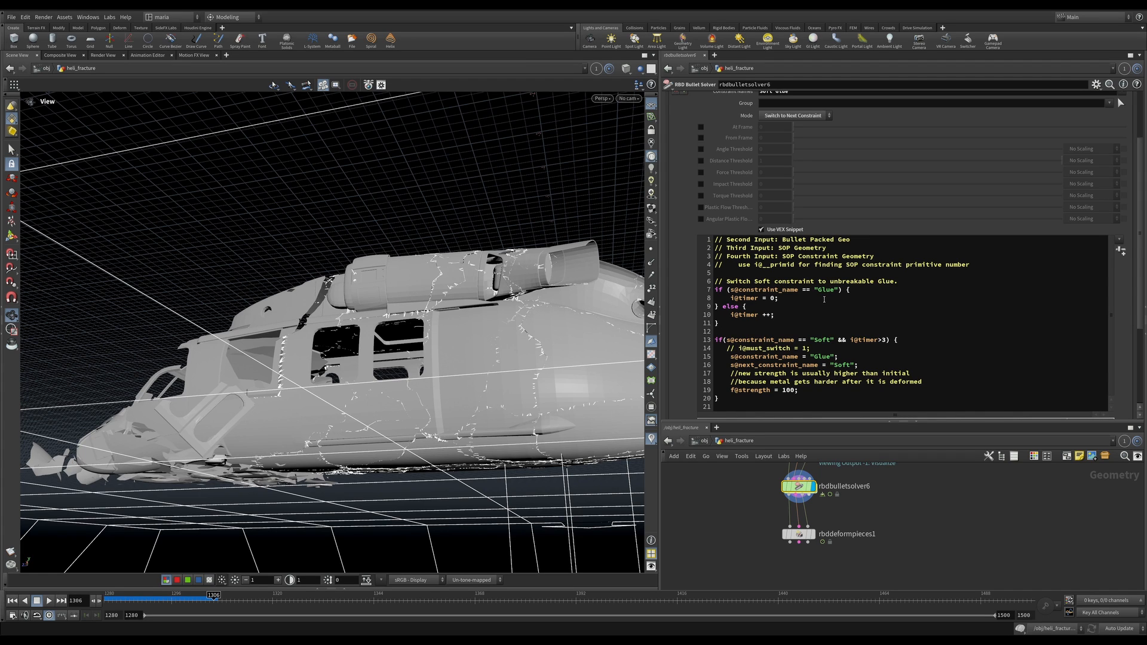
mouse_move(438, 426)
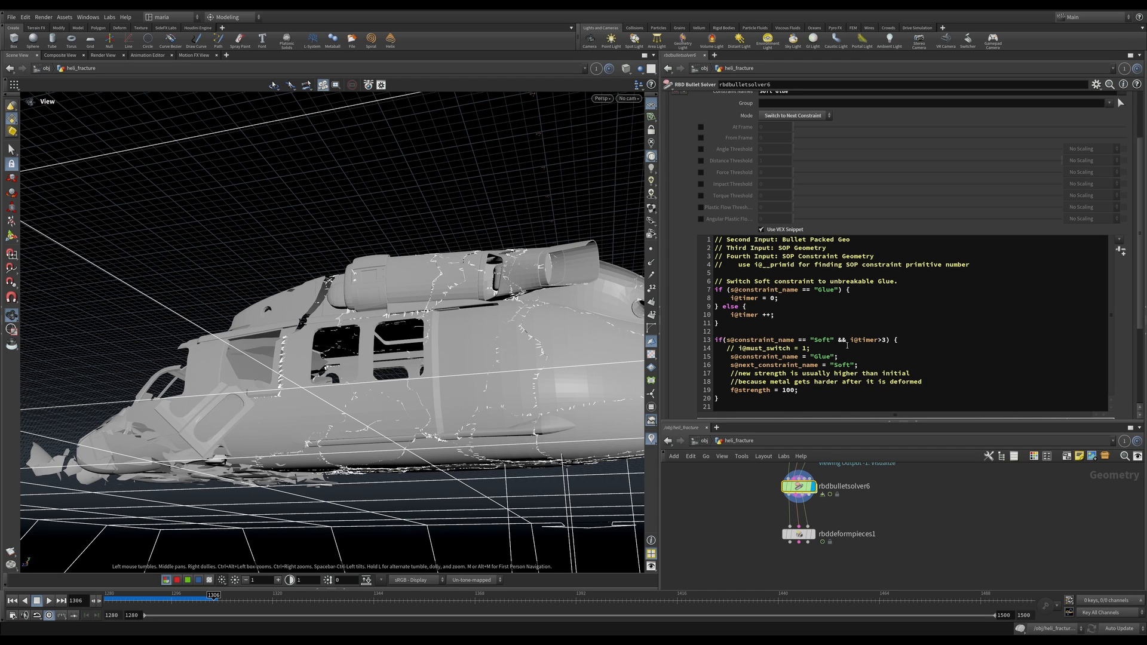
mouse_move(848, 340)
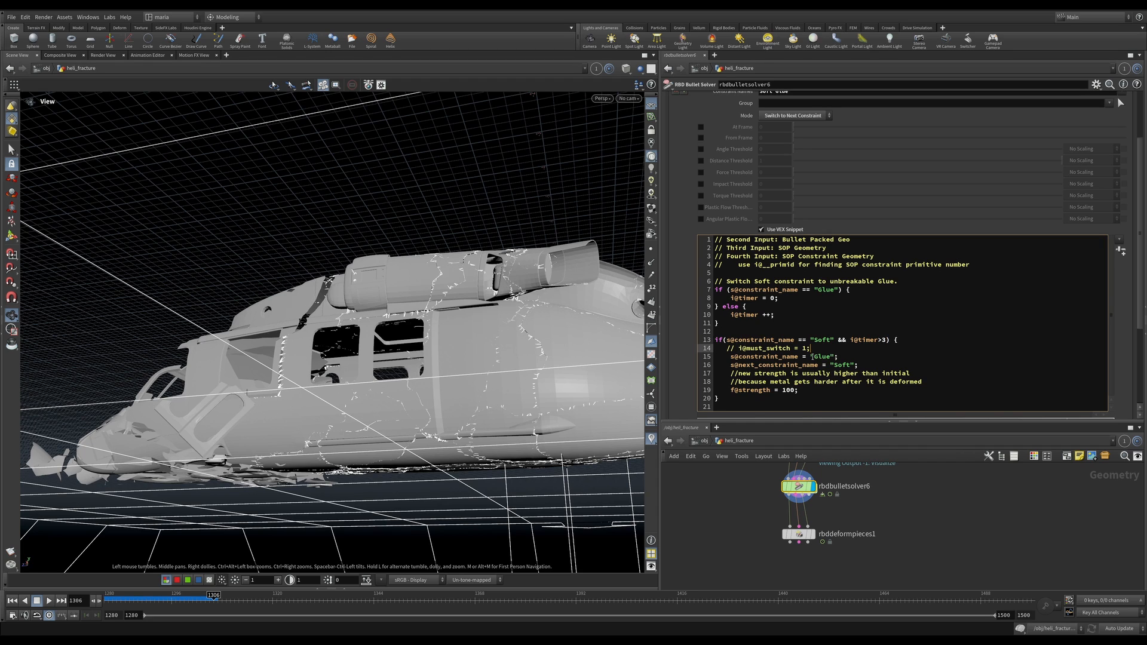
double_click(819, 356)
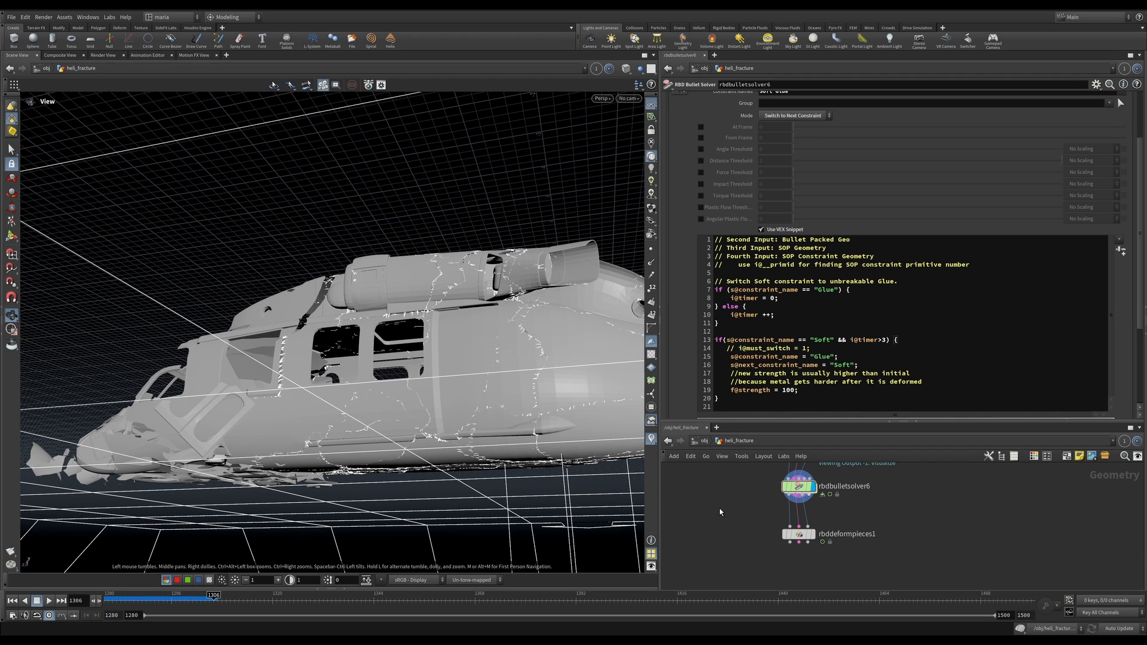
mouse_move(388, 439)
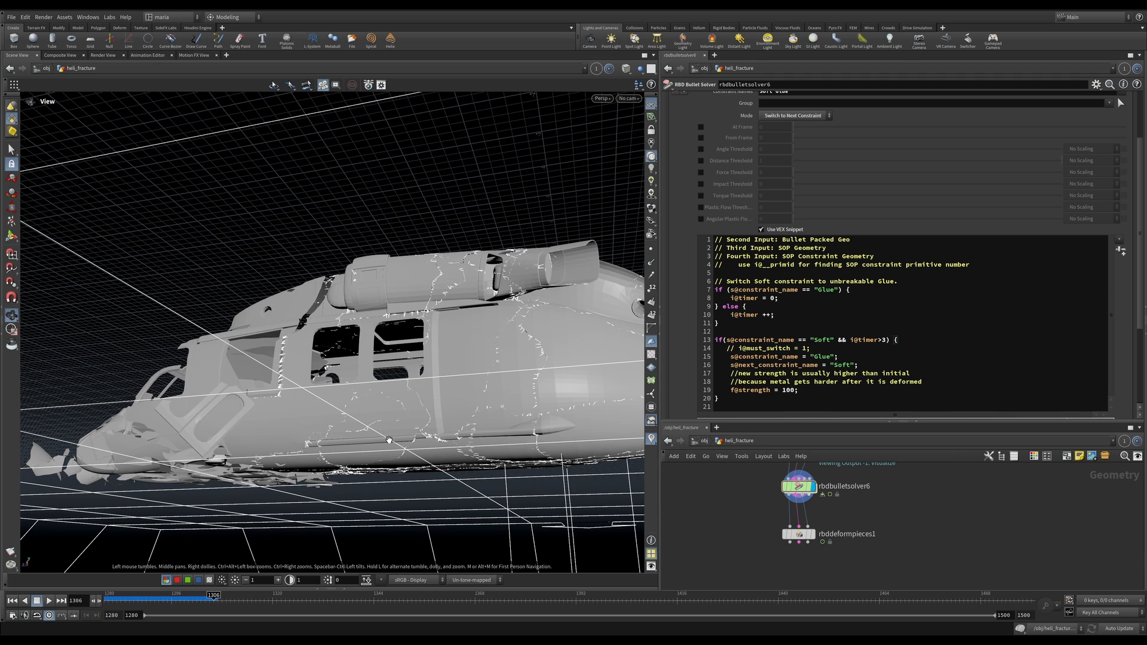